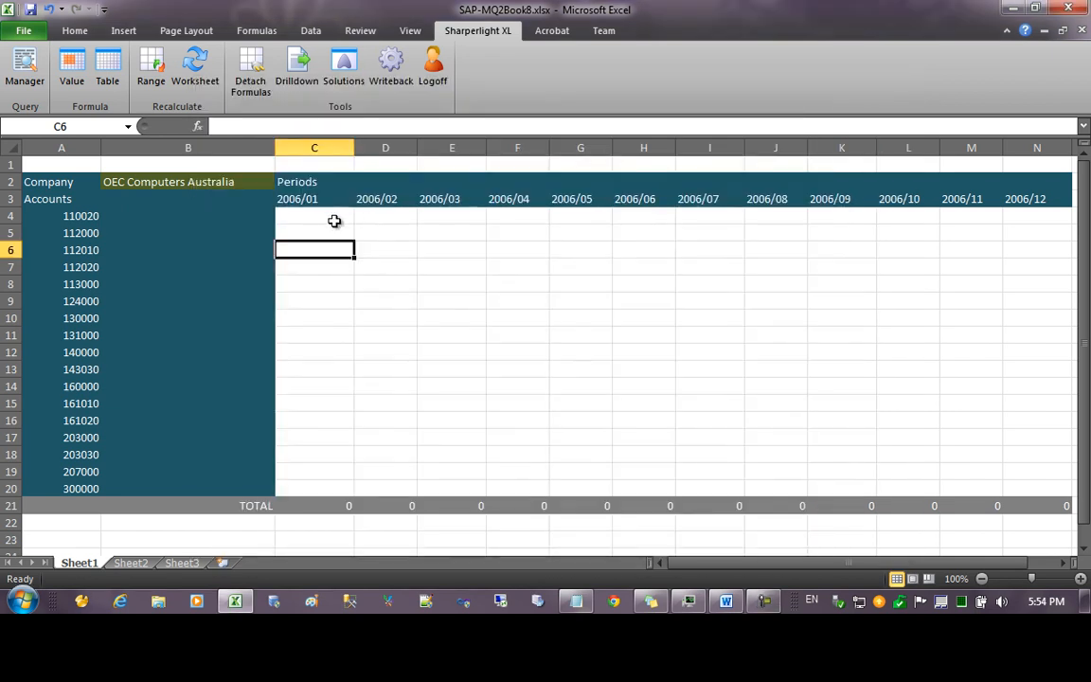
Step: Select the empty name cell beside account 110020, after trying the nearby row and period cells
click(188, 215)
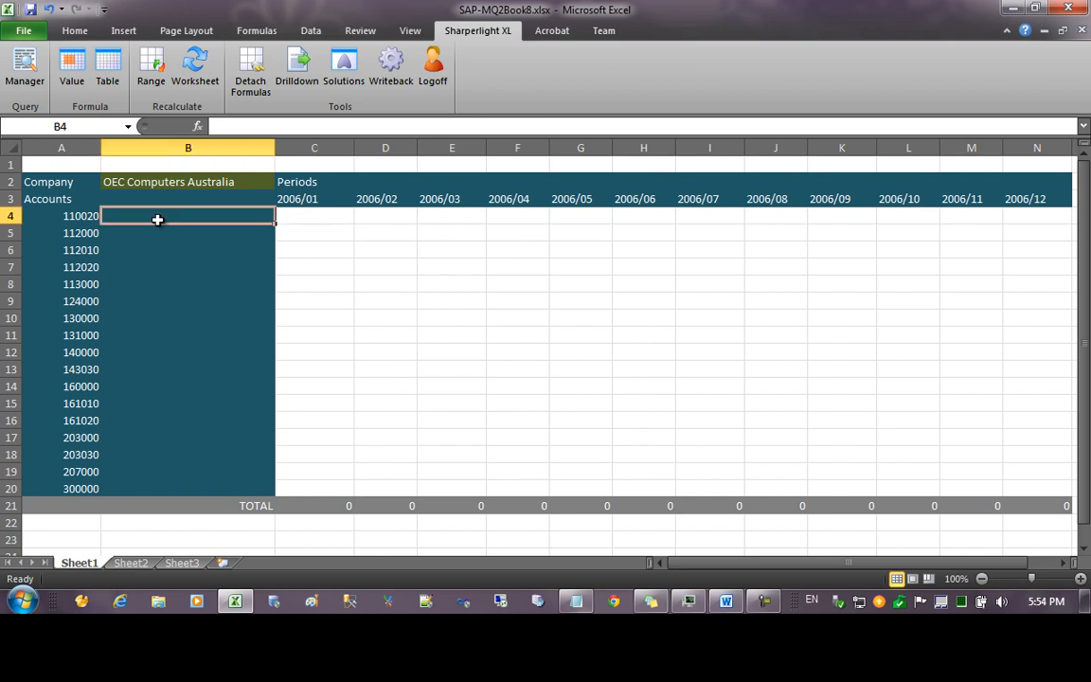
drag(61, 215, 62, 249)
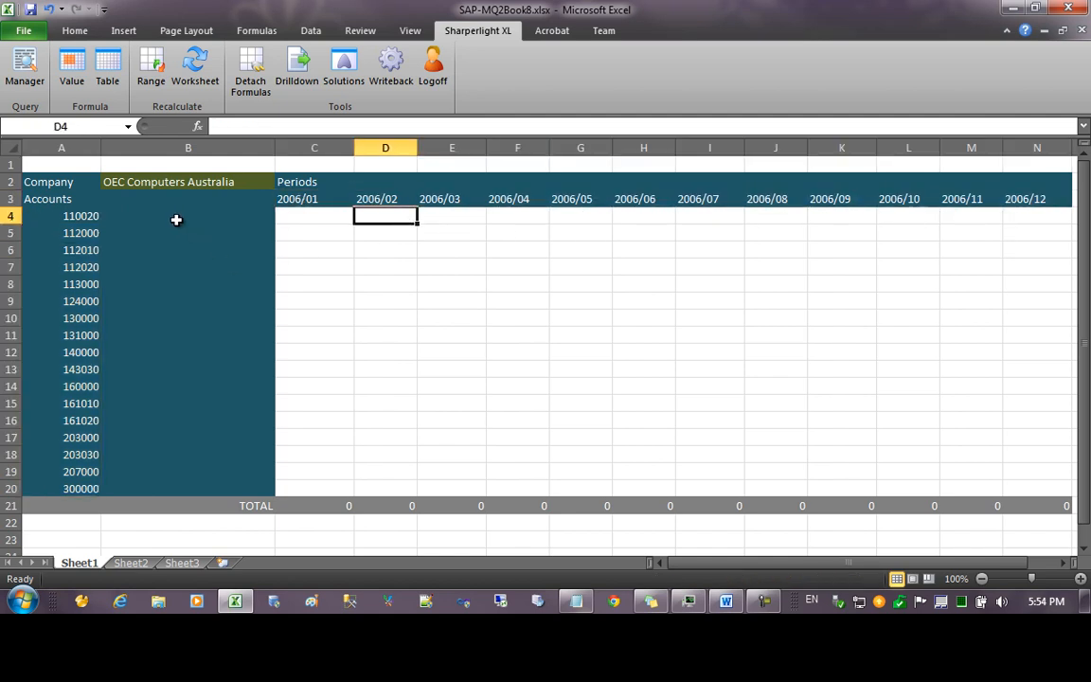
click(188, 216)
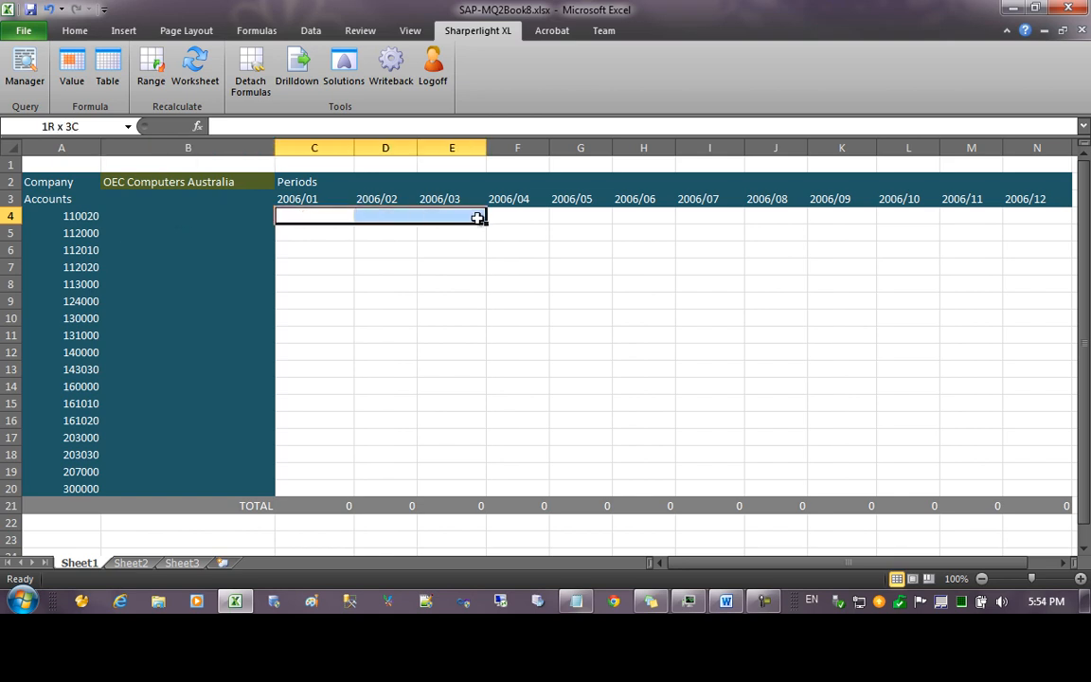
drag(478, 216, 880, 222)
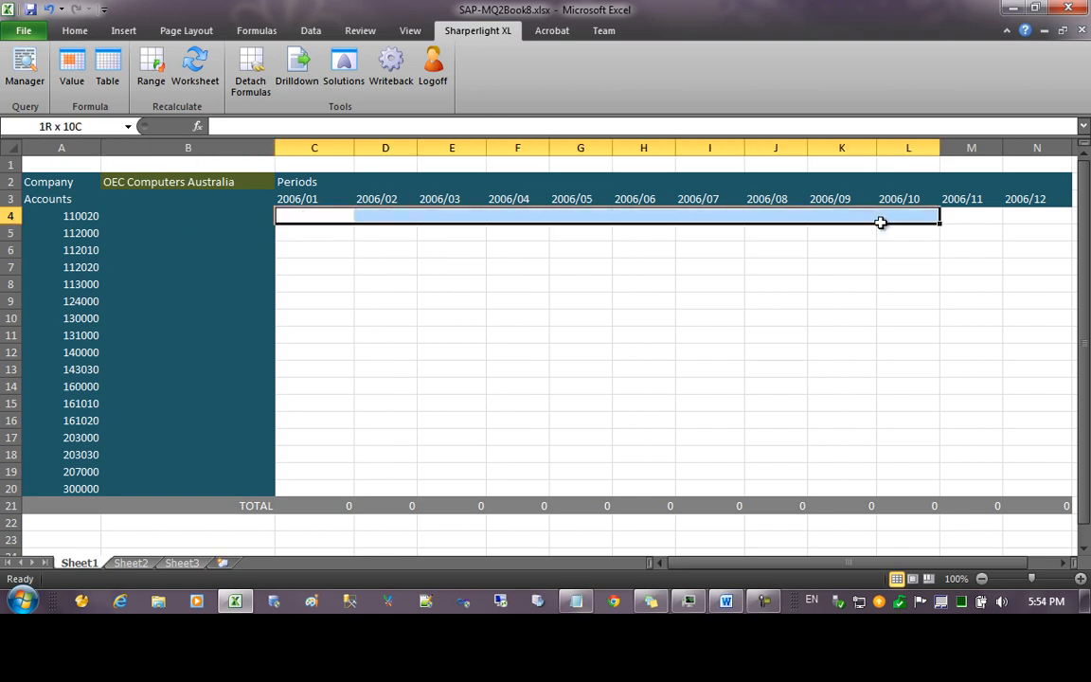
click(135, 215)
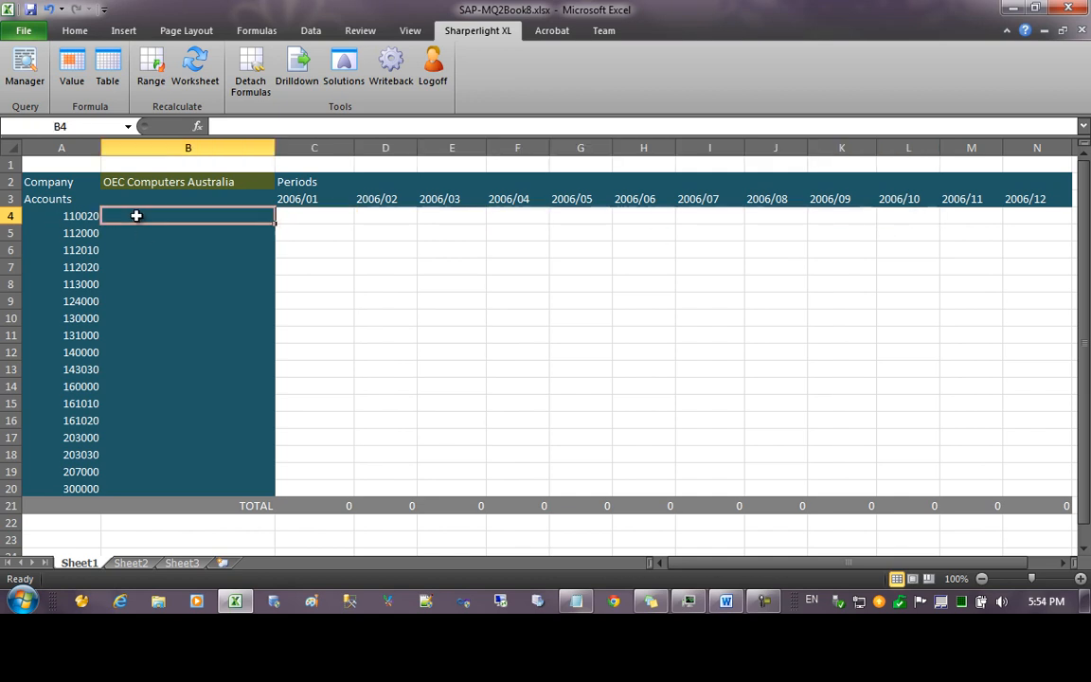
mouse_move(101, 104)
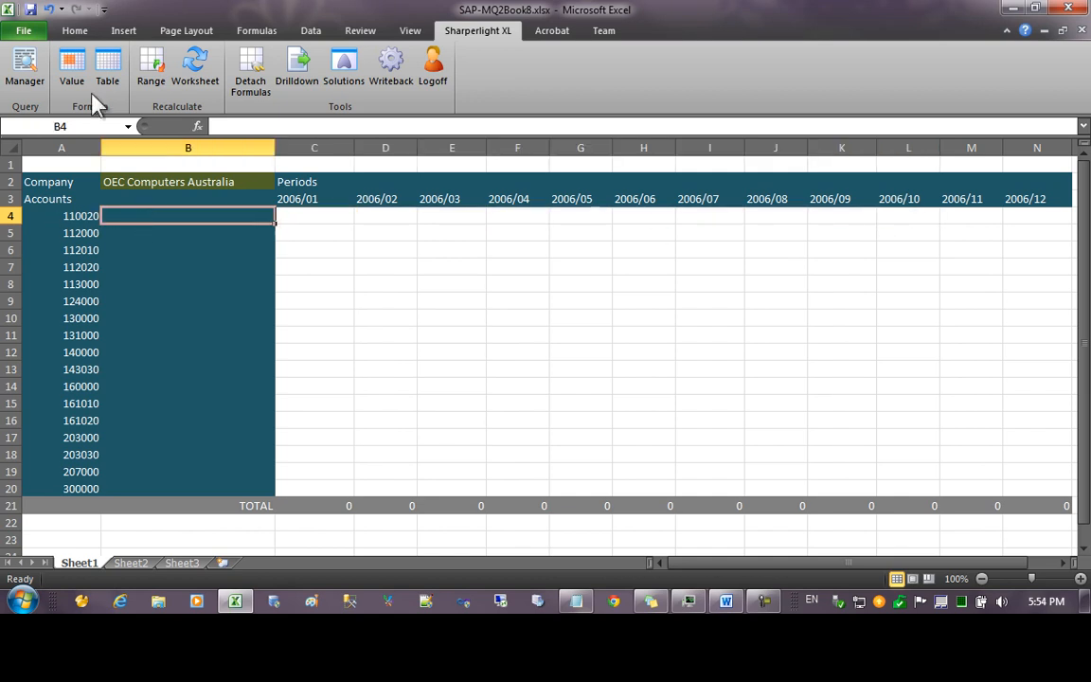
Step: Build a Reference query on Chart of Accounts (Company =B$2, Account Code =$A4) returning Account Name
click(25, 67)
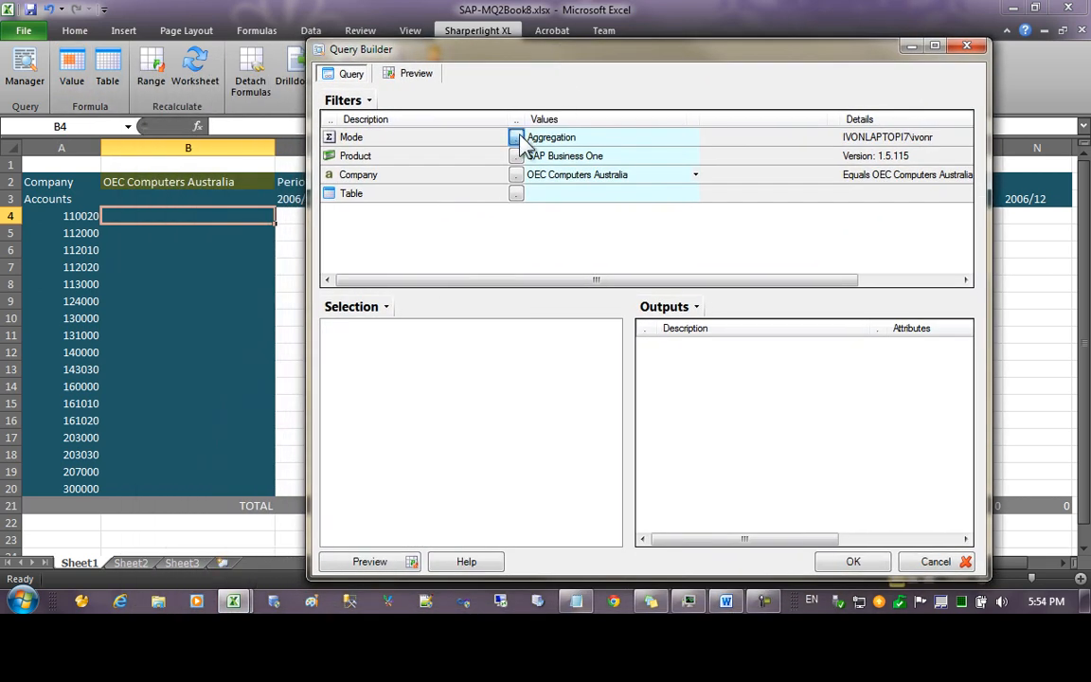
click(516, 137)
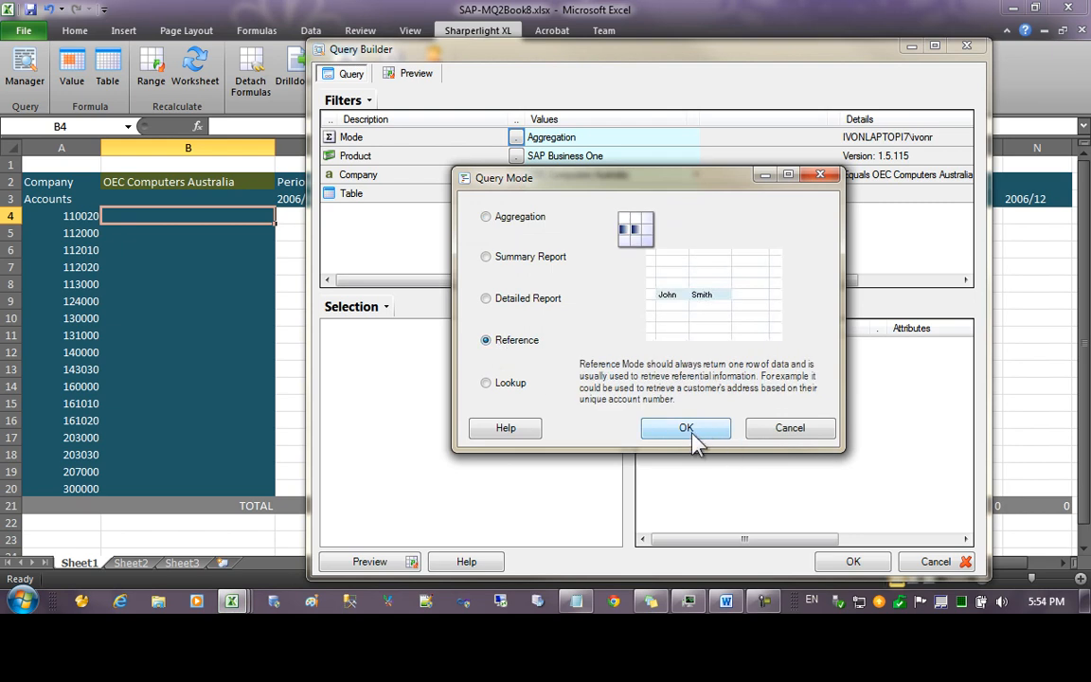
click(685, 427)
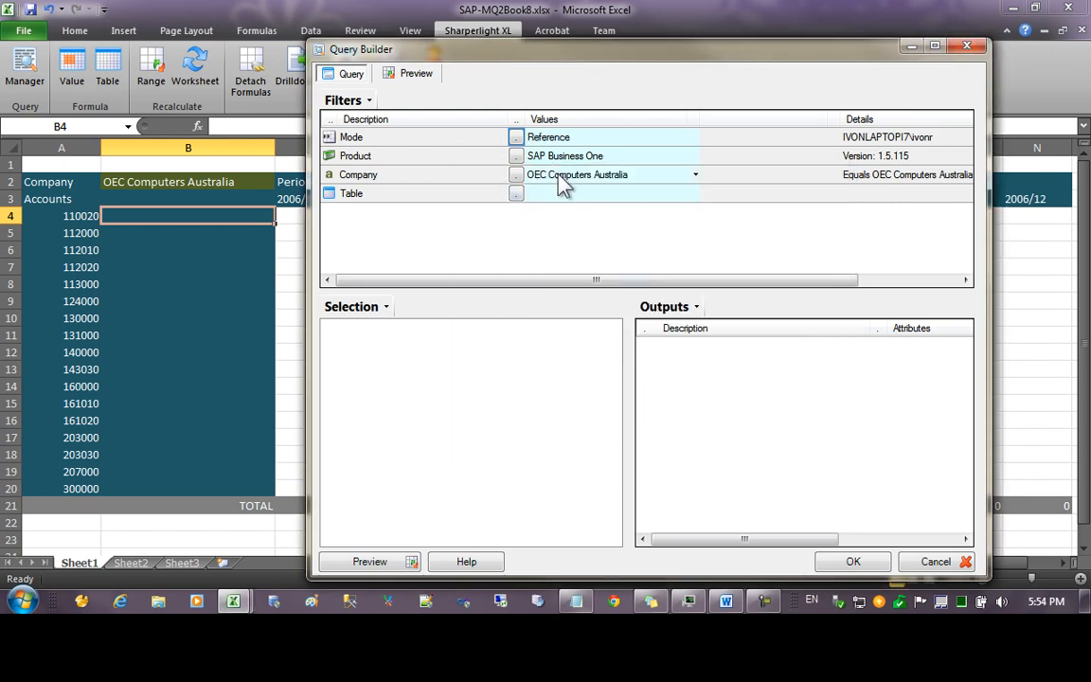
click(604, 175)
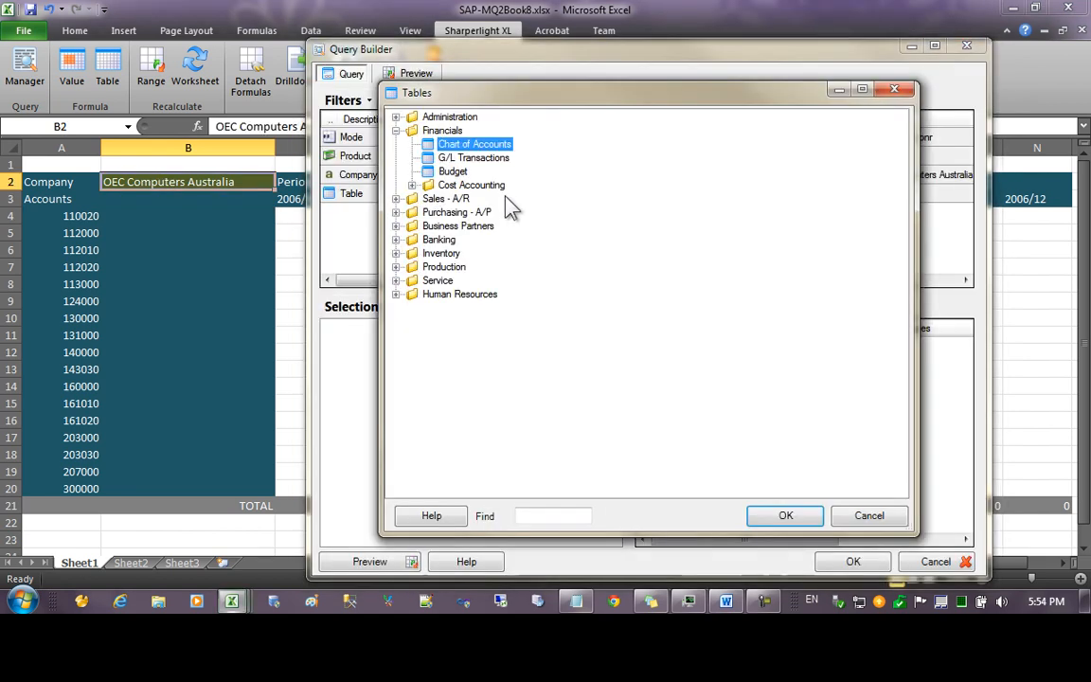
click(785, 515)
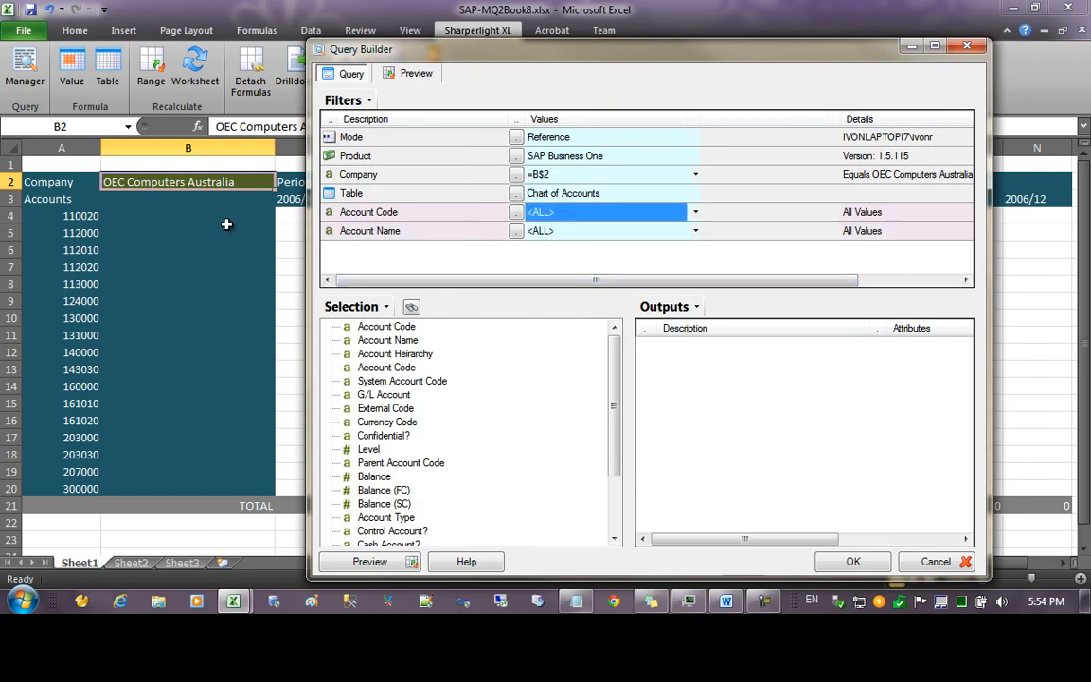
click(81, 215)
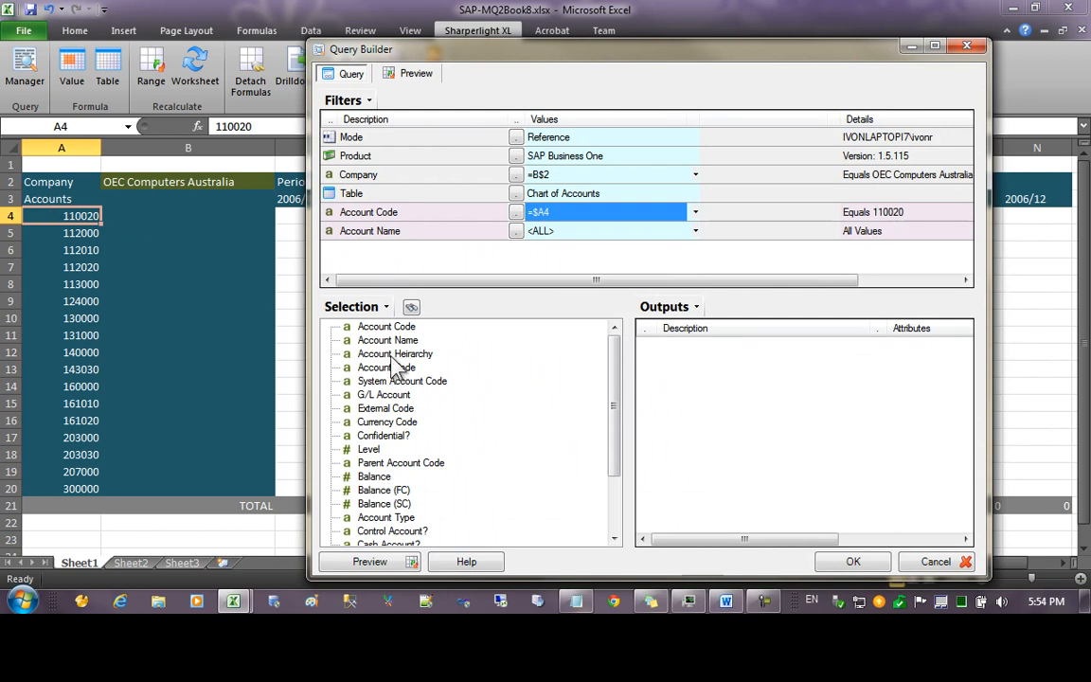
double_click(387, 340)
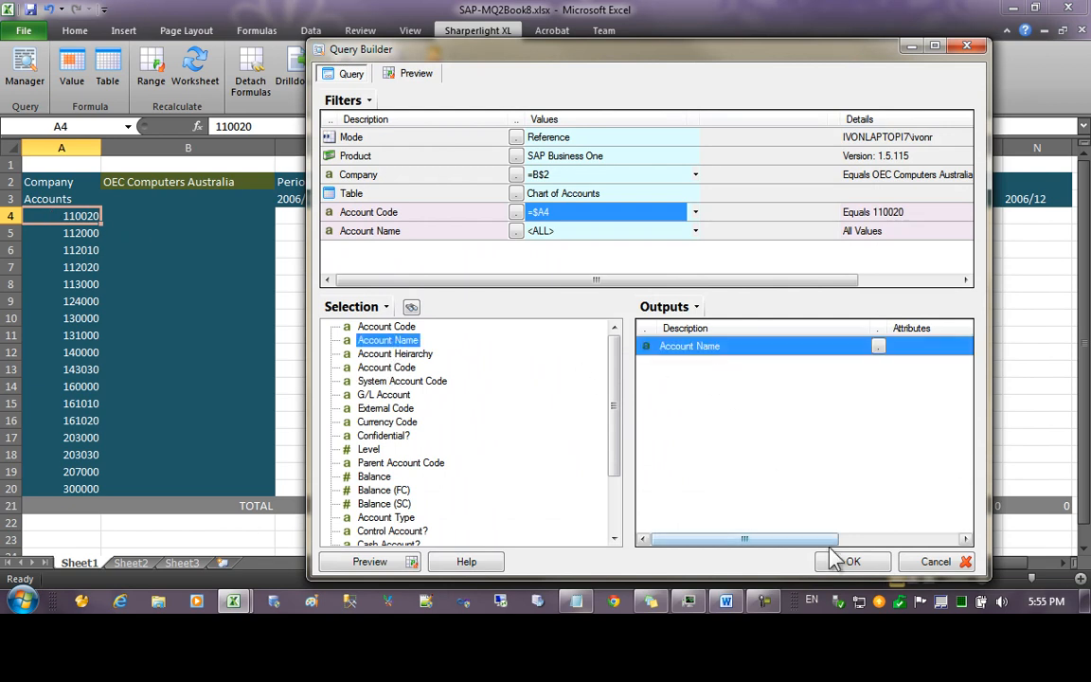
click(850, 561)
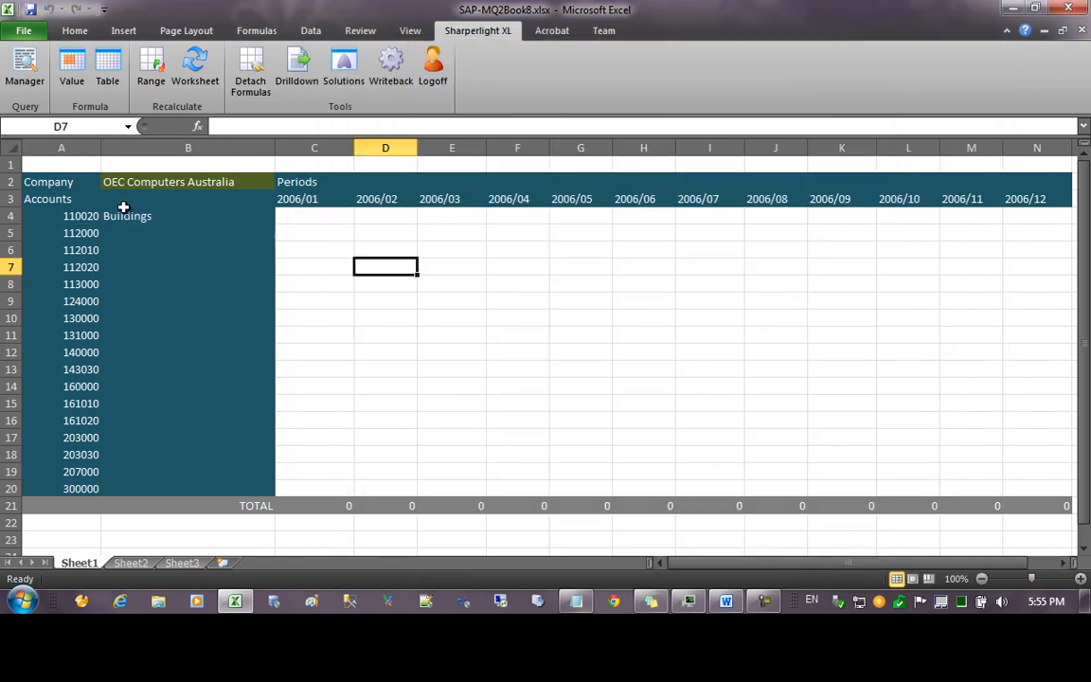
Step: Fill the Account Name formula down to B20, check it in B5, and select C4
click(188, 233)
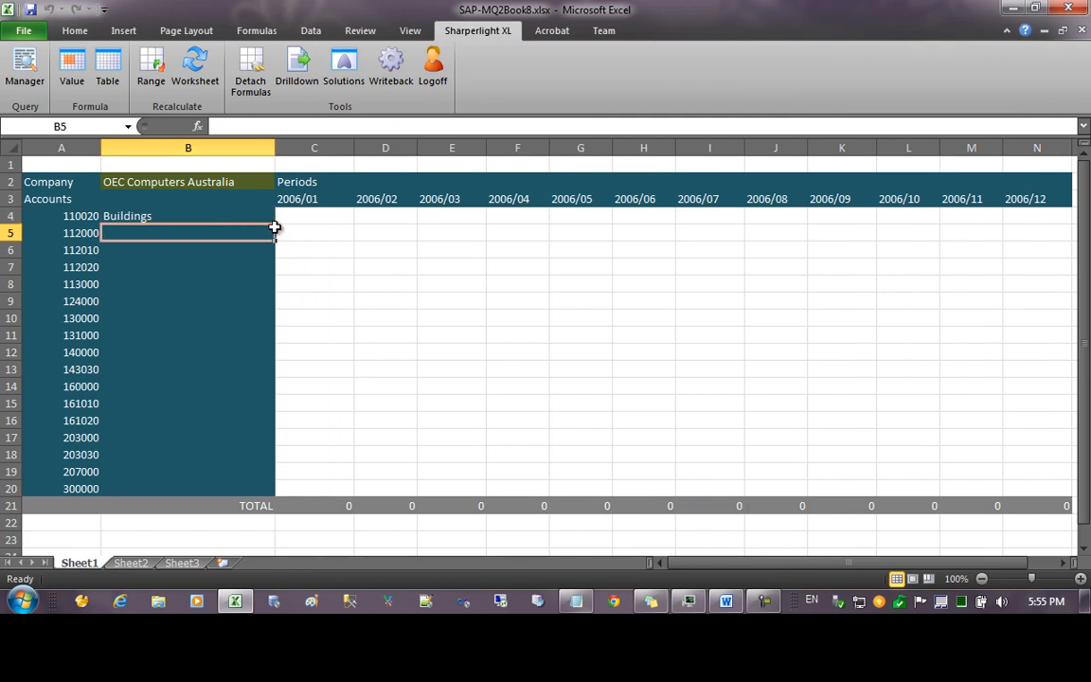
click(188, 216)
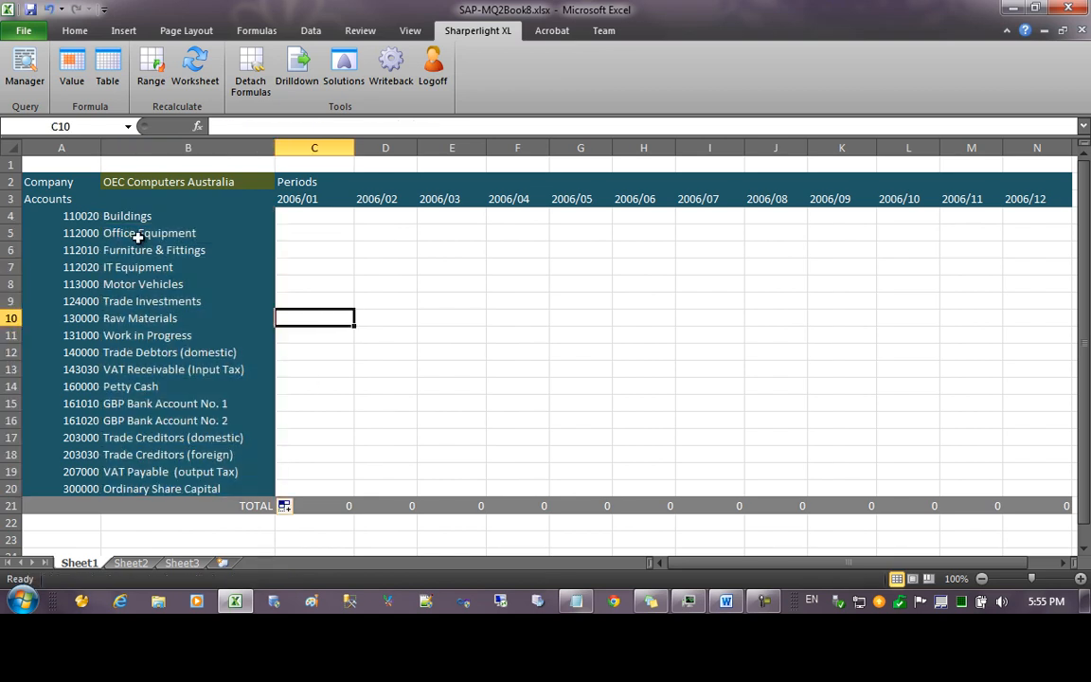
click(187, 232)
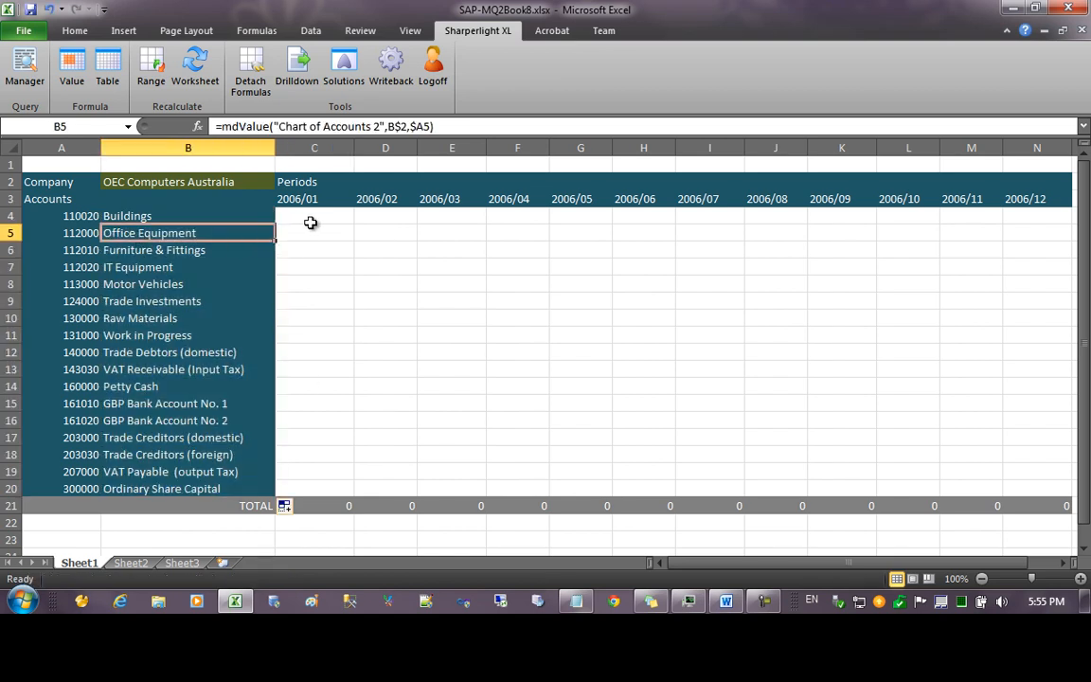
click(314, 215)
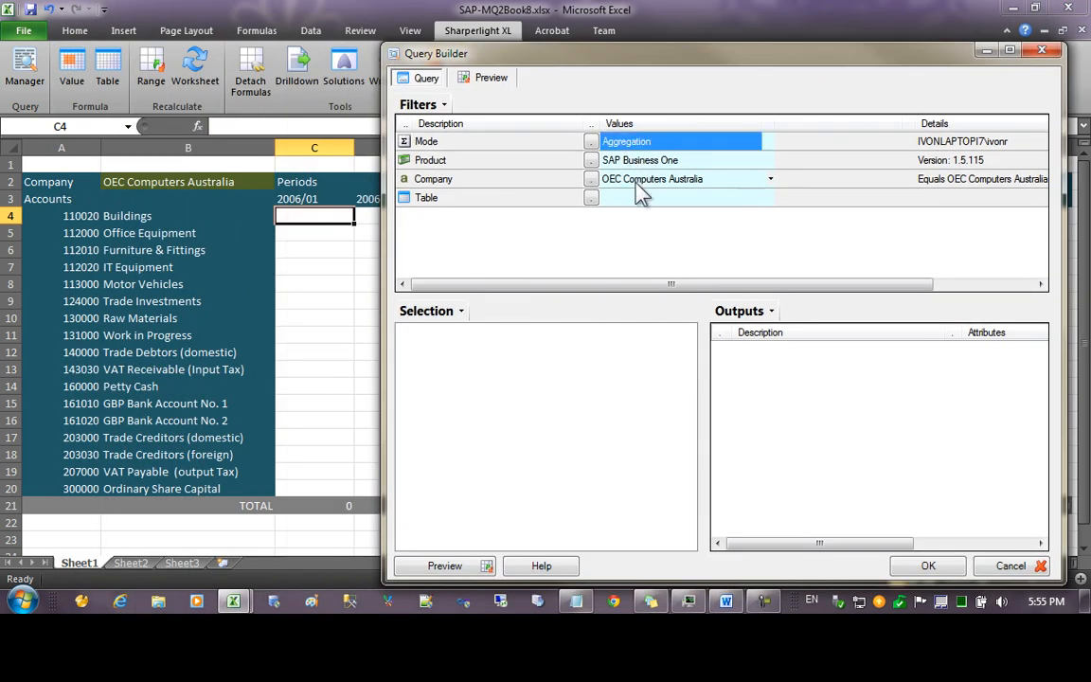
Step: Sum G/L Transactions Amount filtered by Company $B$2, Account Code $A4 and Year/Period C$3
click(651, 178)
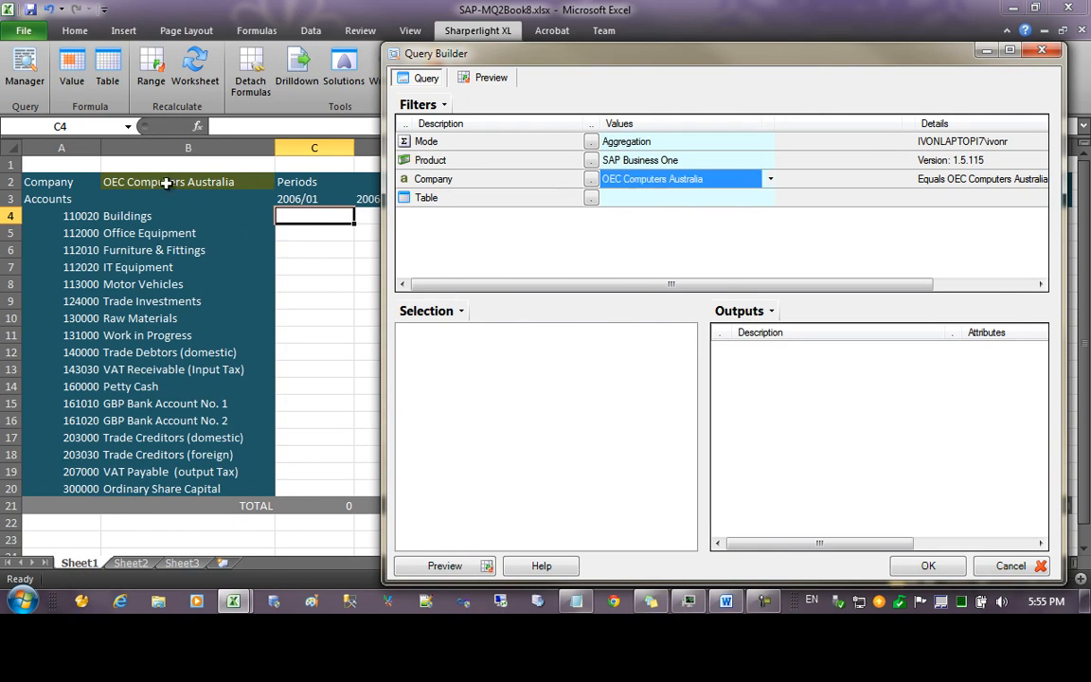
click(188, 181)
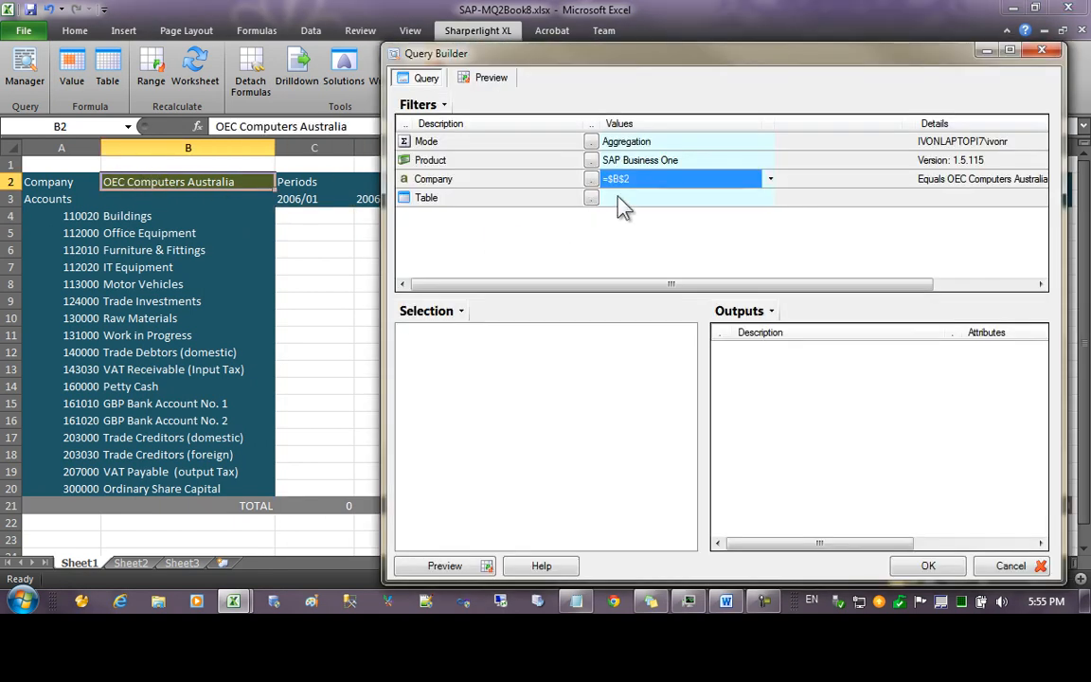
click(591, 197)
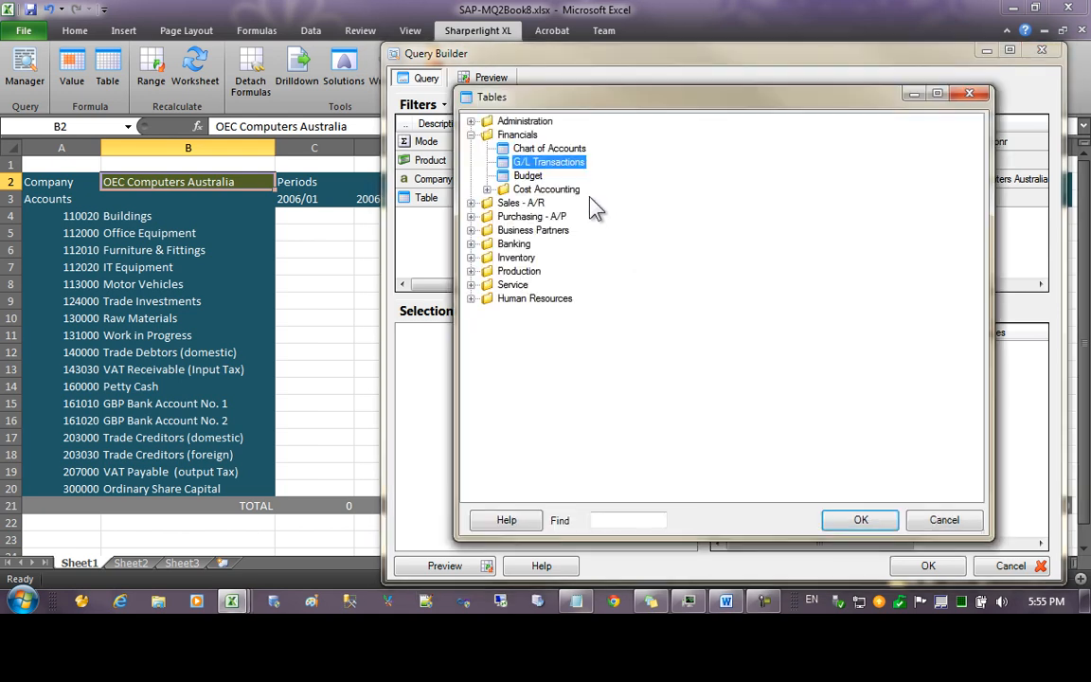
click(859, 519)
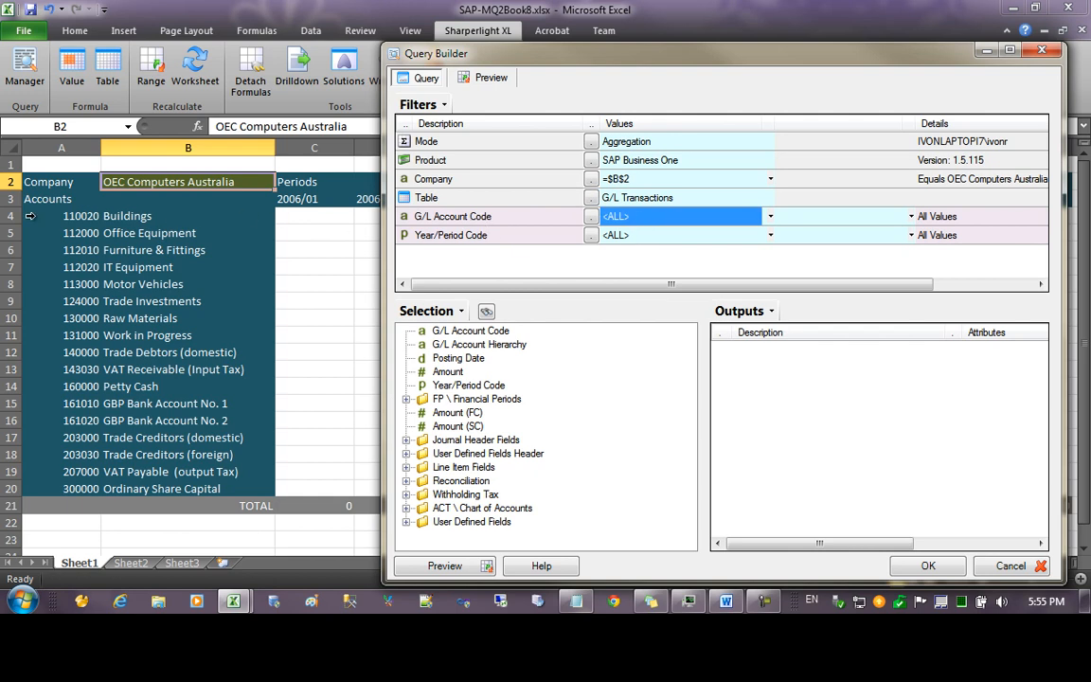
click(60, 216)
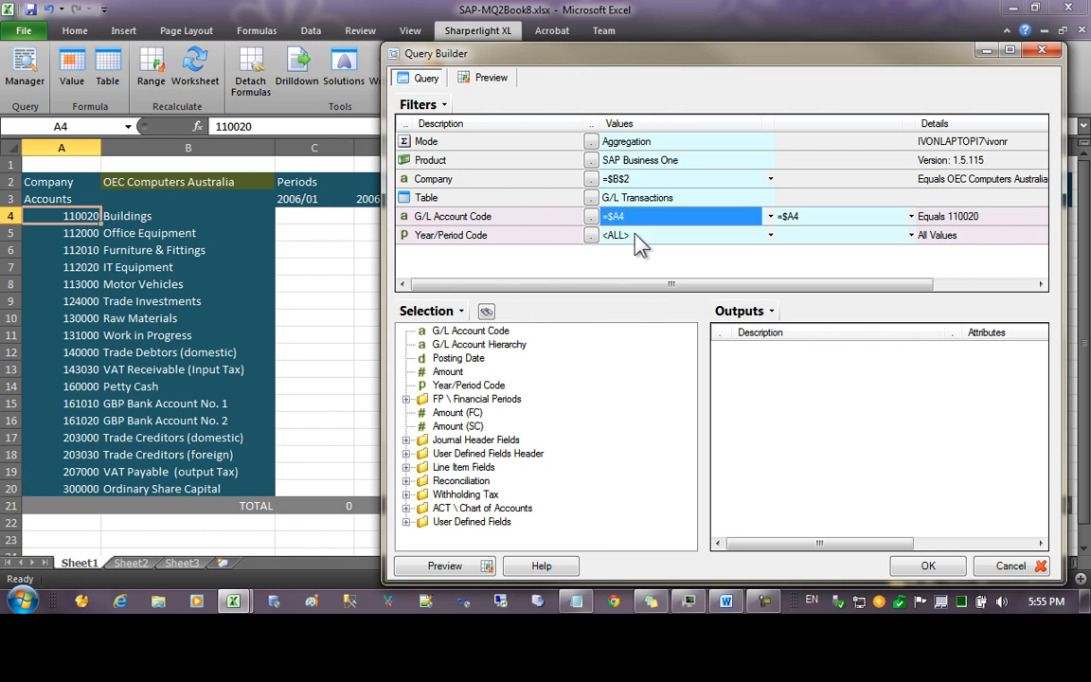
click(927, 565)
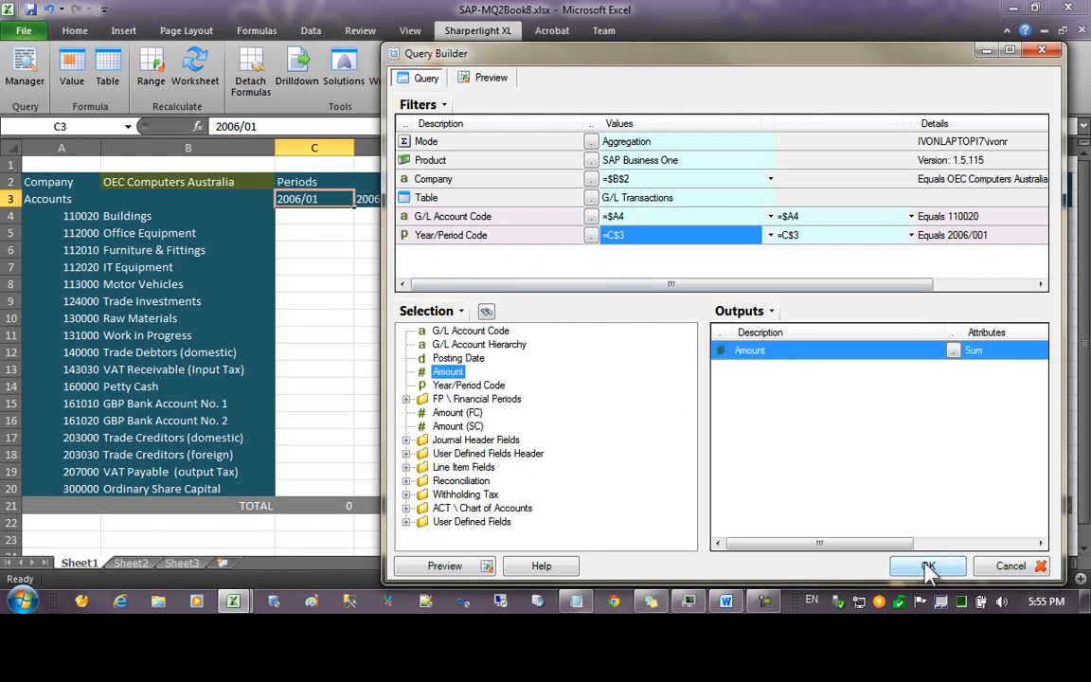
click(927, 565)
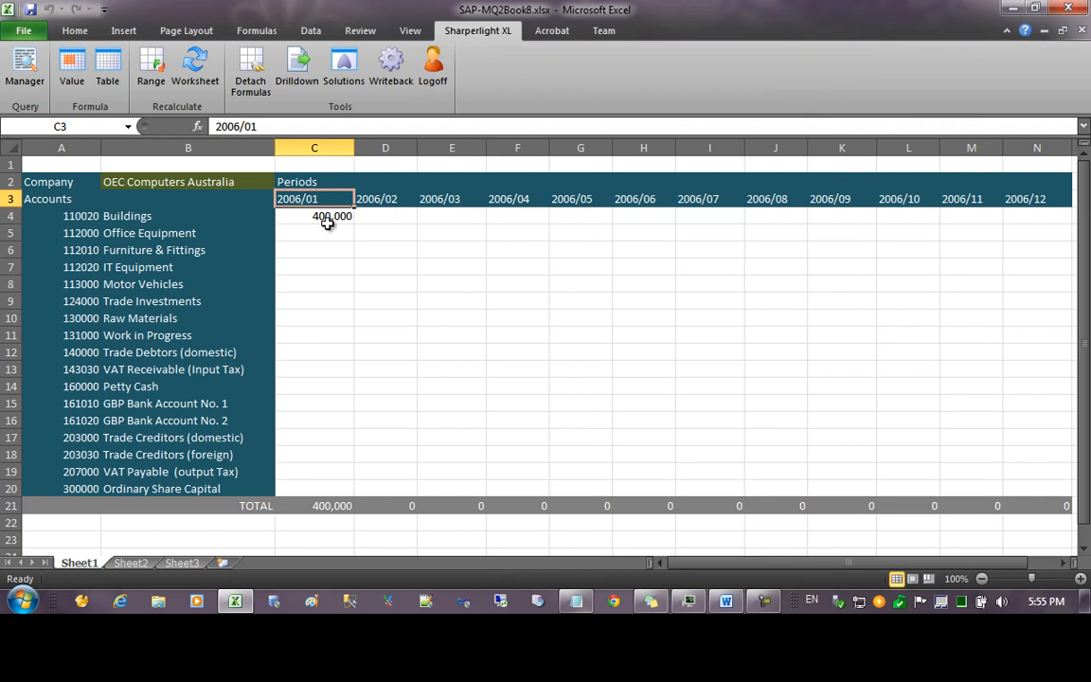
Step: Extend C4's amount query across C4:N20 for all twelve periods and check H7's formula
click(313, 214)
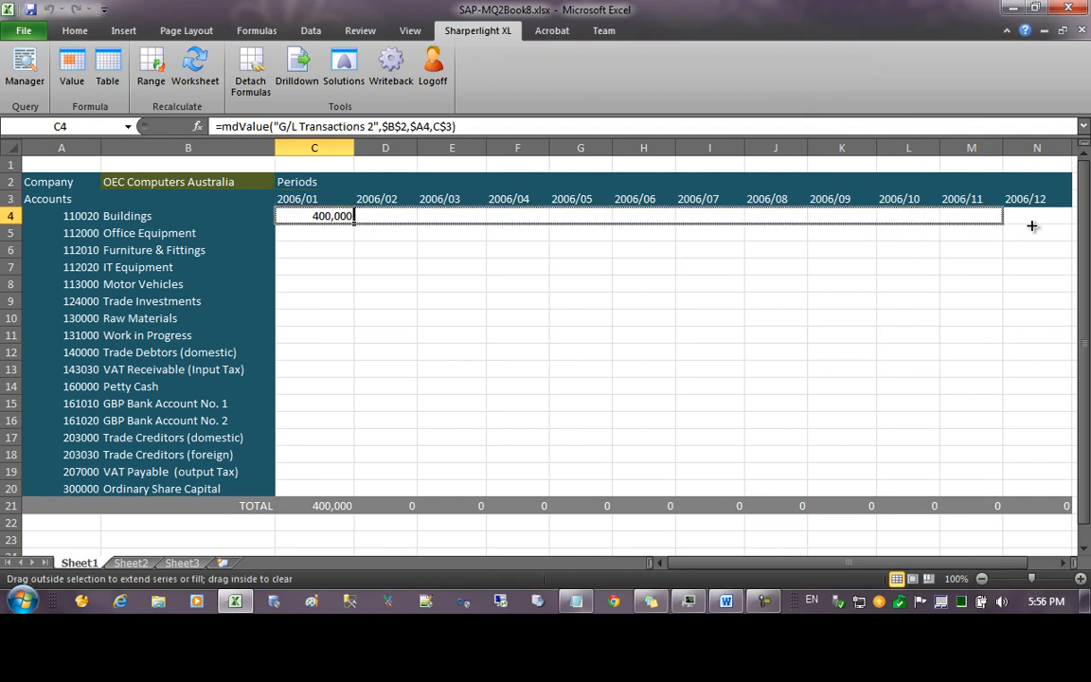
drag(353, 215, 1065, 215)
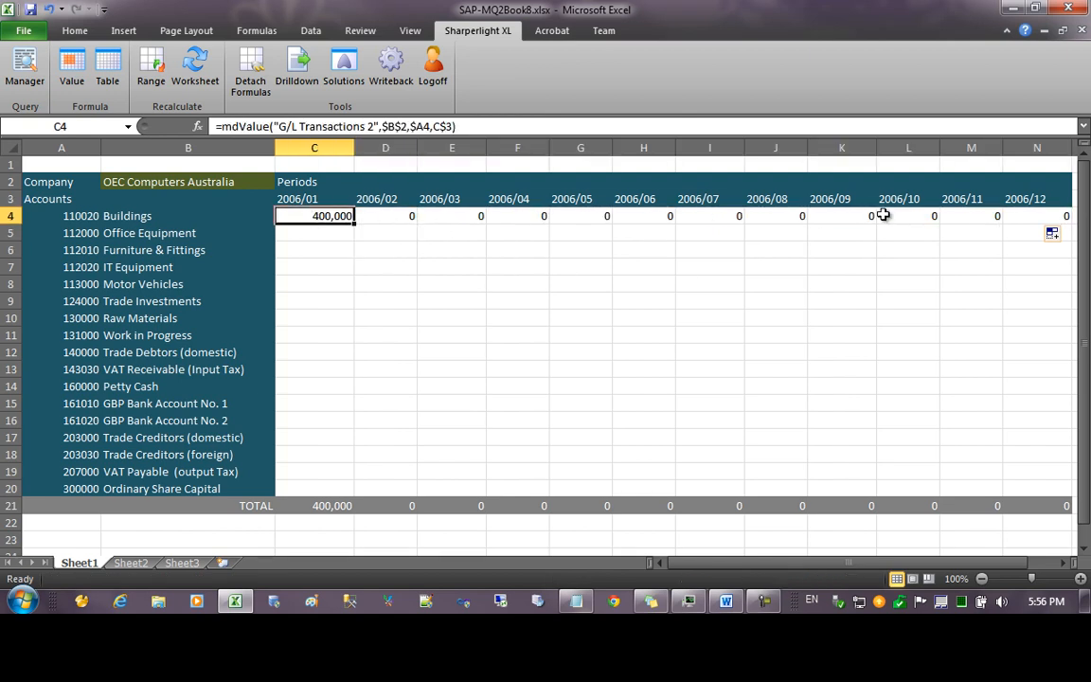
drag(314, 215, 970, 215)
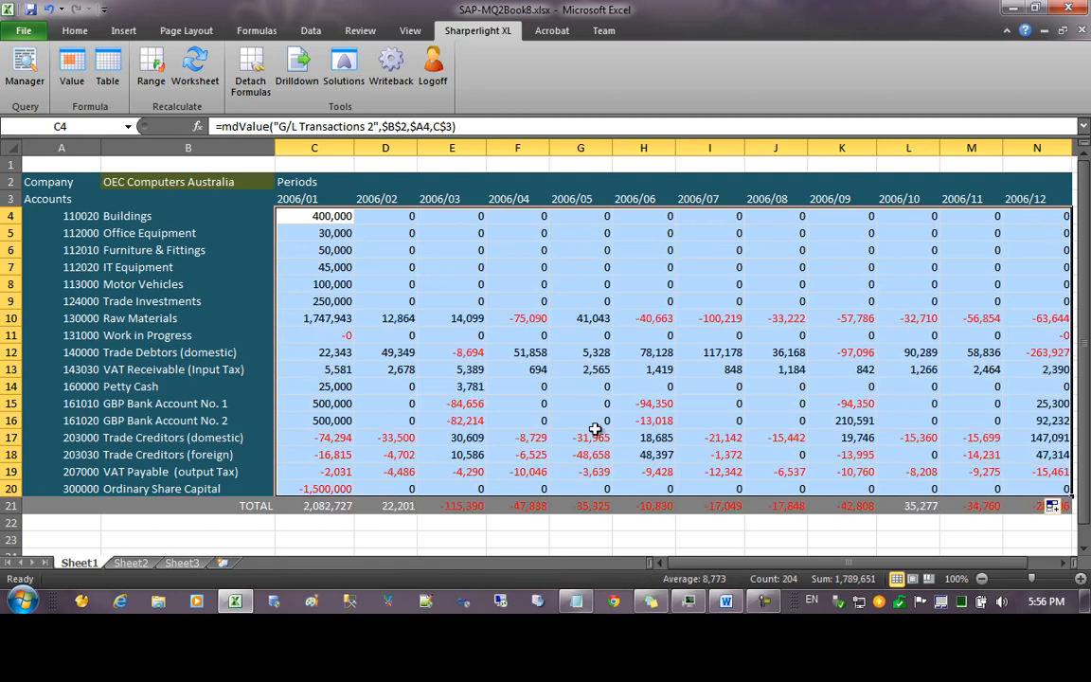
click(643, 266)
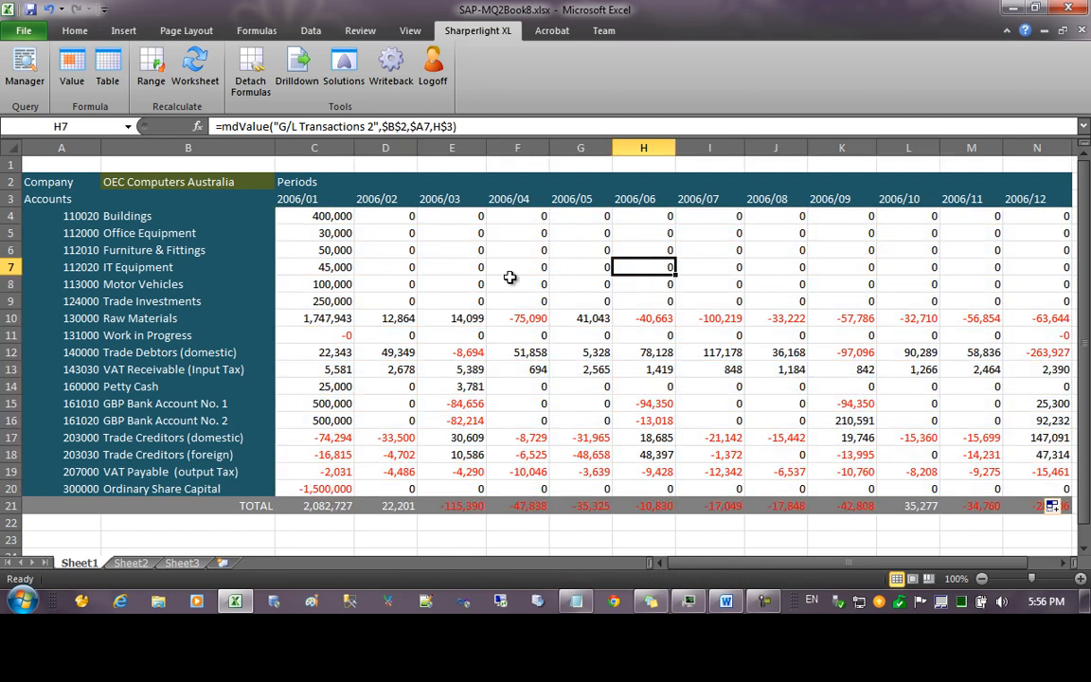
Step: Change company cell B2 to OEC Computers UK and select C4 to review its query
click(188, 181)
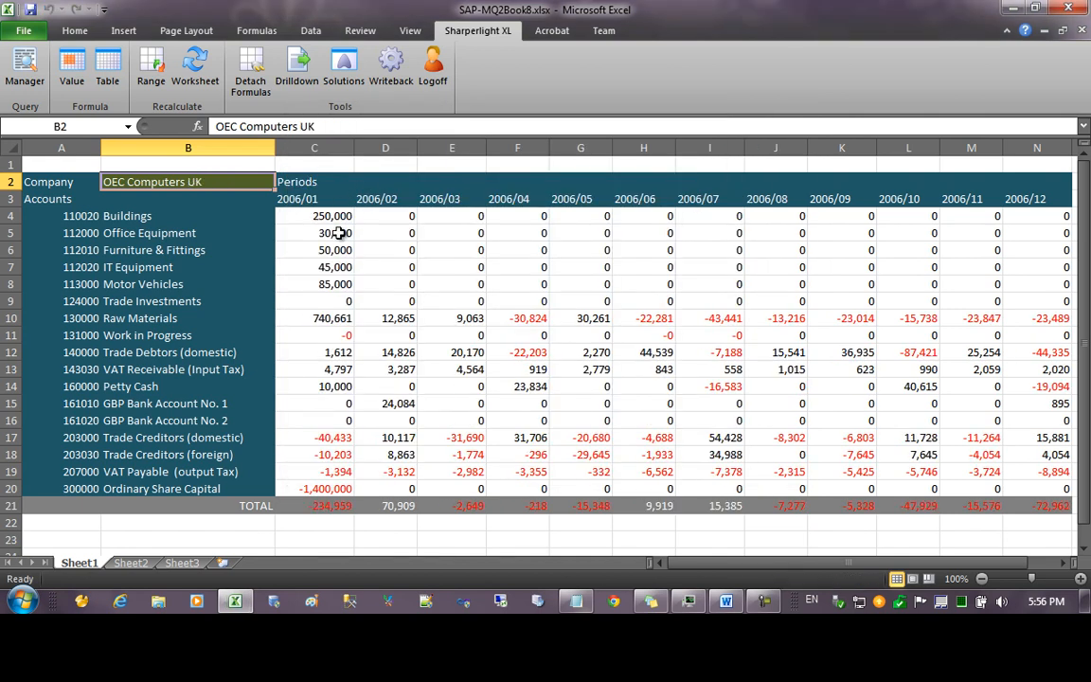
mouse_move(747, 437)
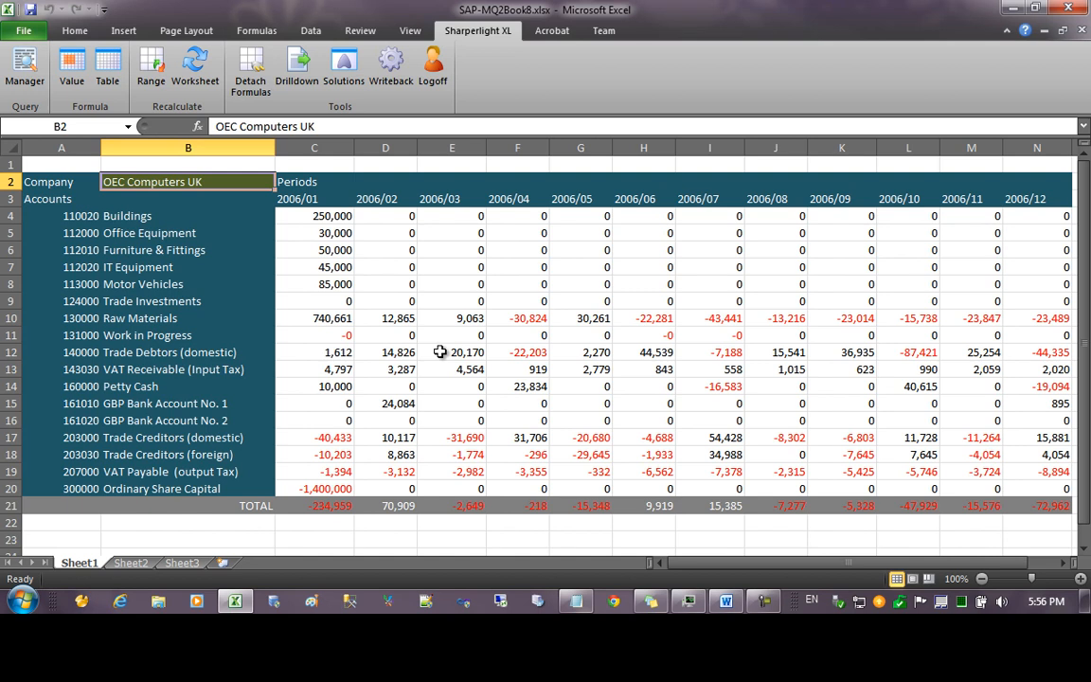
click(313, 215)
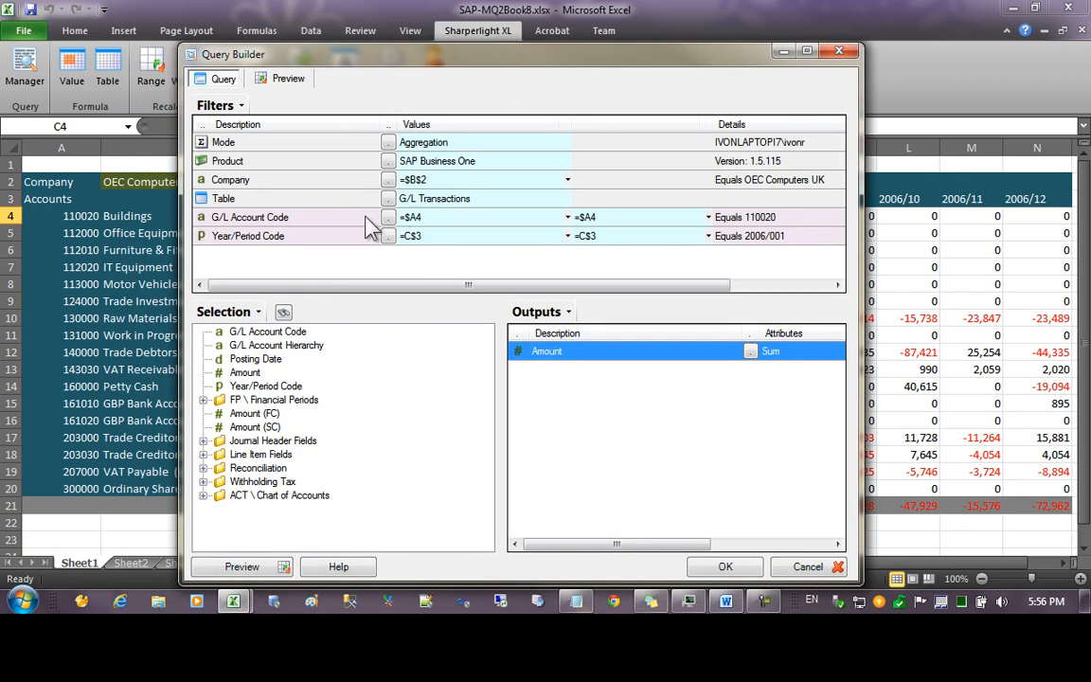
Step: Delete materialised query database 17401 via the filter's Materialised Query option
right_click(250, 217)
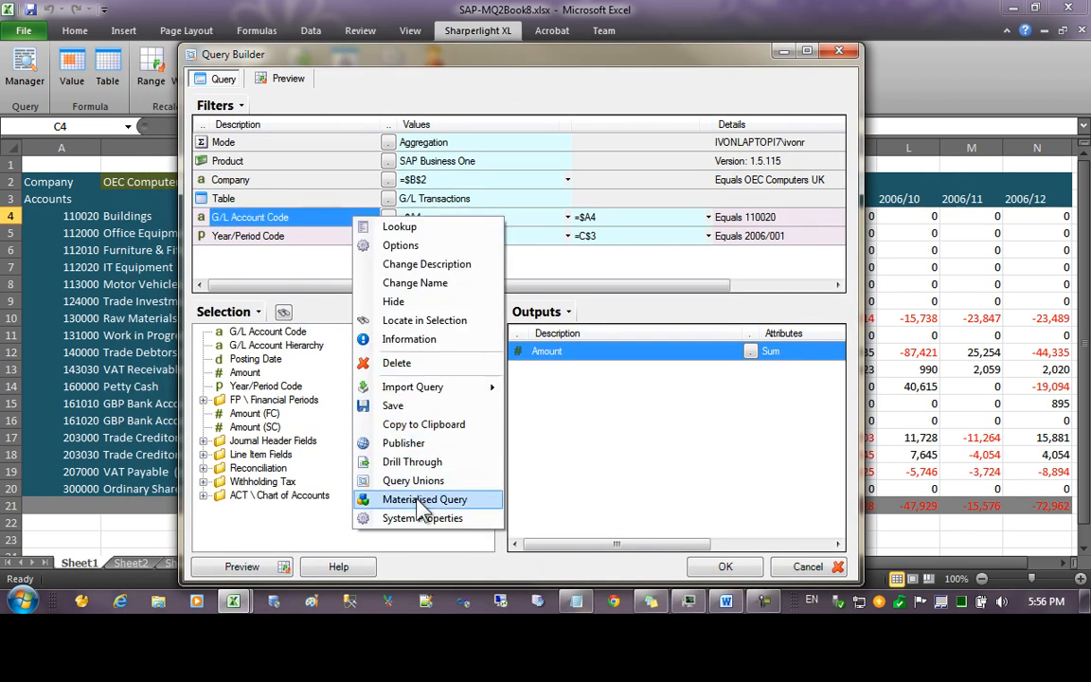
click(424, 499)
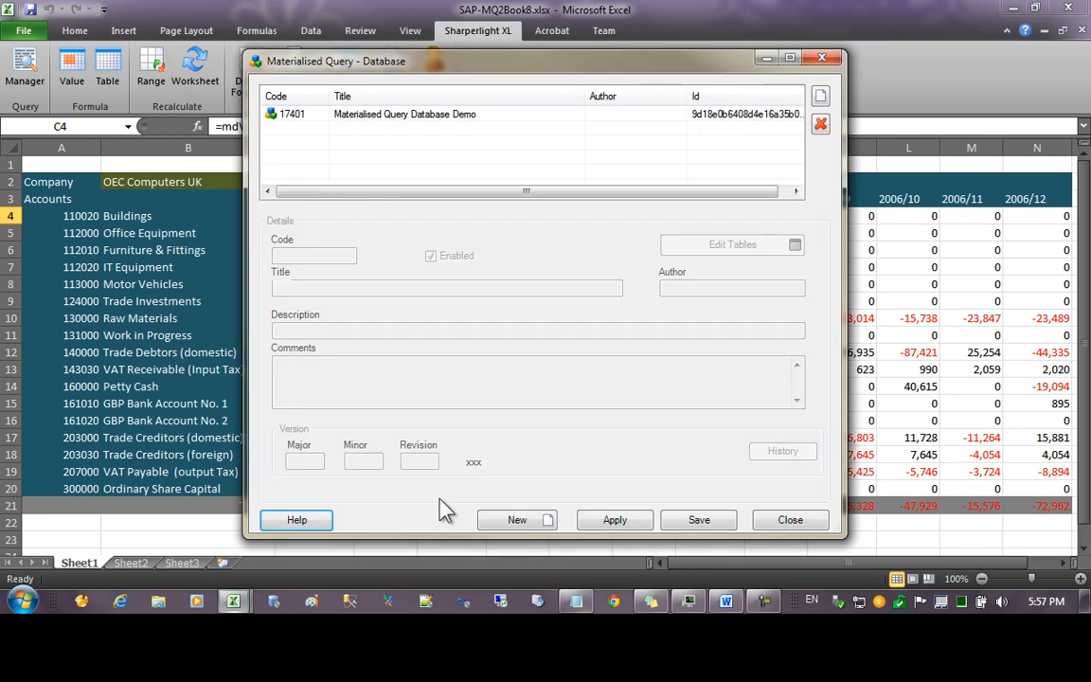
click(404, 113)
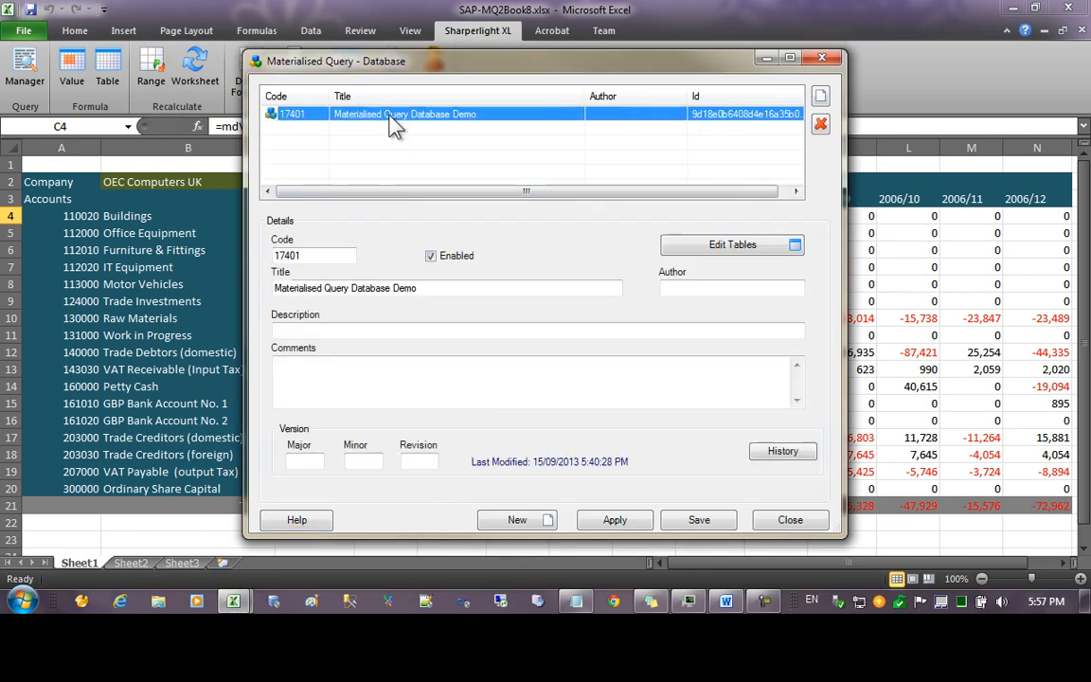
mouse_move(466, 132)
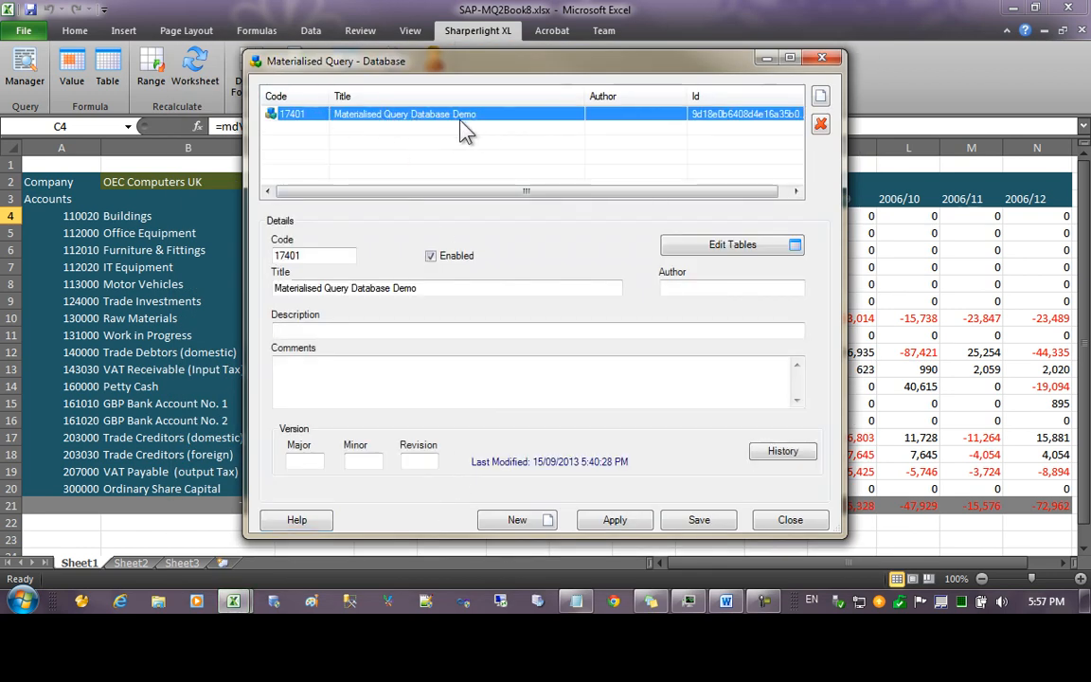
click(820, 123)
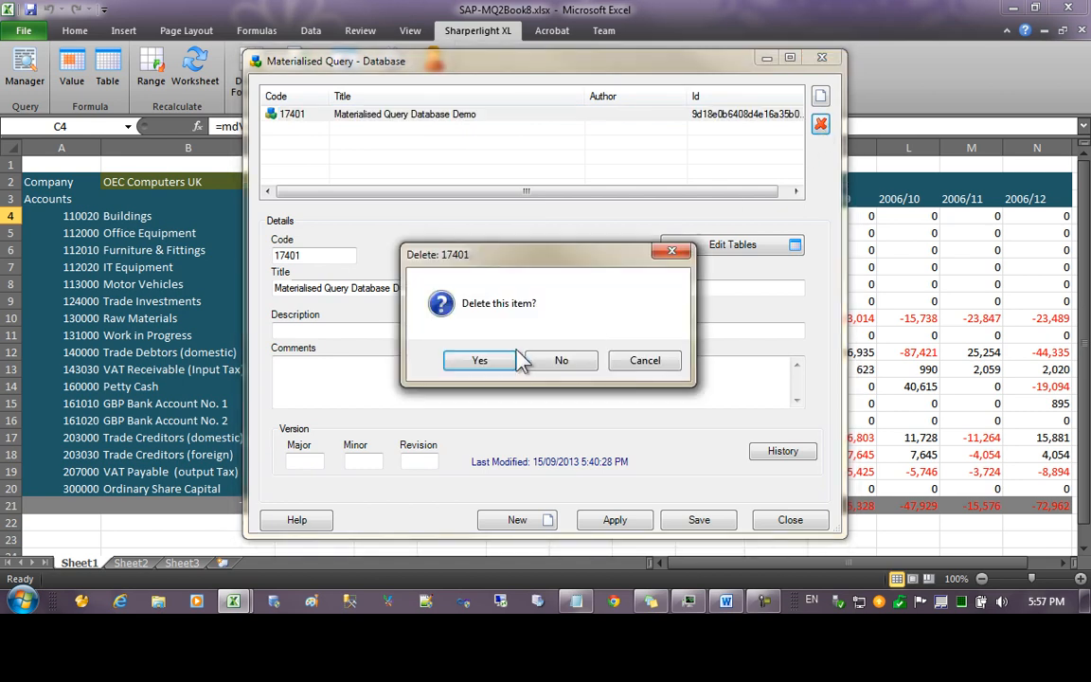
click(479, 360)
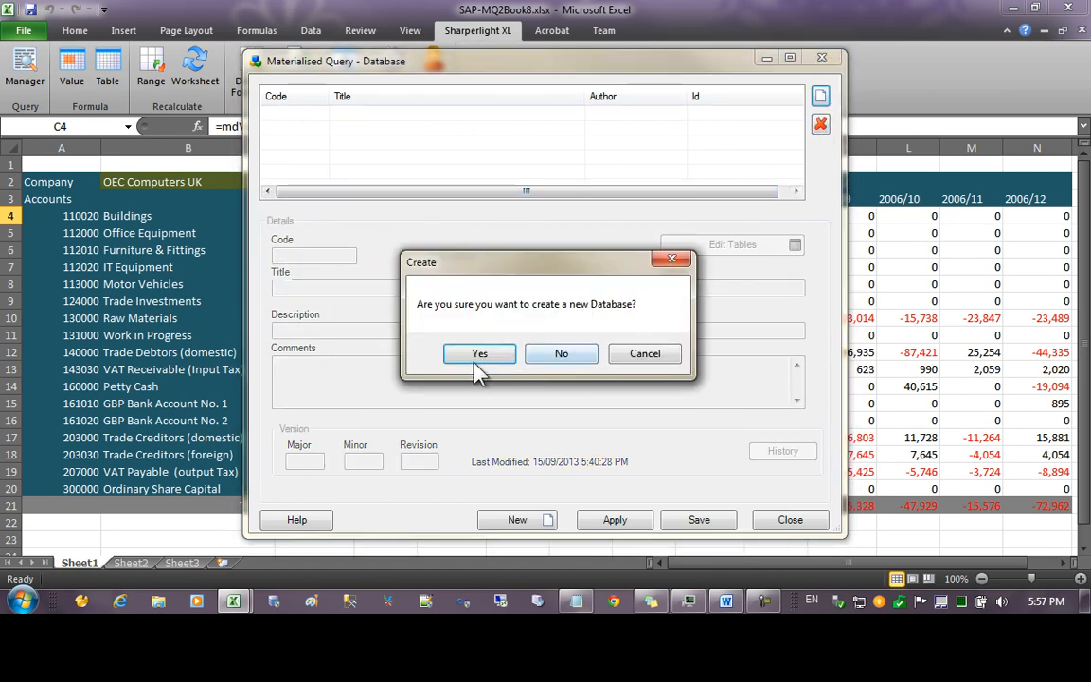
Step: Create materialised query database 17571 titled 'Materialised Query Demo' and go to its tables
click(479, 353)
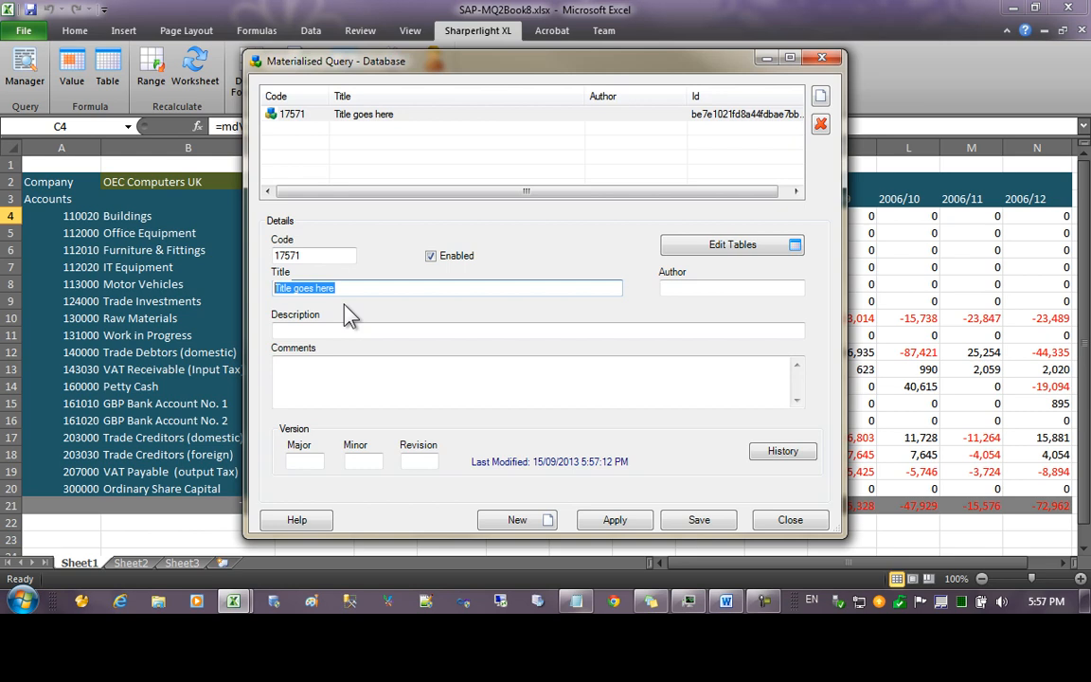
text(Matrialised Query Demo)
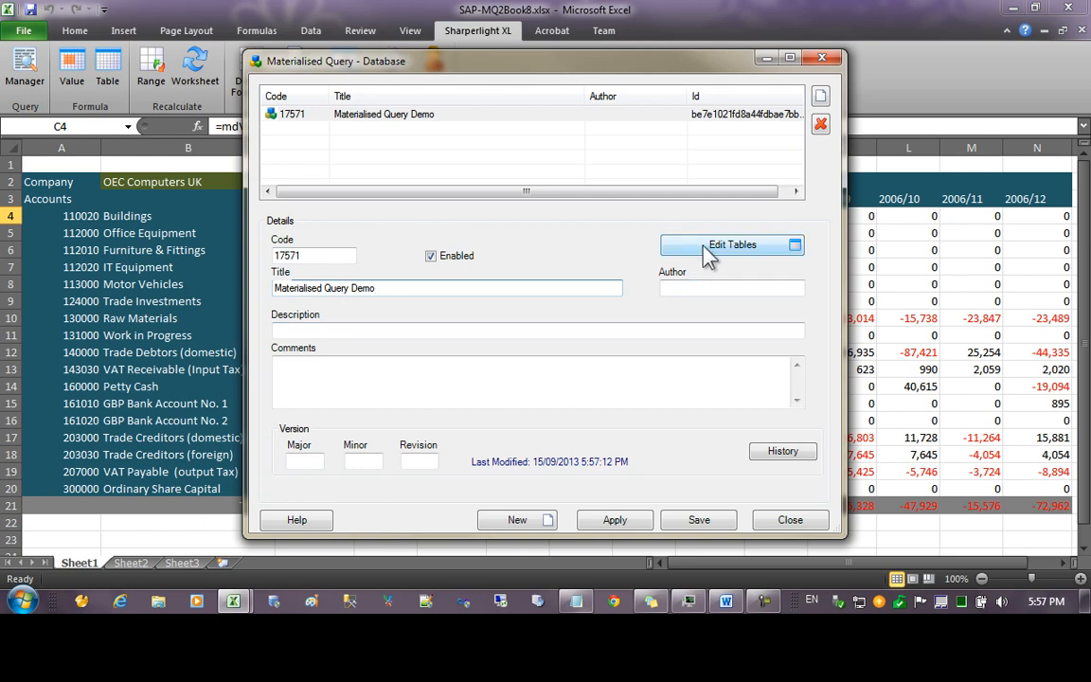
click(732, 244)
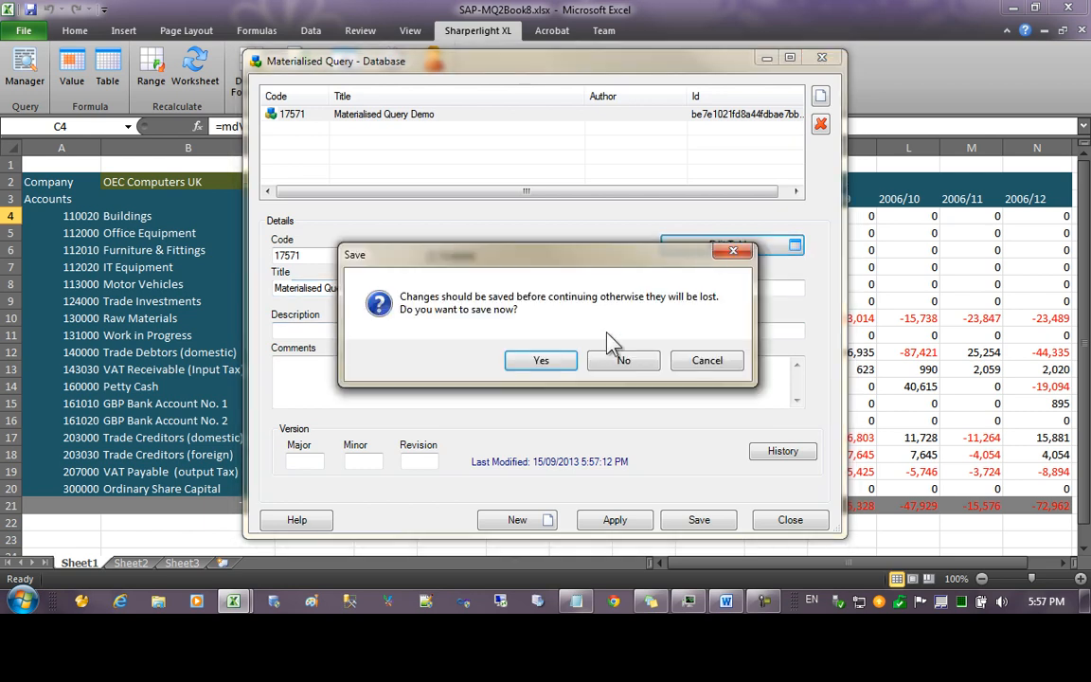
Step: Save database 17571, add a new table, and bring up its query mode choices
click(623, 360)
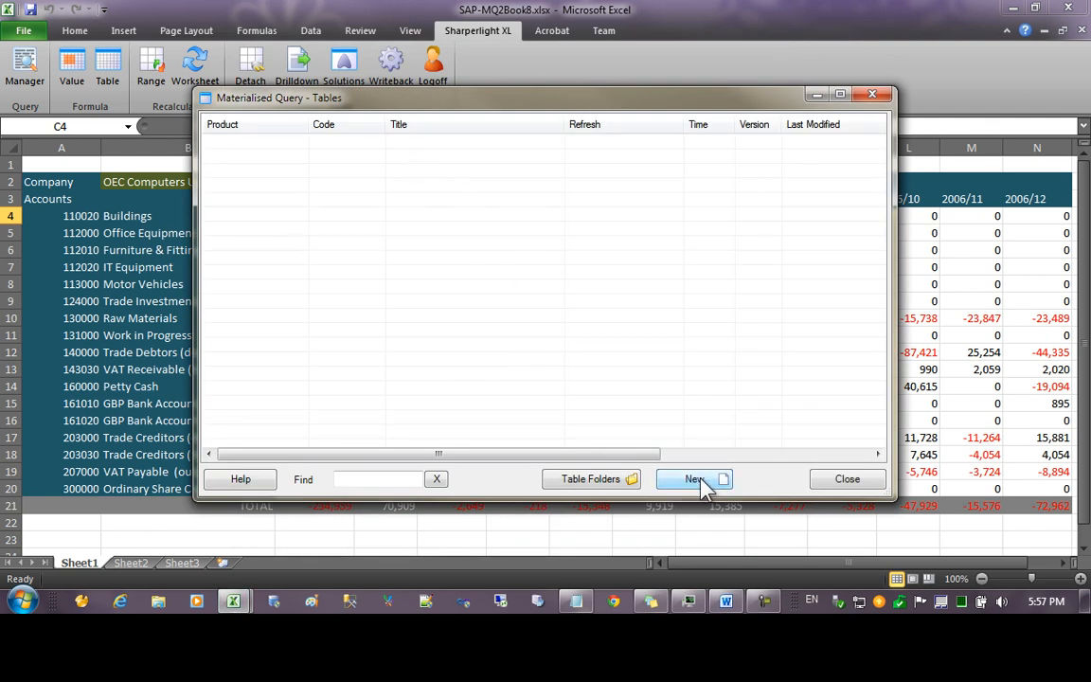
click(693, 478)
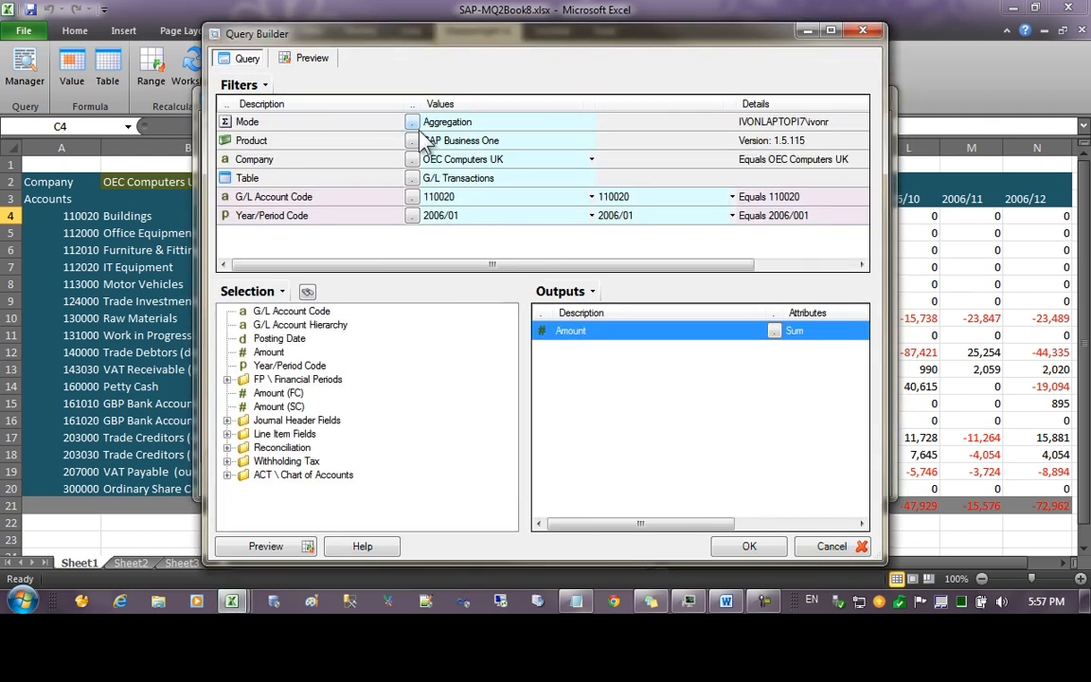
click(410, 121)
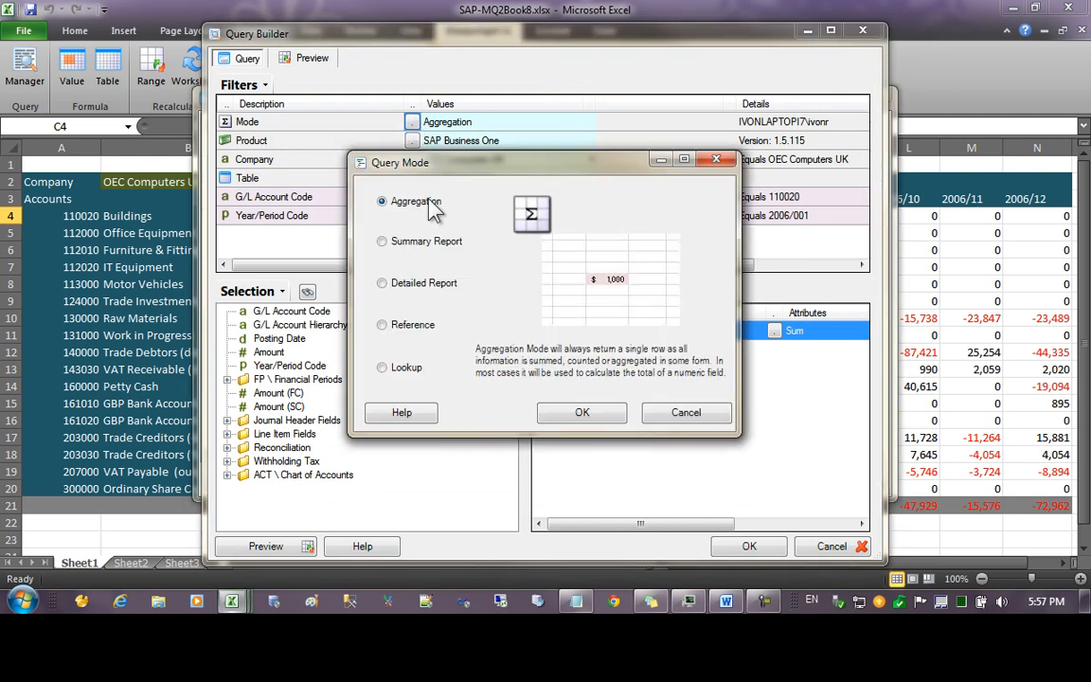
mouse_move(411, 254)
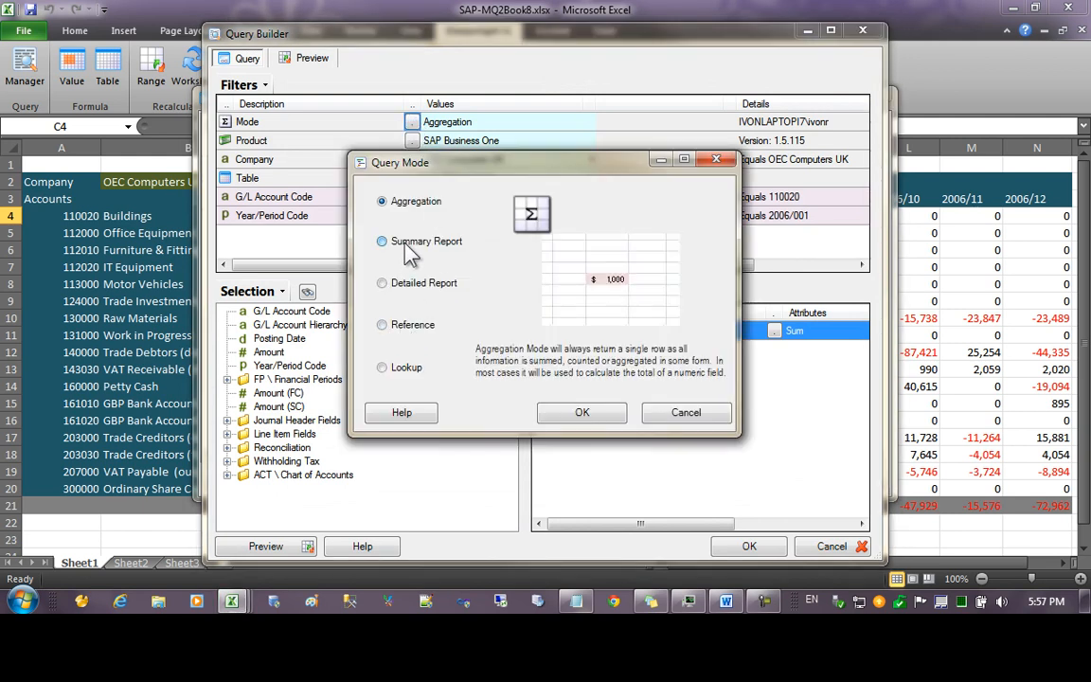
Step: Use Summary Report mode and filter Company on OEC Computers Australia and OEC Computers UK
click(381, 241)
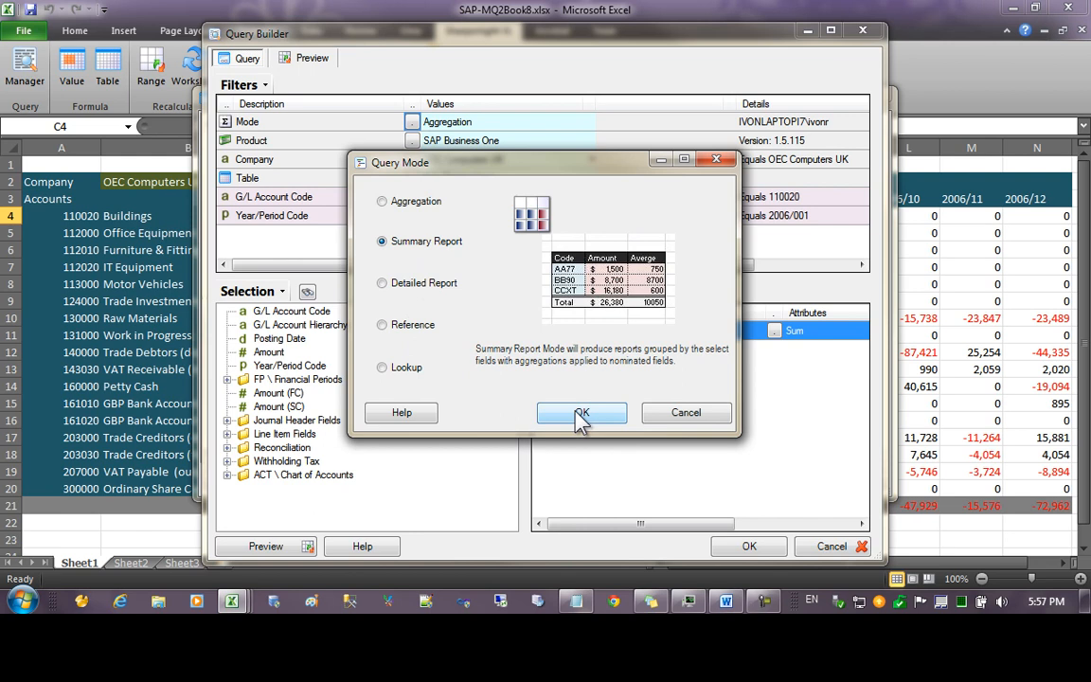
click(582, 412)
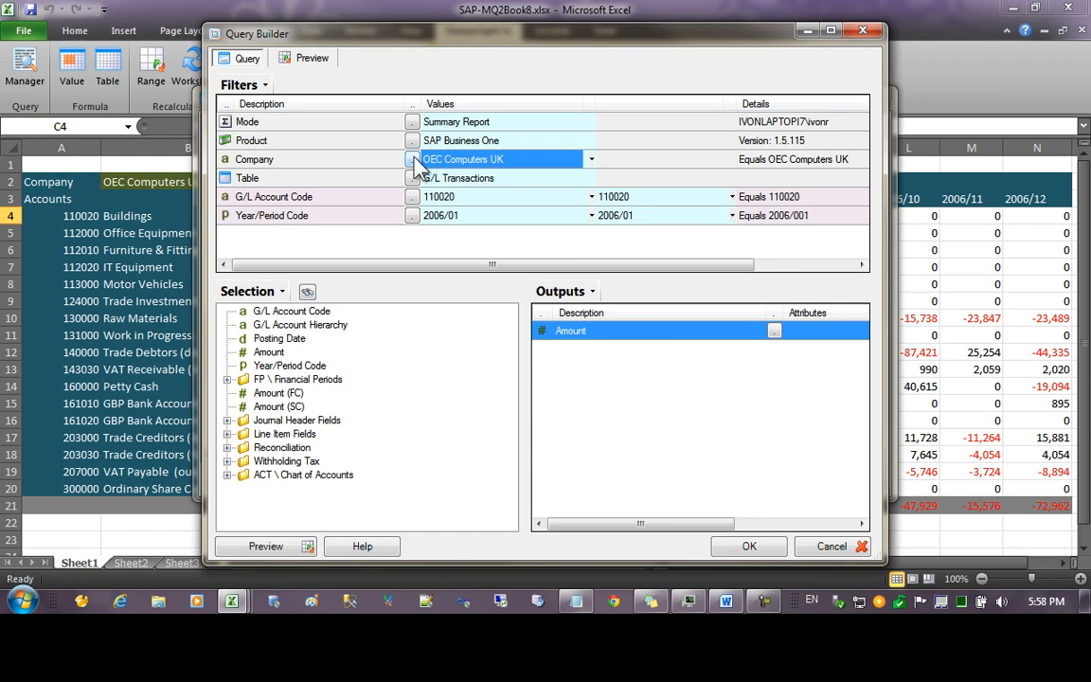
click(590, 159)
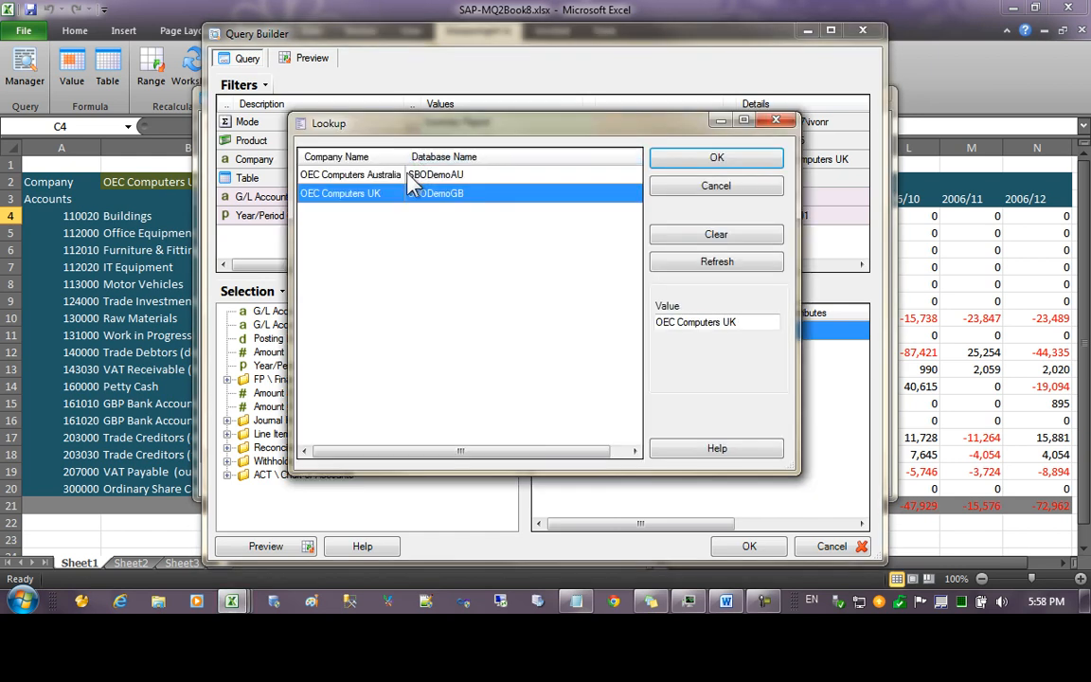
click(351, 175)
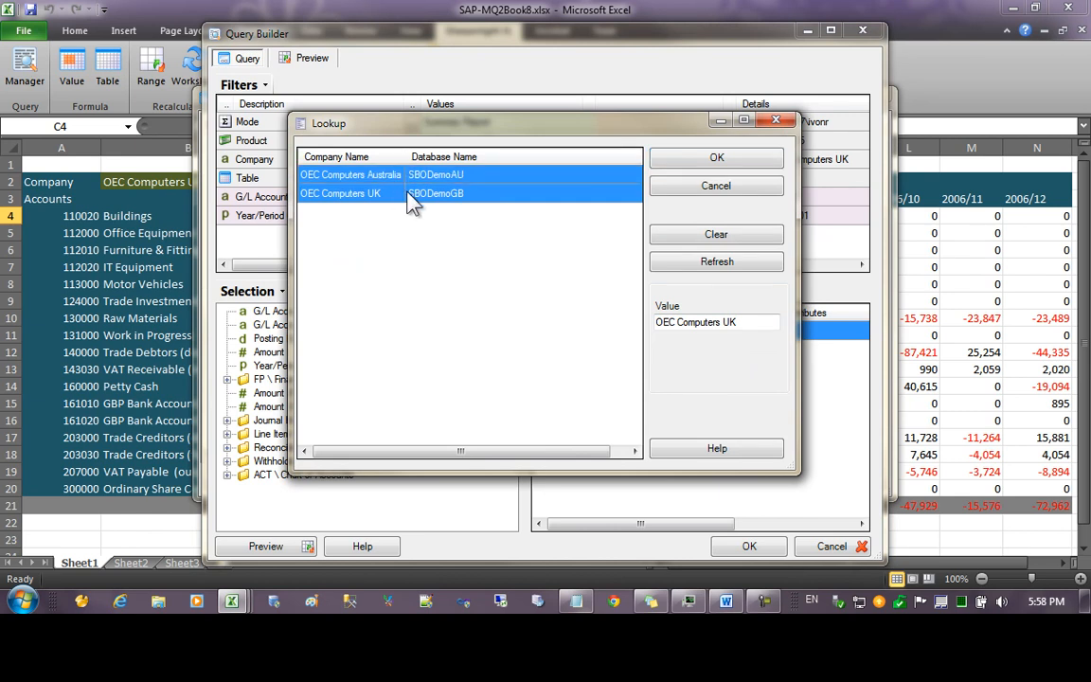
click(716, 157)
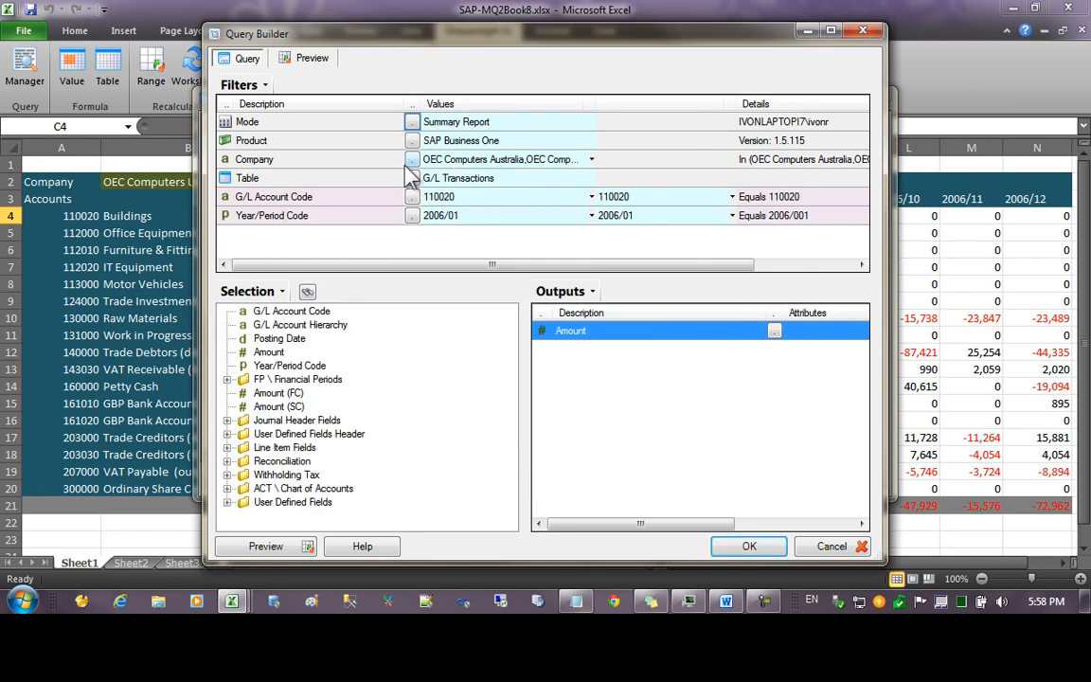
Step: Set the G/L Account Code filter to <ALL> and Year/Period to All Periods
click(502, 196)
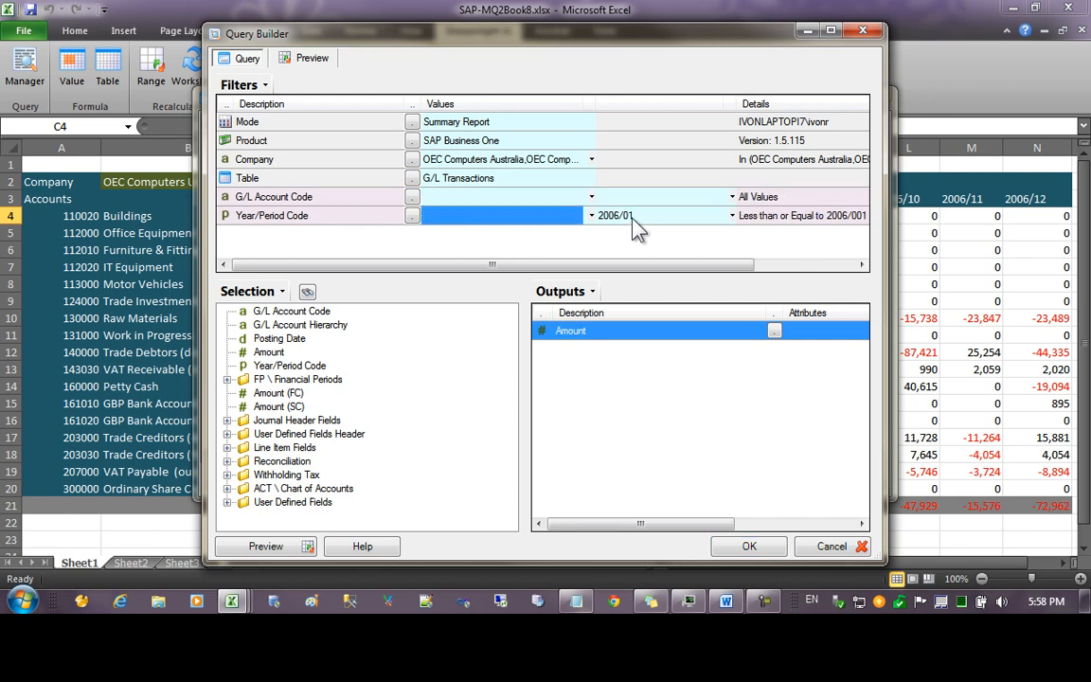
click(412, 196)
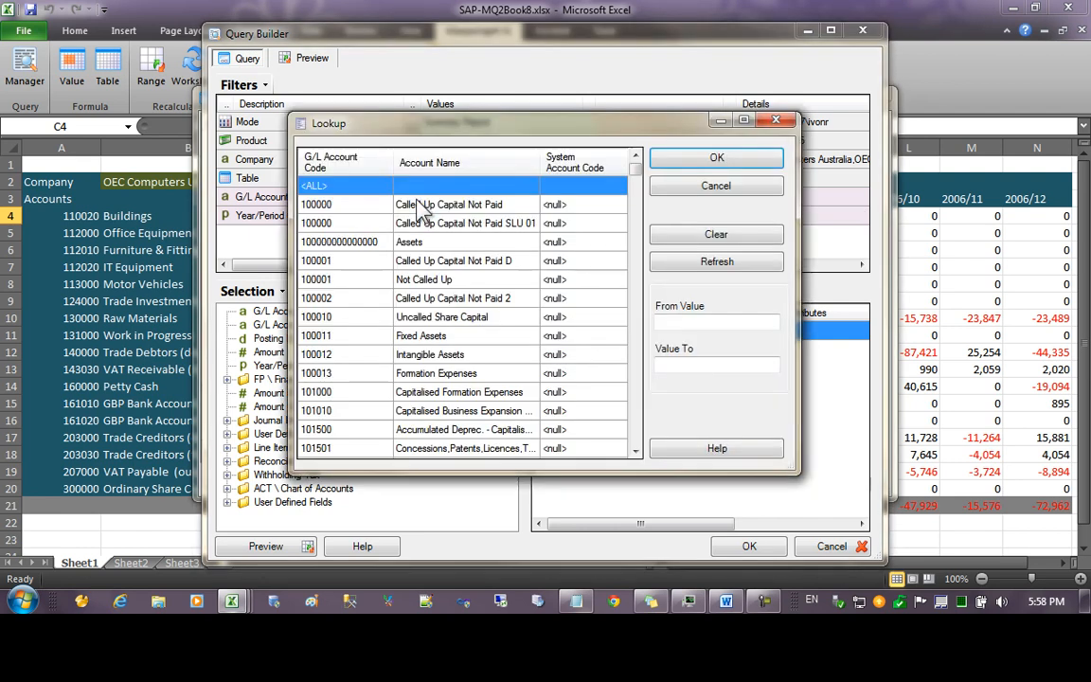
click(314, 184)
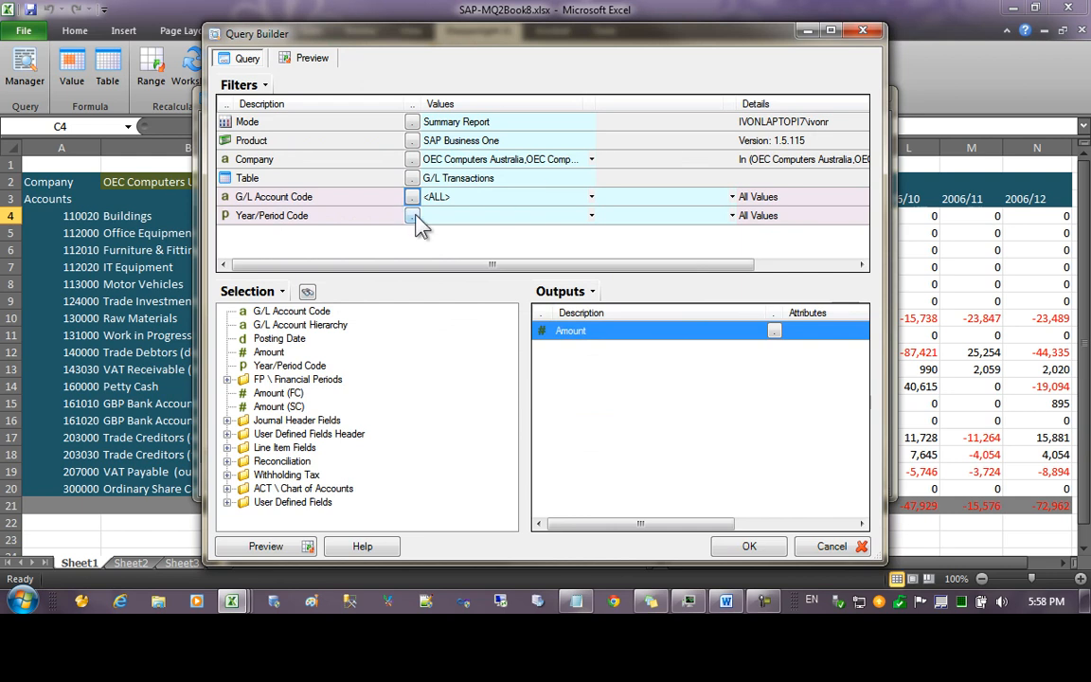
click(411, 215)
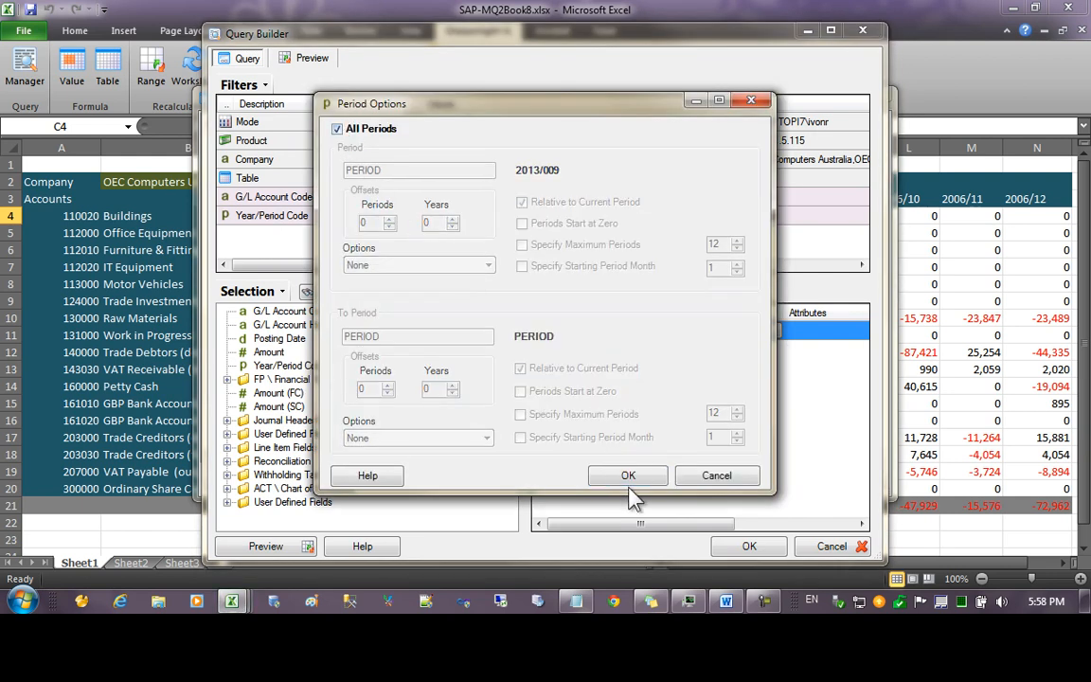
click(627, 475)
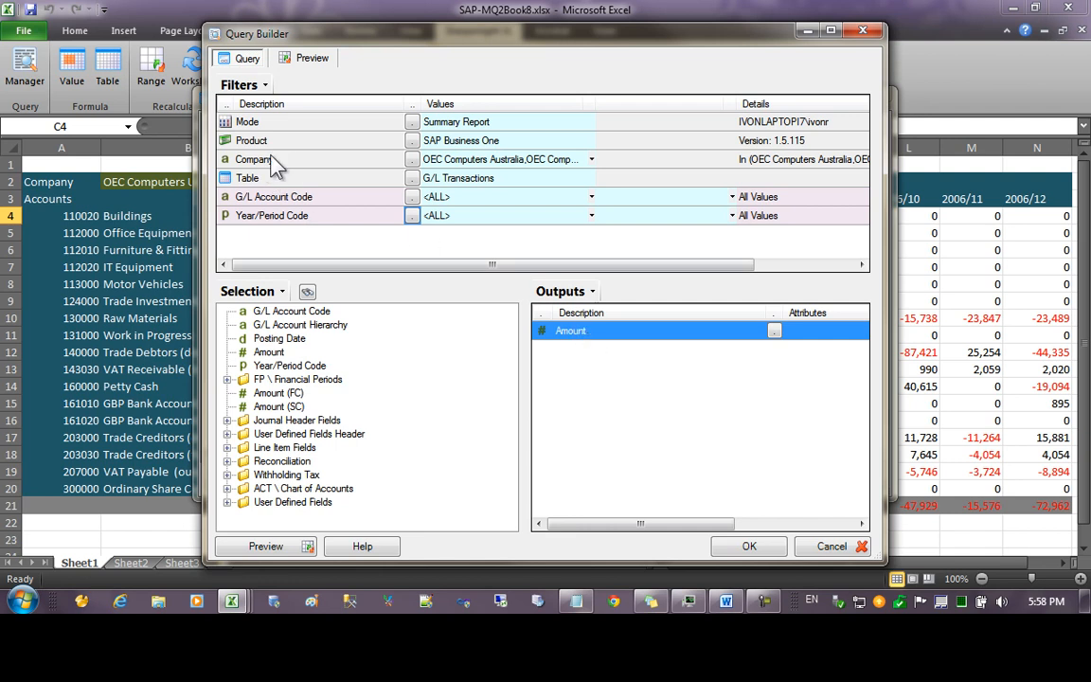
Step: Add G/L Account Code, Account Name and Year/Period Code outputs, describing one as 'Account Name'
click(254, 158)
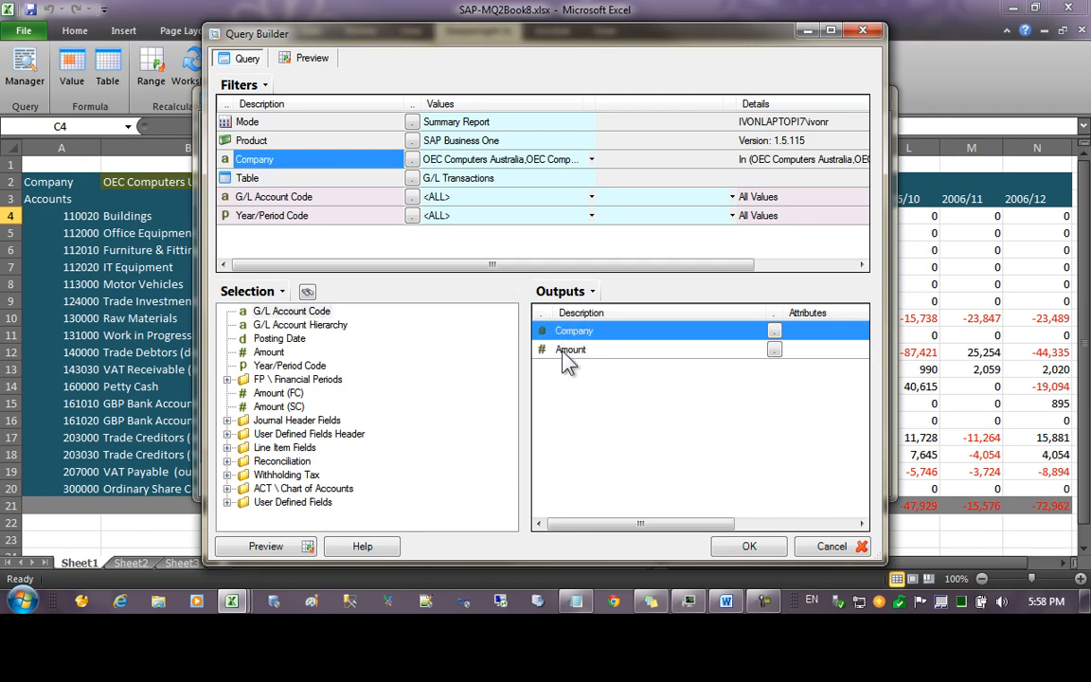
click(292, 311)
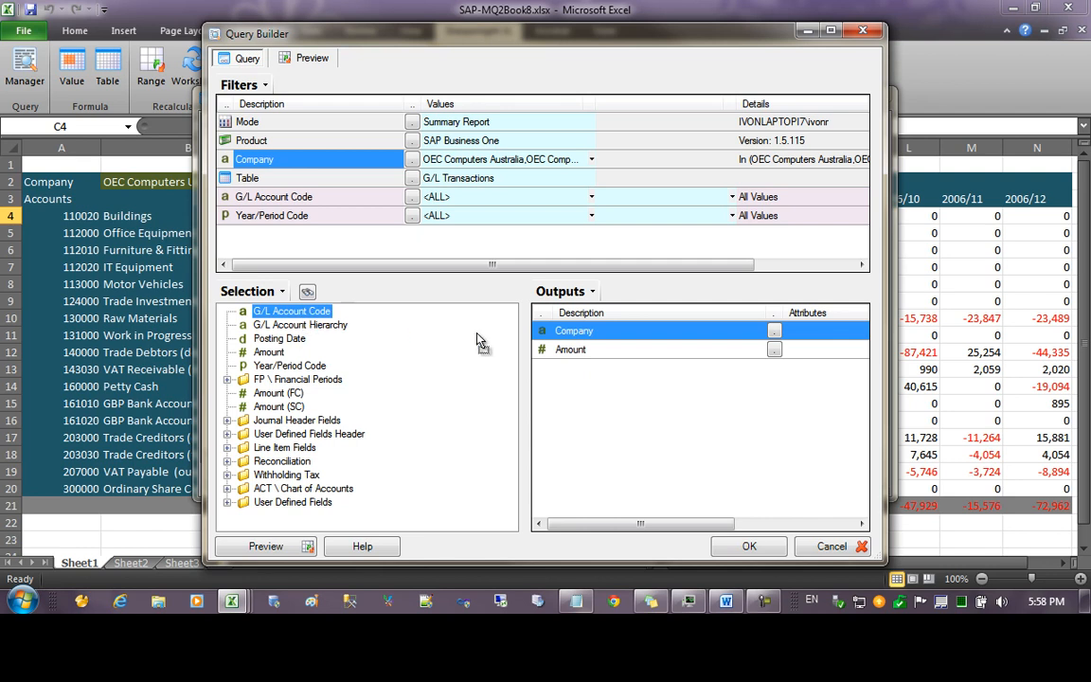
double_click(291, 311)
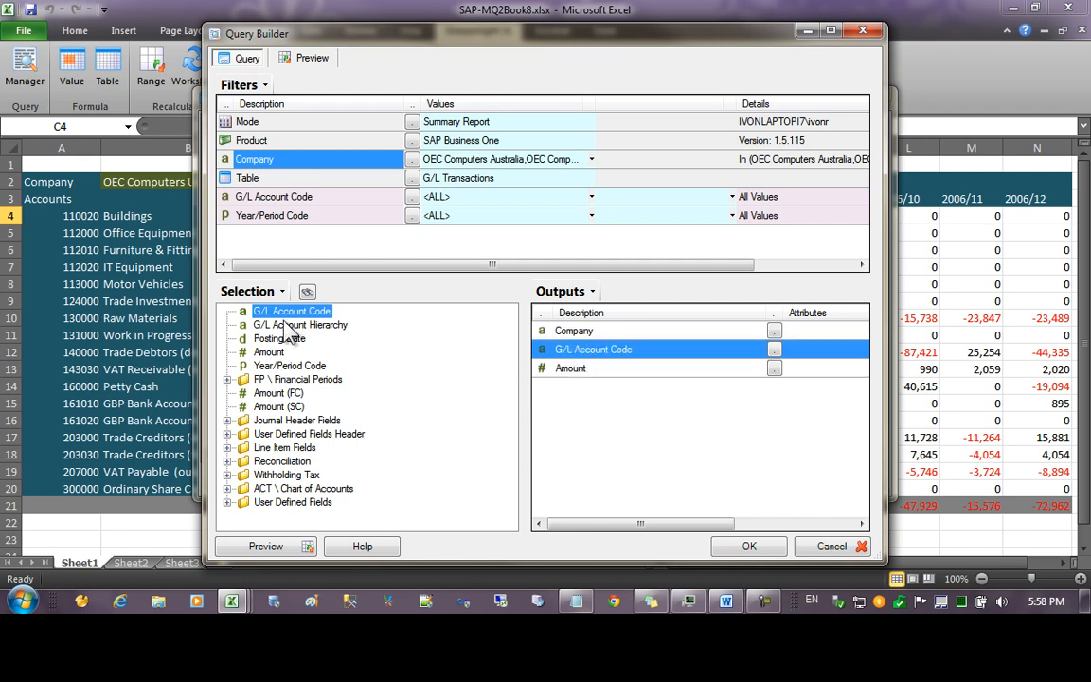
mouse_move(222, 514)
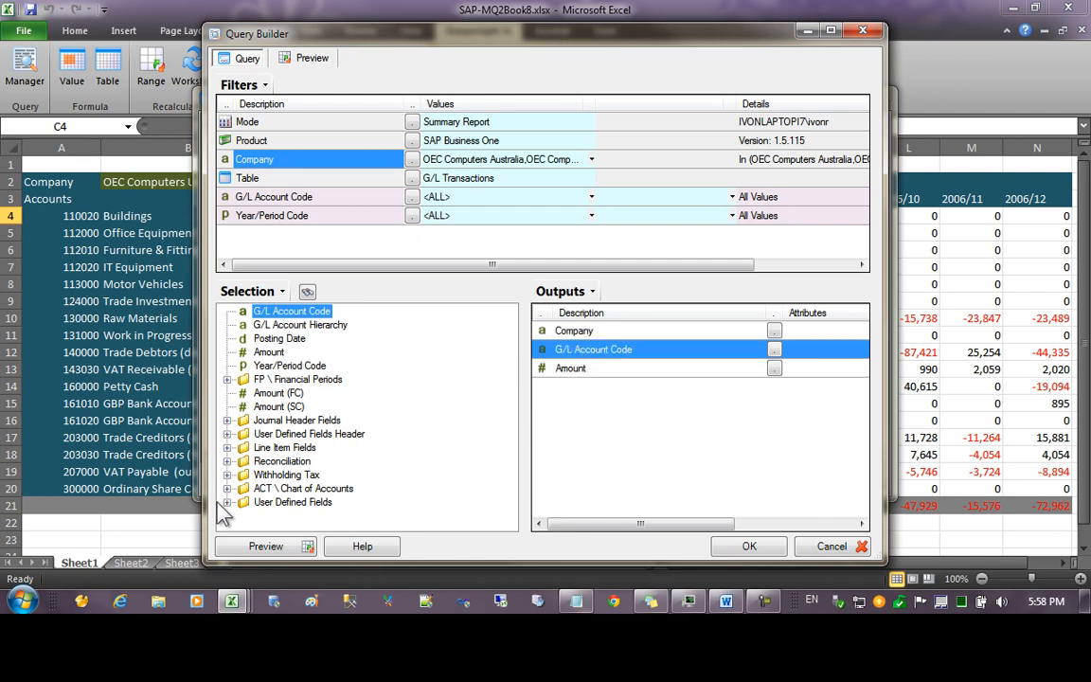
click(228, 487)
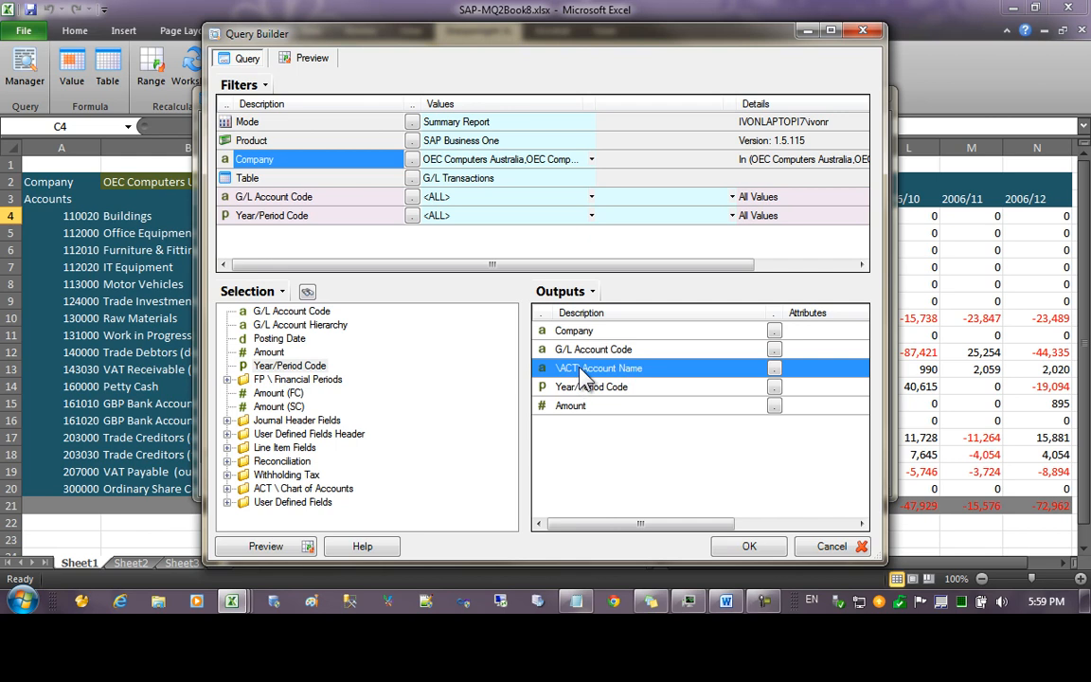
double_click(598, 367)
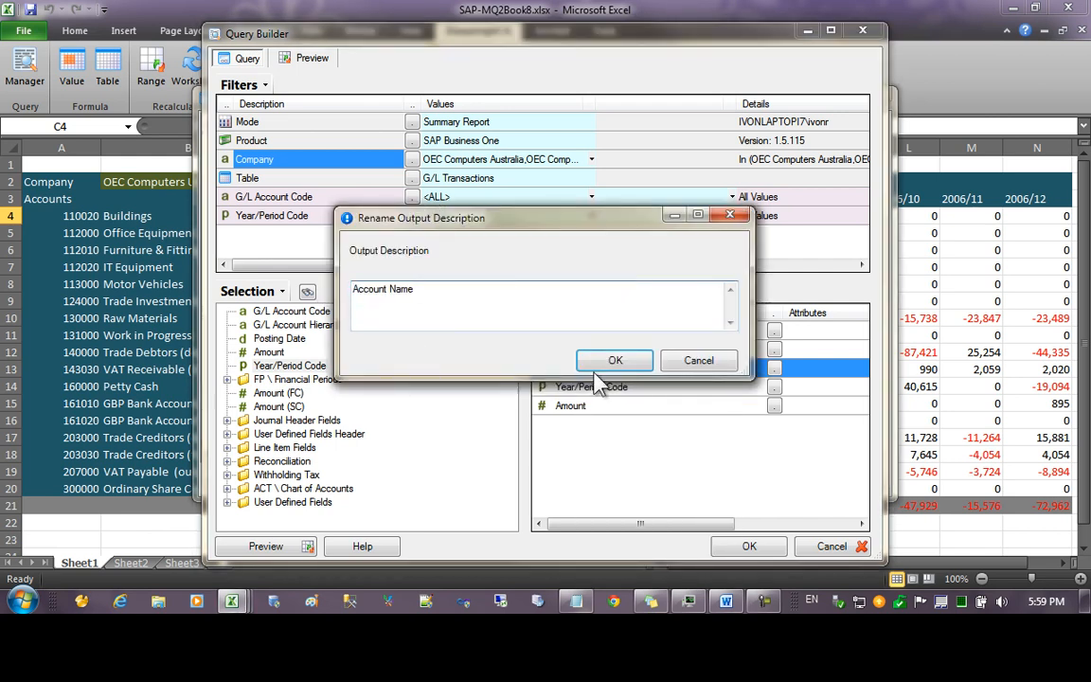
click(614, 360)
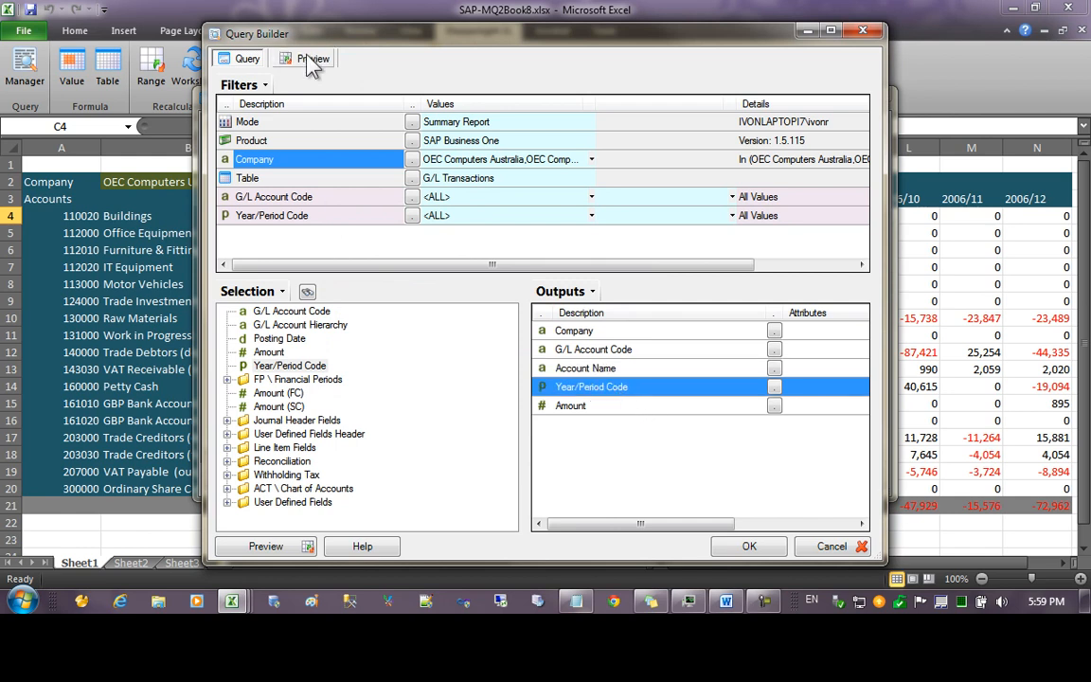
click(313, 58)
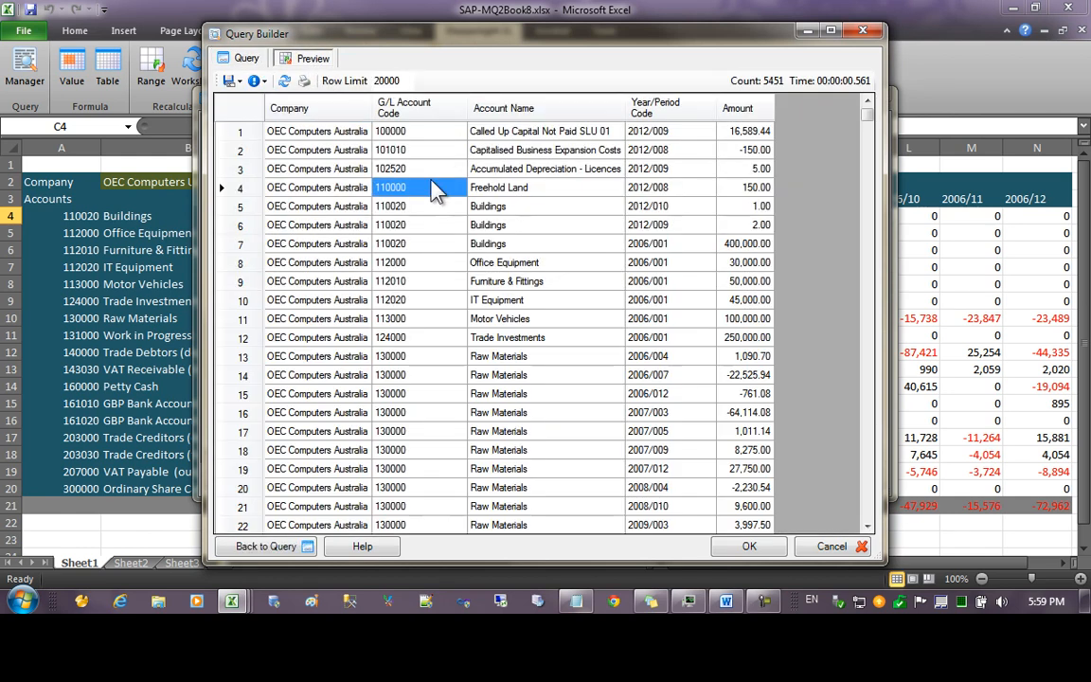
click(317, 150)
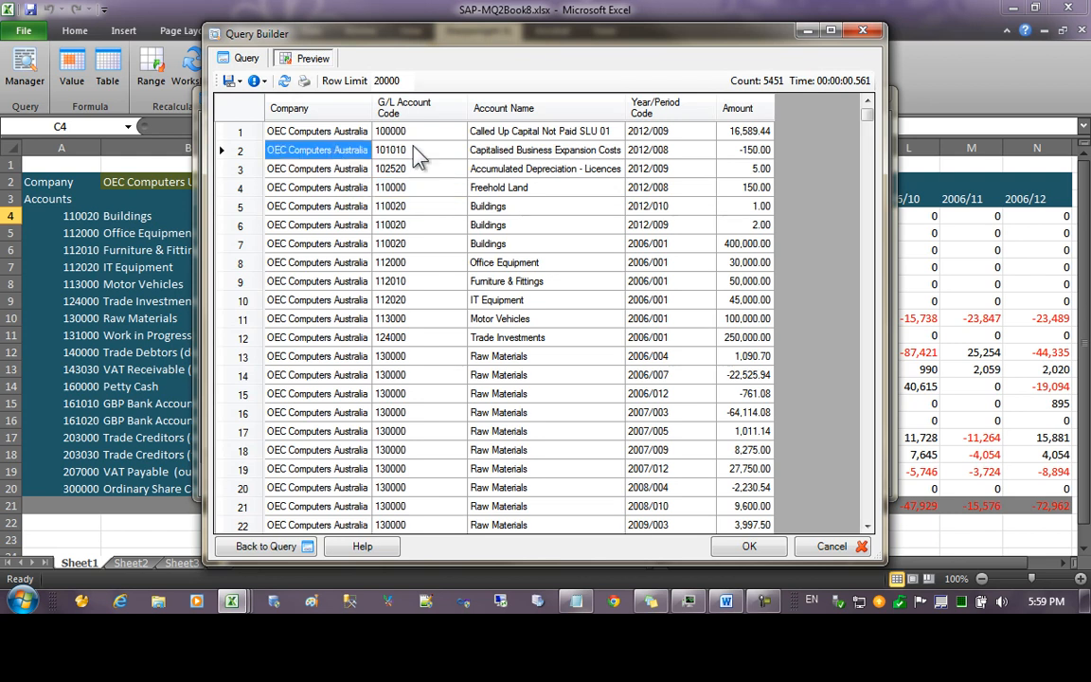
click(544, 149)
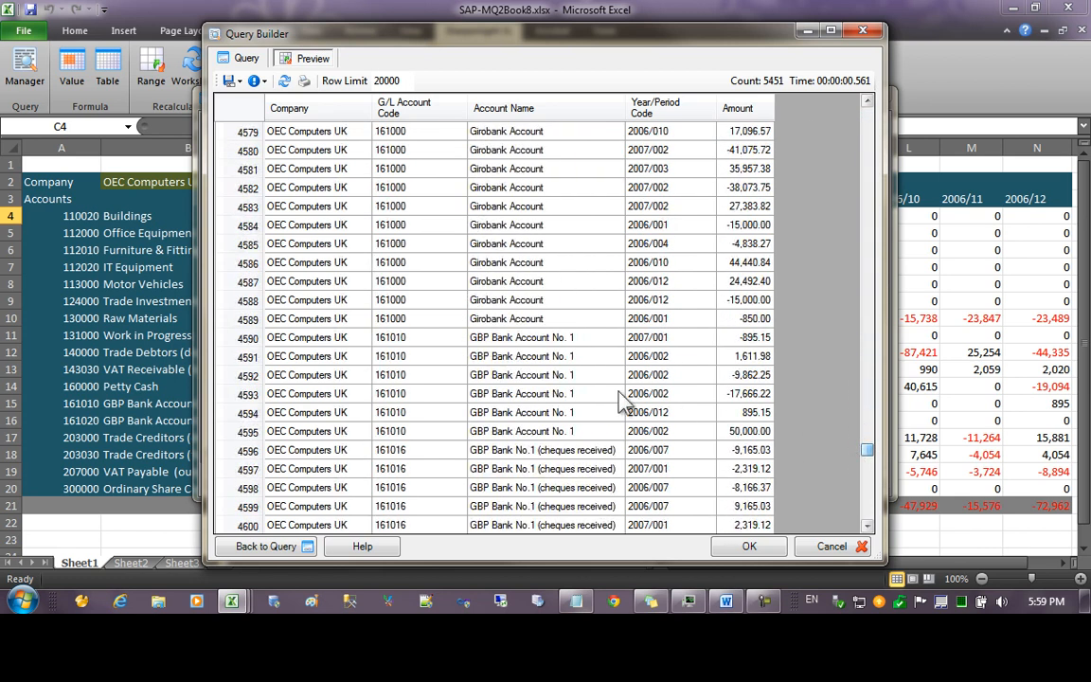
click(306, 244)
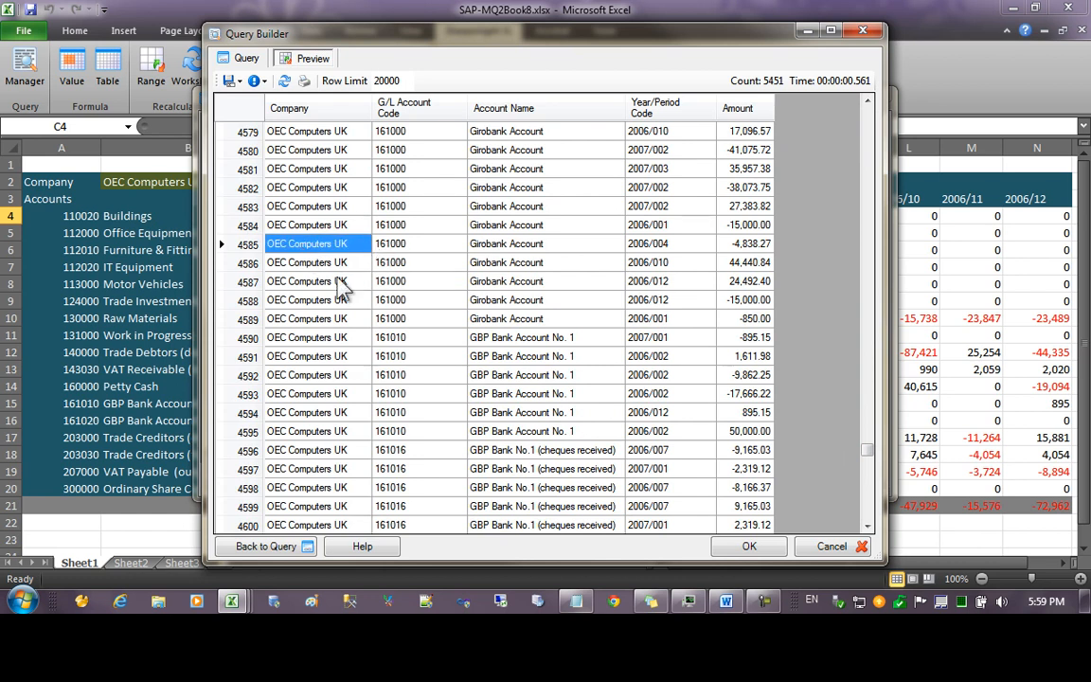
click(308, 281)
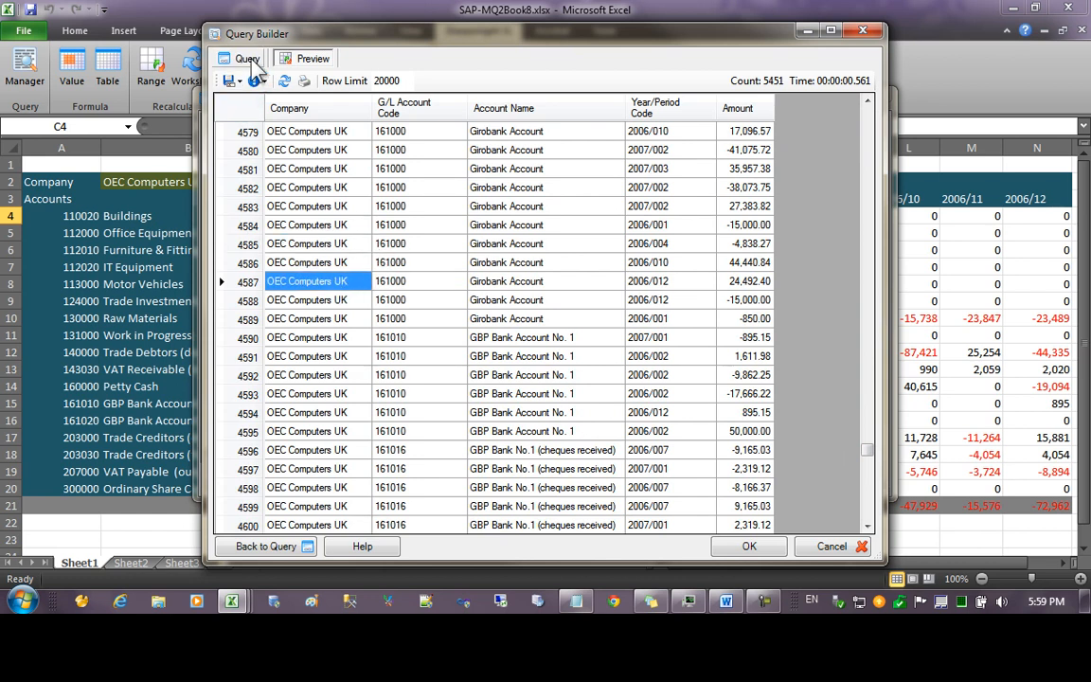
click(247, 57)
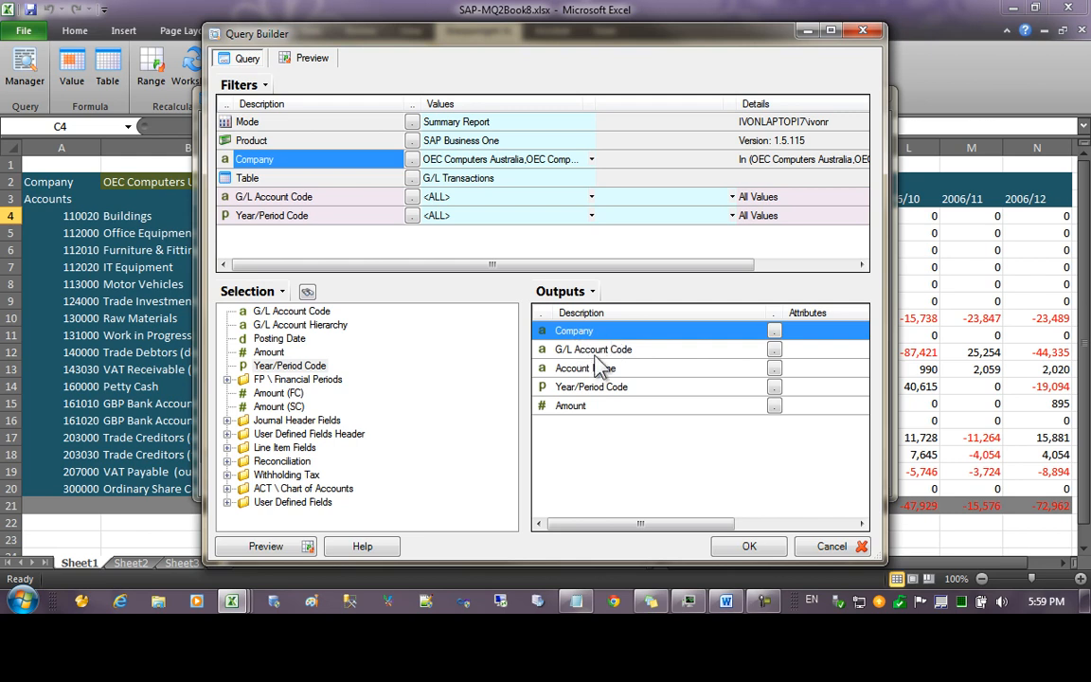
mouse_move(597, 360)
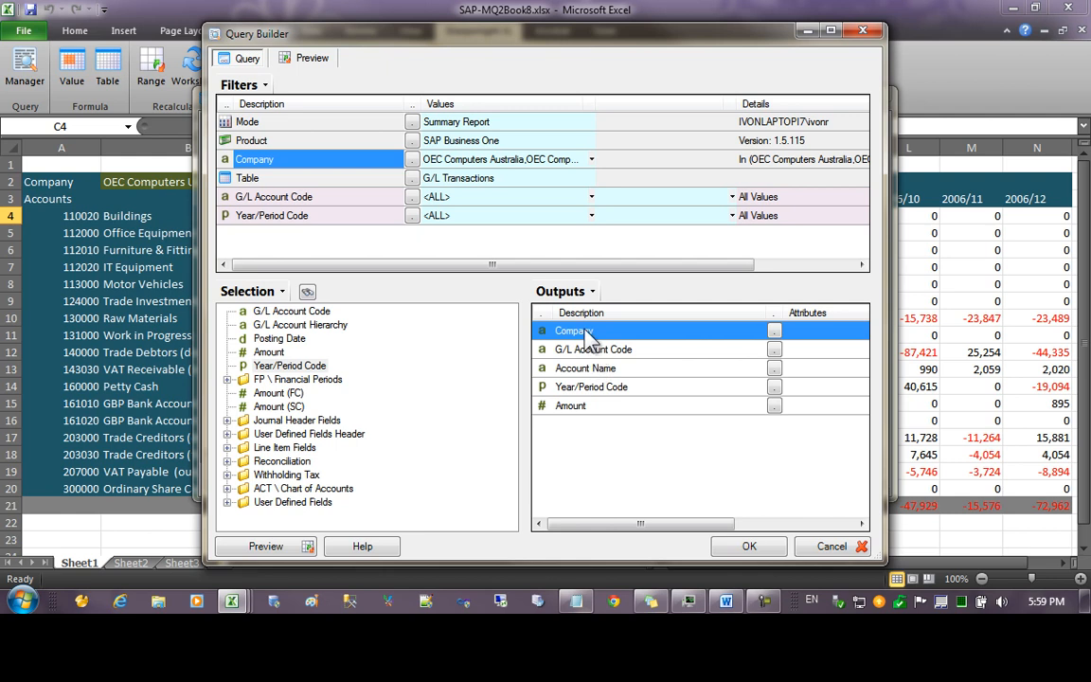
Step: Set the Company output's sort keys to Company, G/L Account Code, then Year/Period Code
double_click(580, 331)
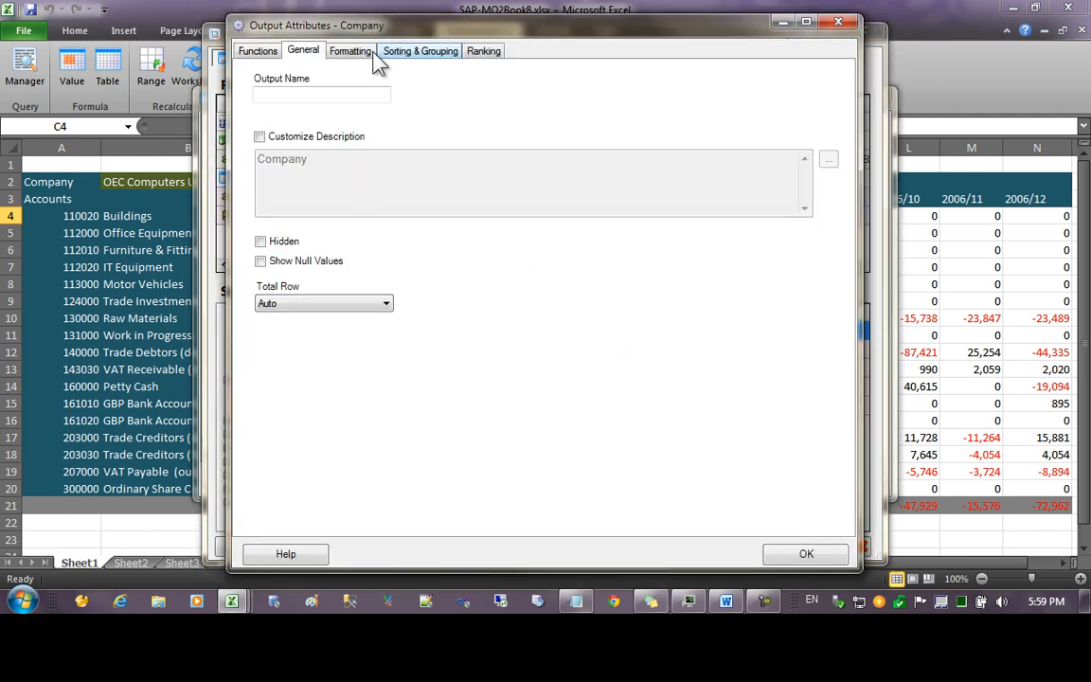
click(420, 50)
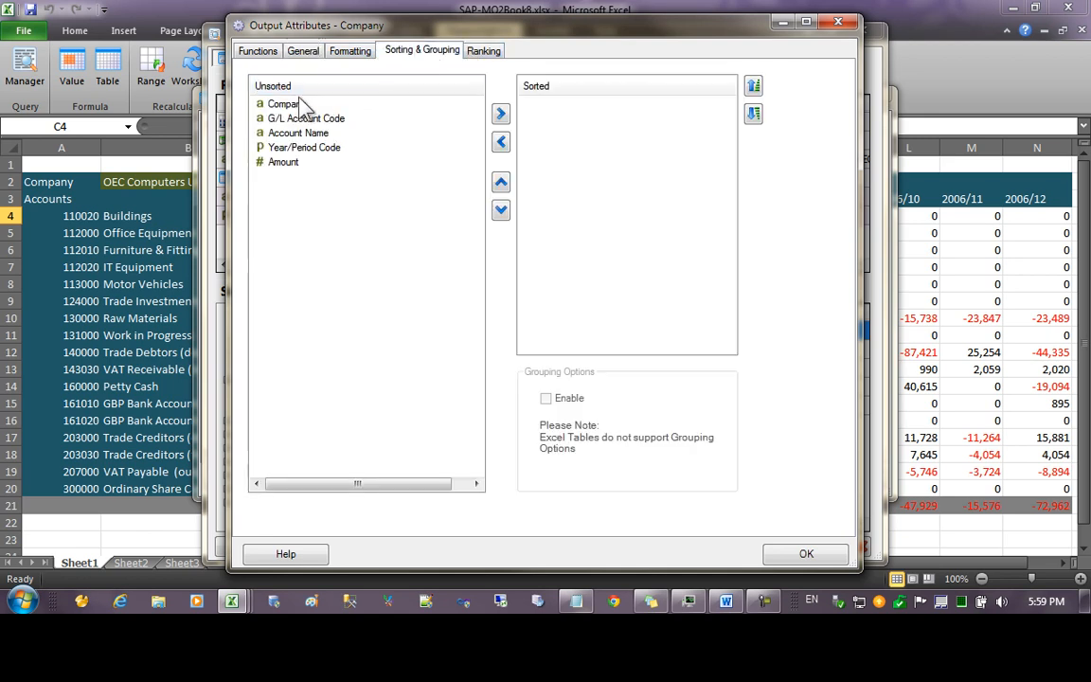
click(500, 113)
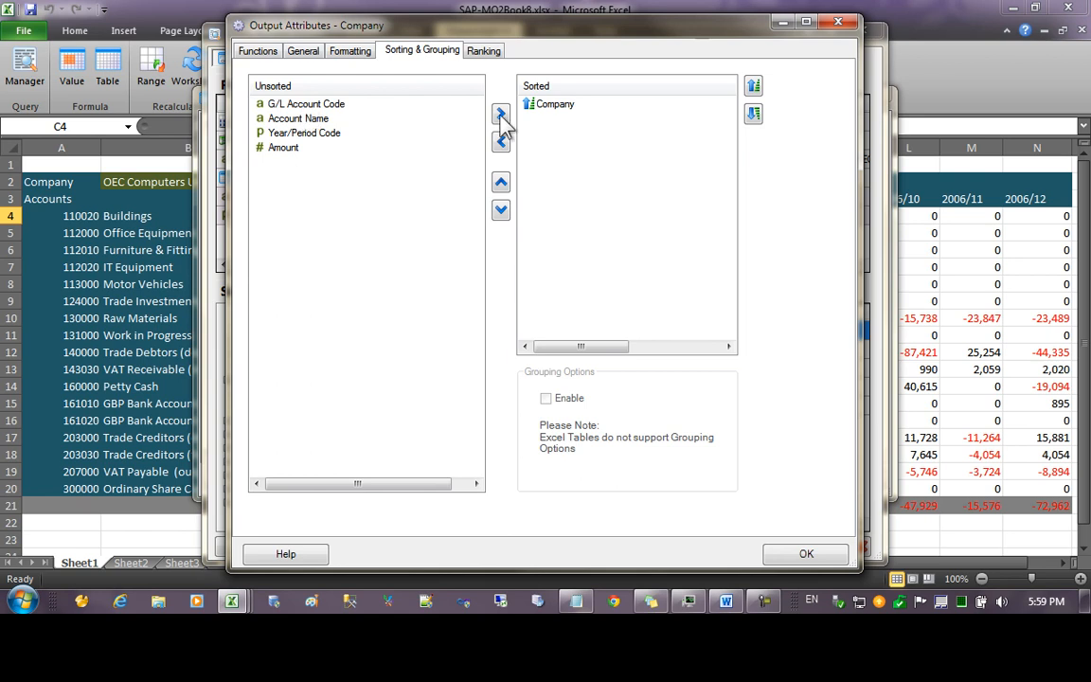
click(500, 114)
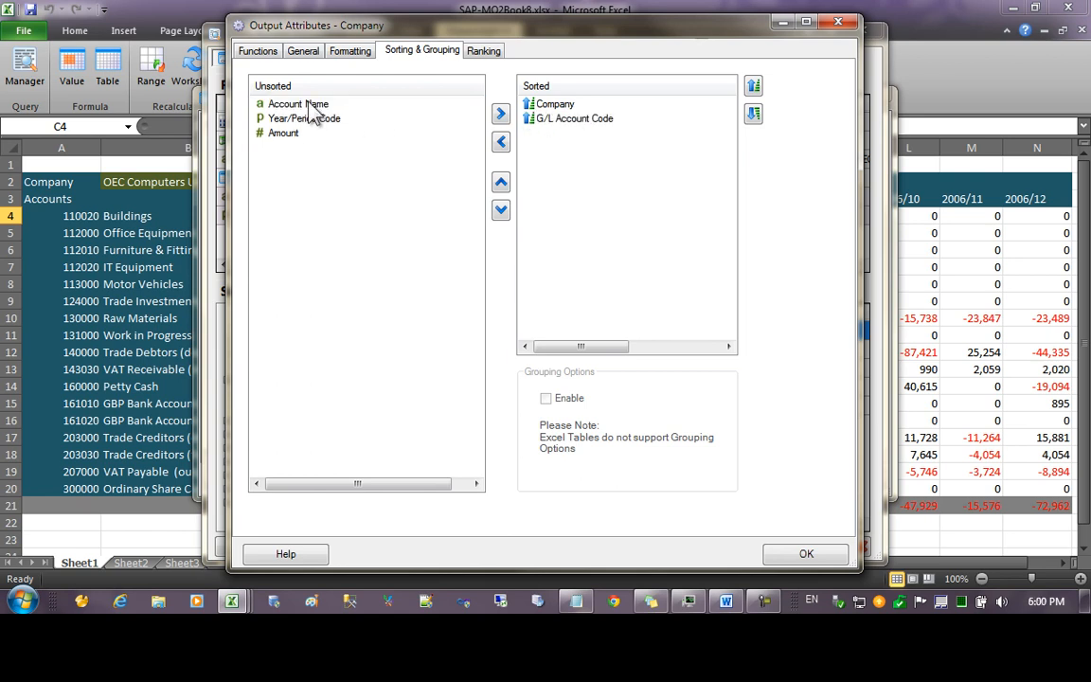
click(500, 112)
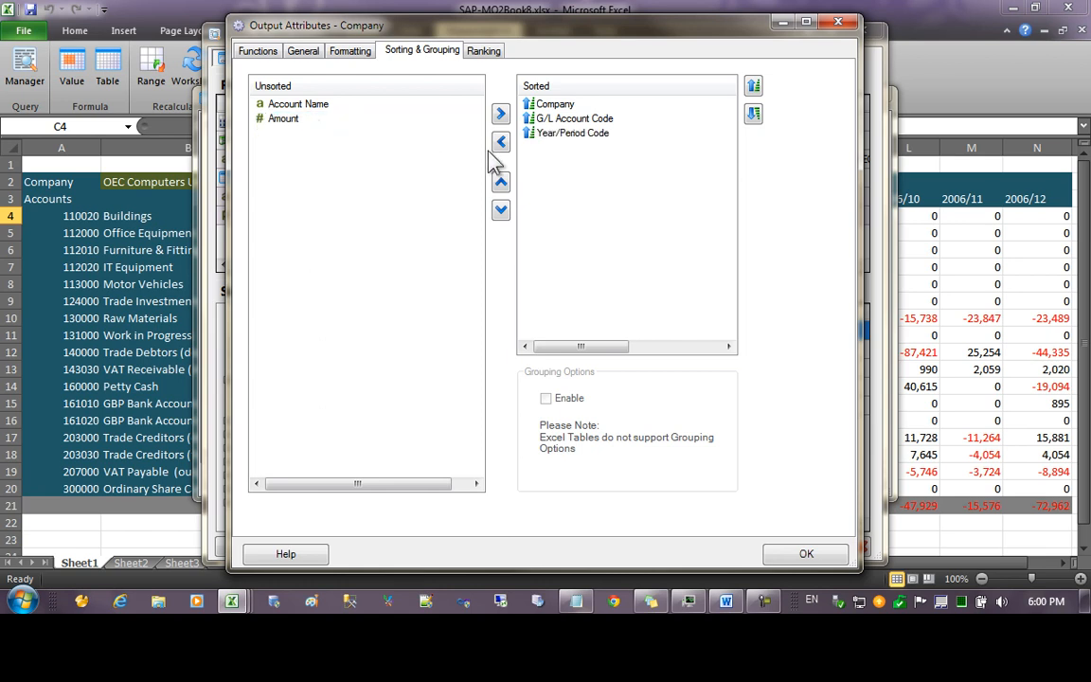
click(804, 554)
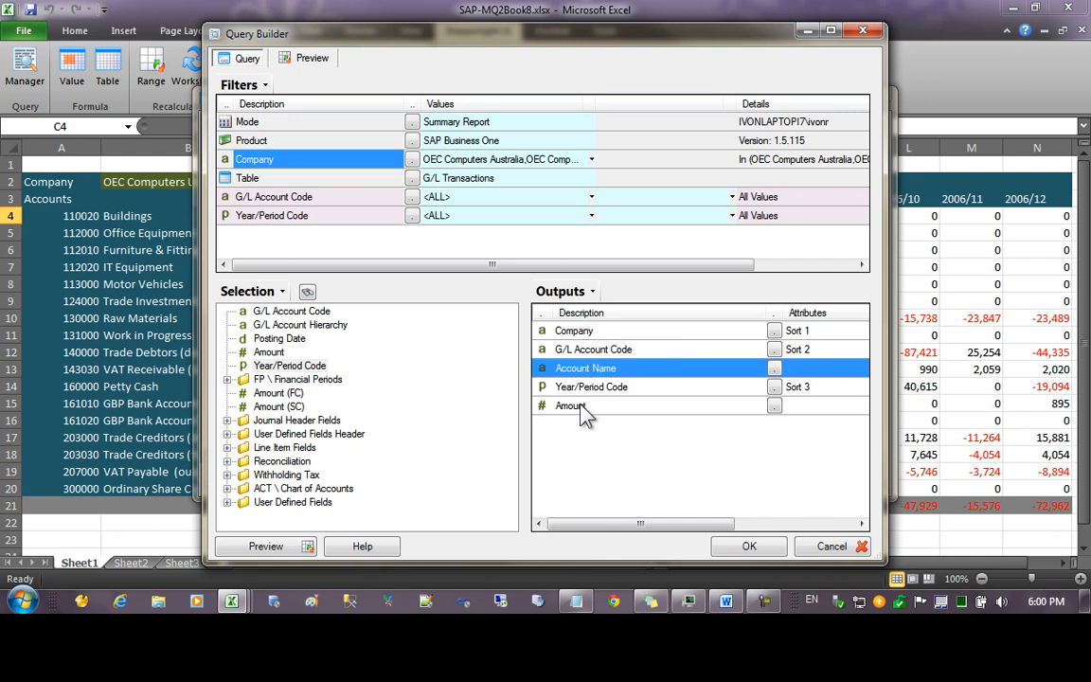
Step: Add a new expression output below the Amount output
right_click(569, 405)
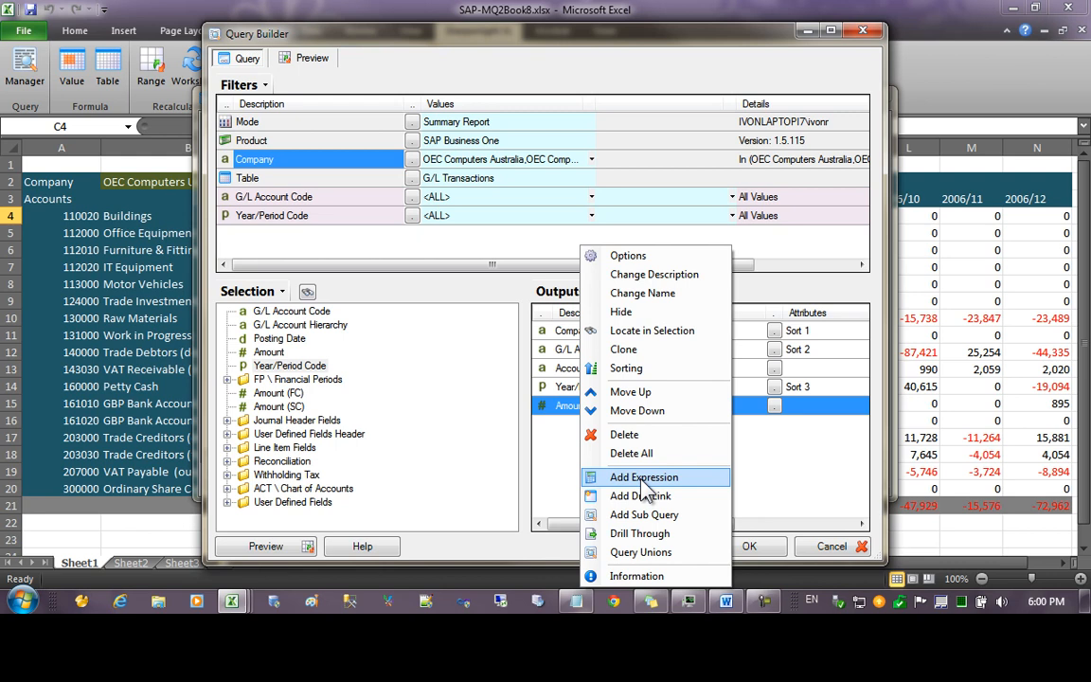
click(643, 477)
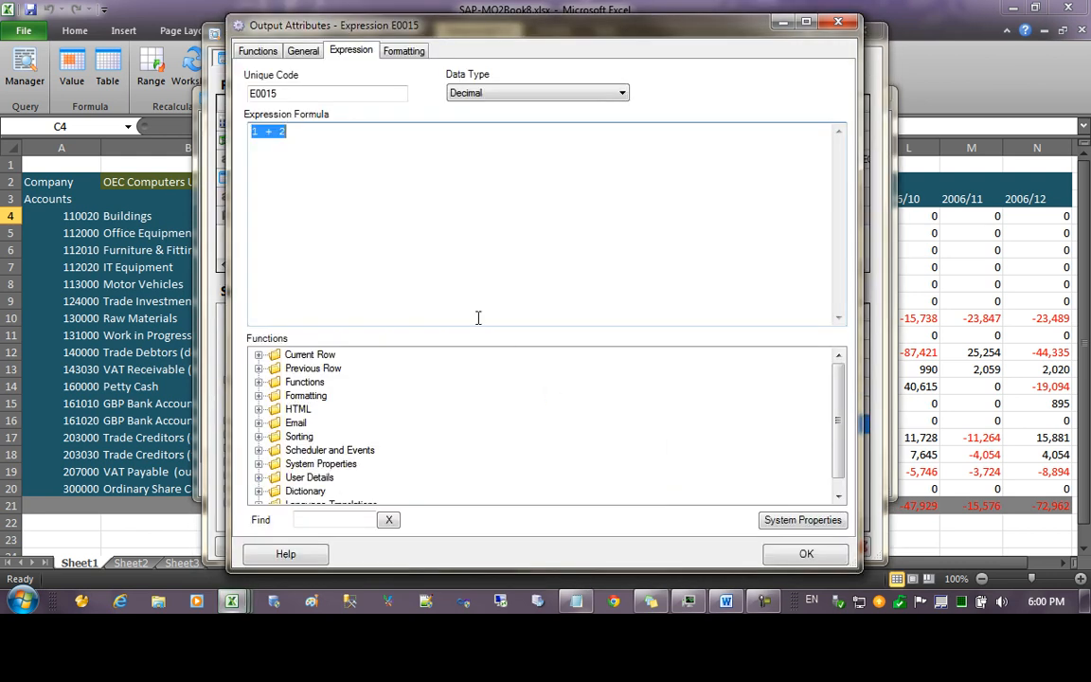
click(806, 553)
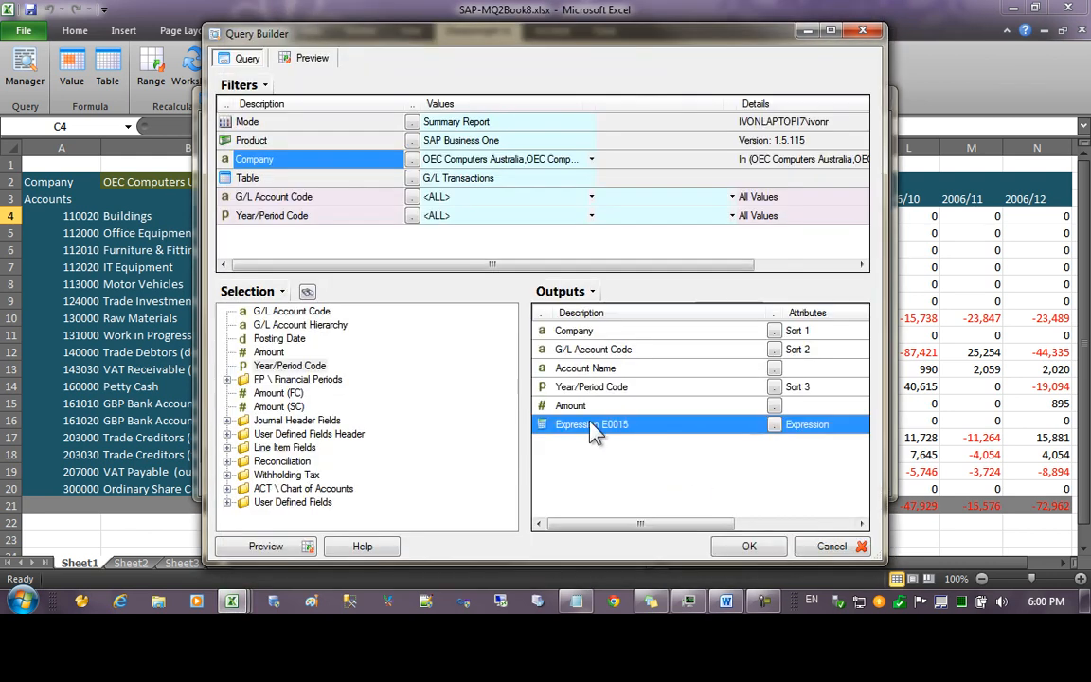
Step: Rename the new expression output with a typed name and confirm it
right_click(590, 424)
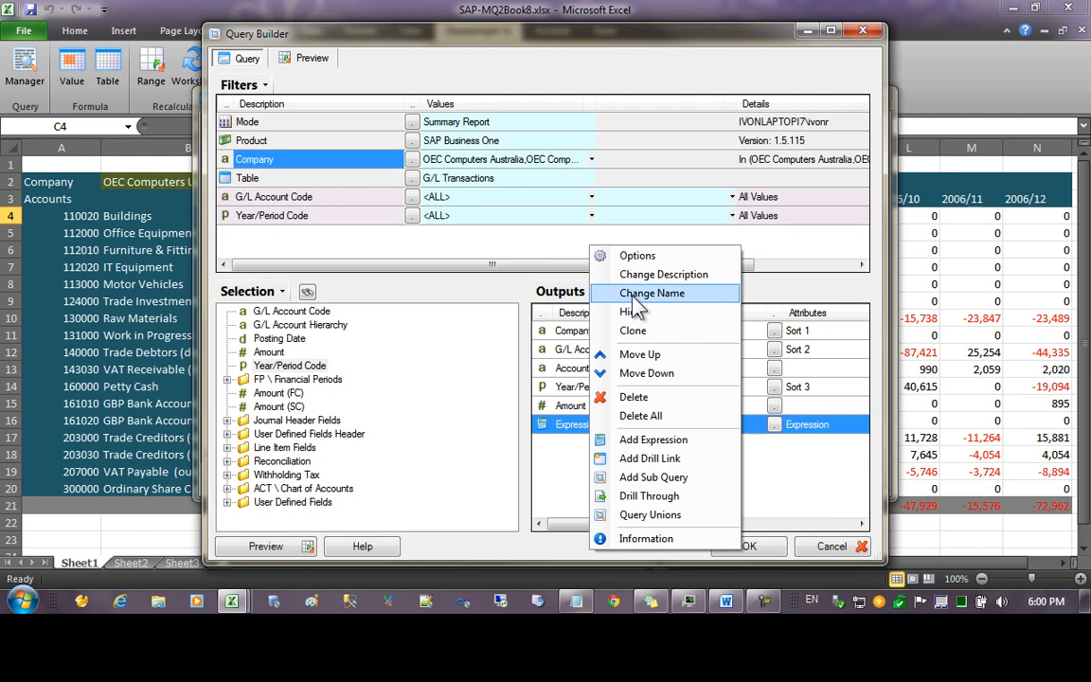
click(650, 293)
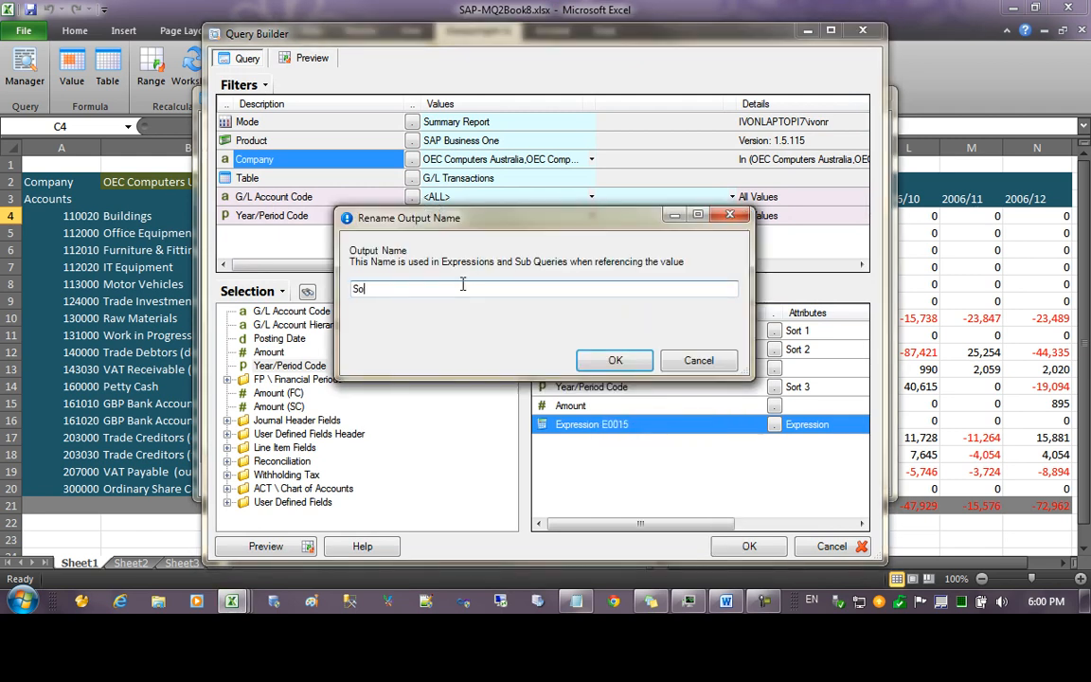
text(t)
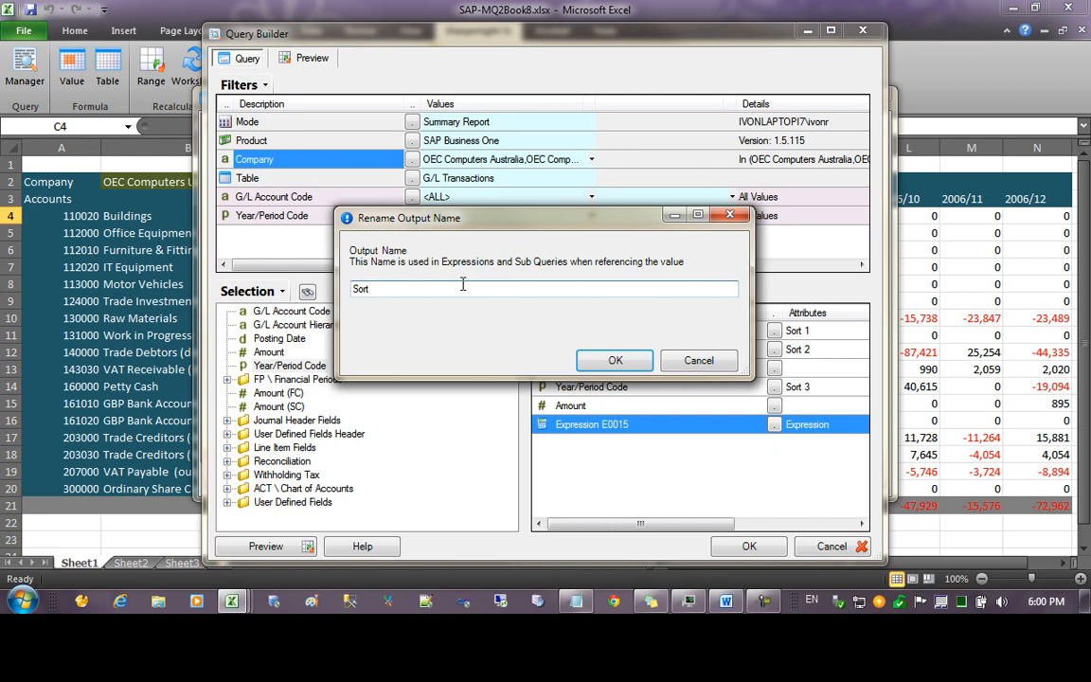
text(MI)
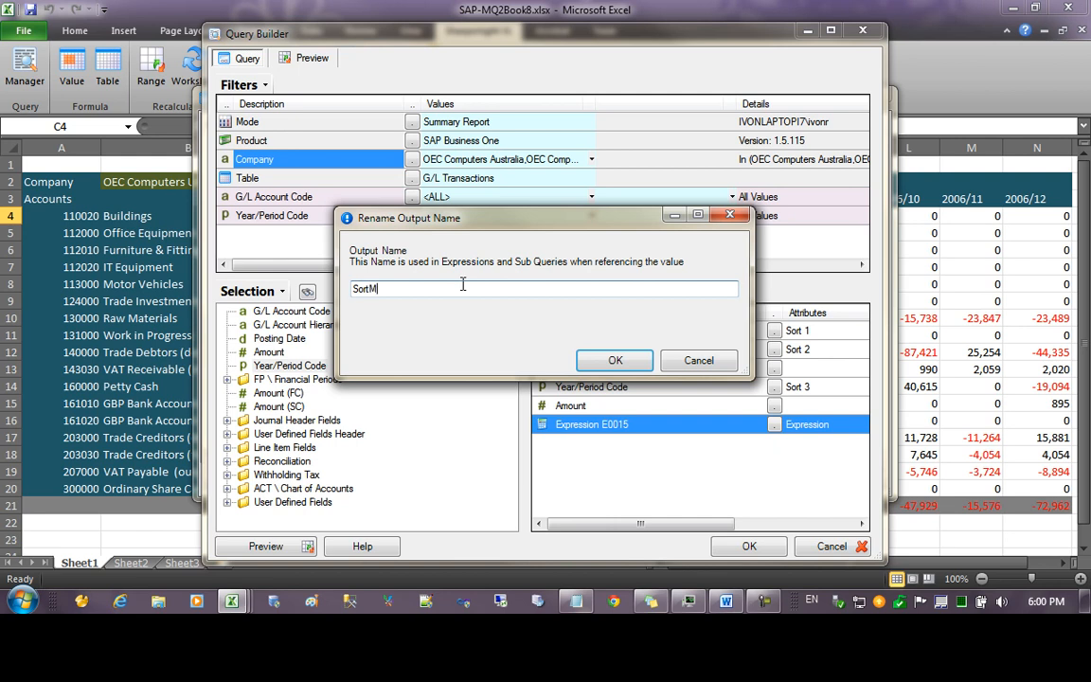
text(yExpres)
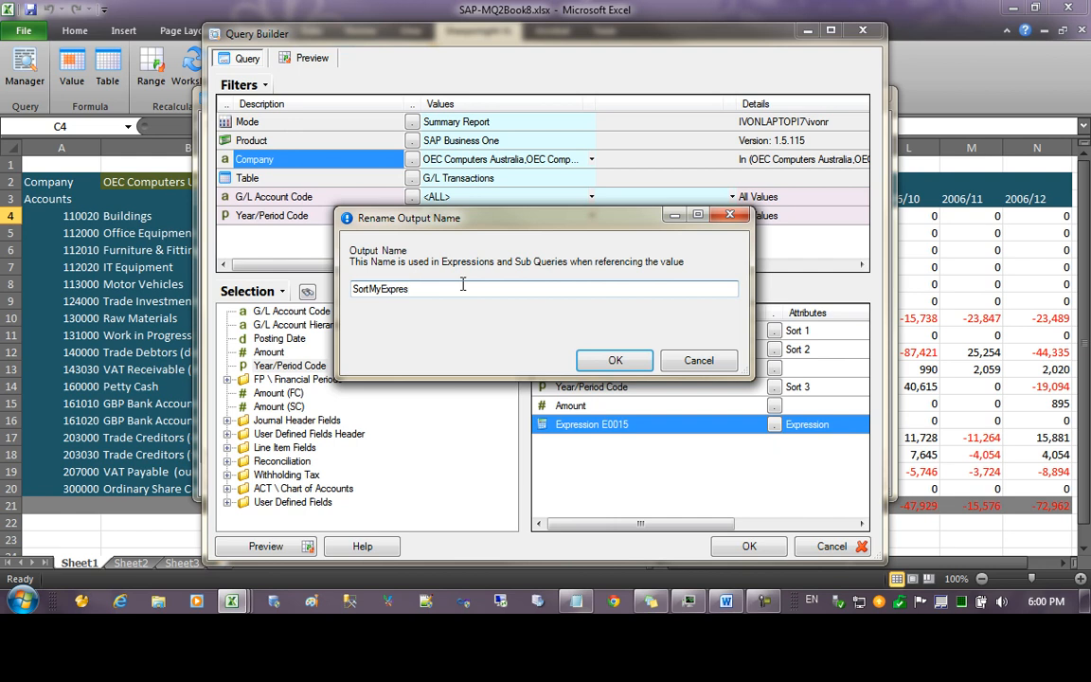
click(615, 360)
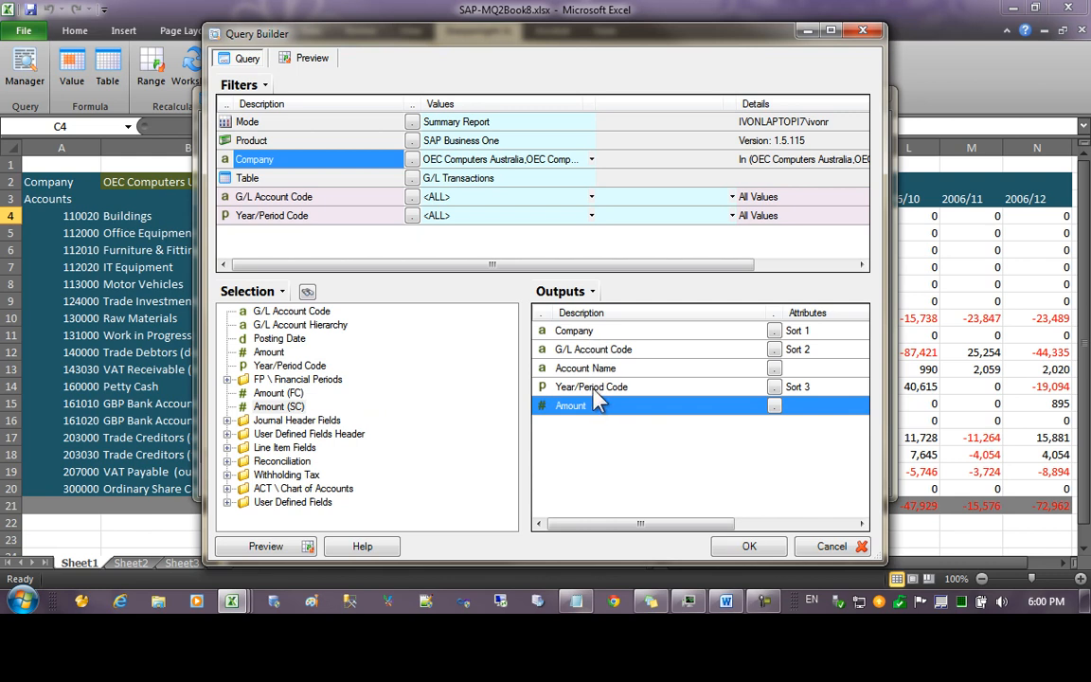
Step: Save as a refreshed materialised table and retitle it 'Consolidated Transactions'
click(748, 545)
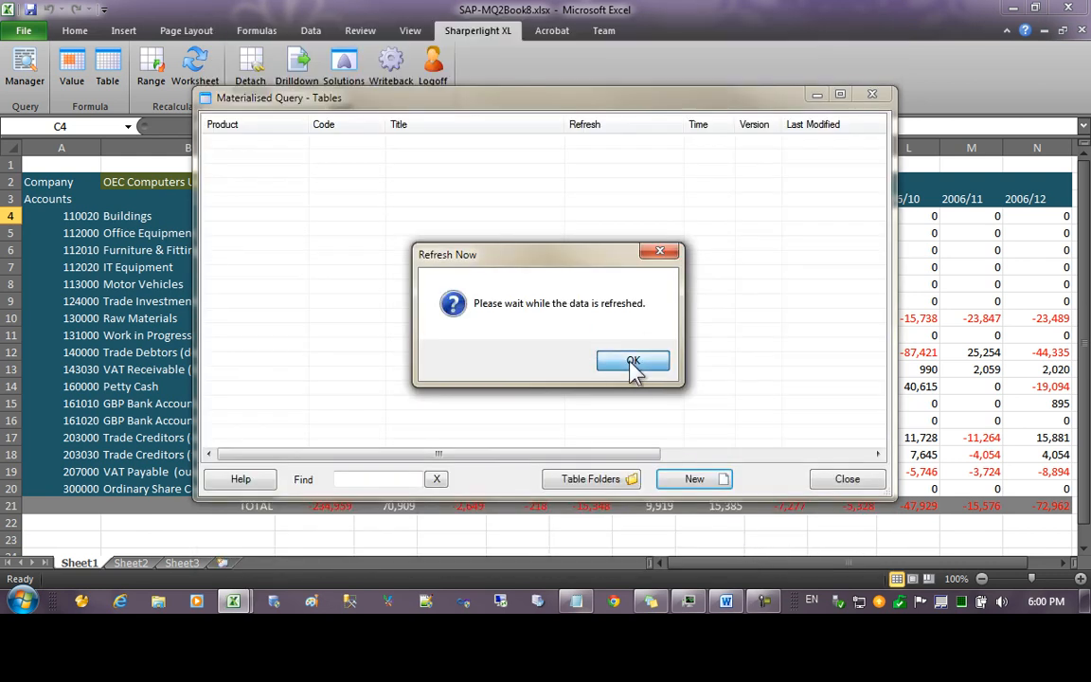
click(633, 361)
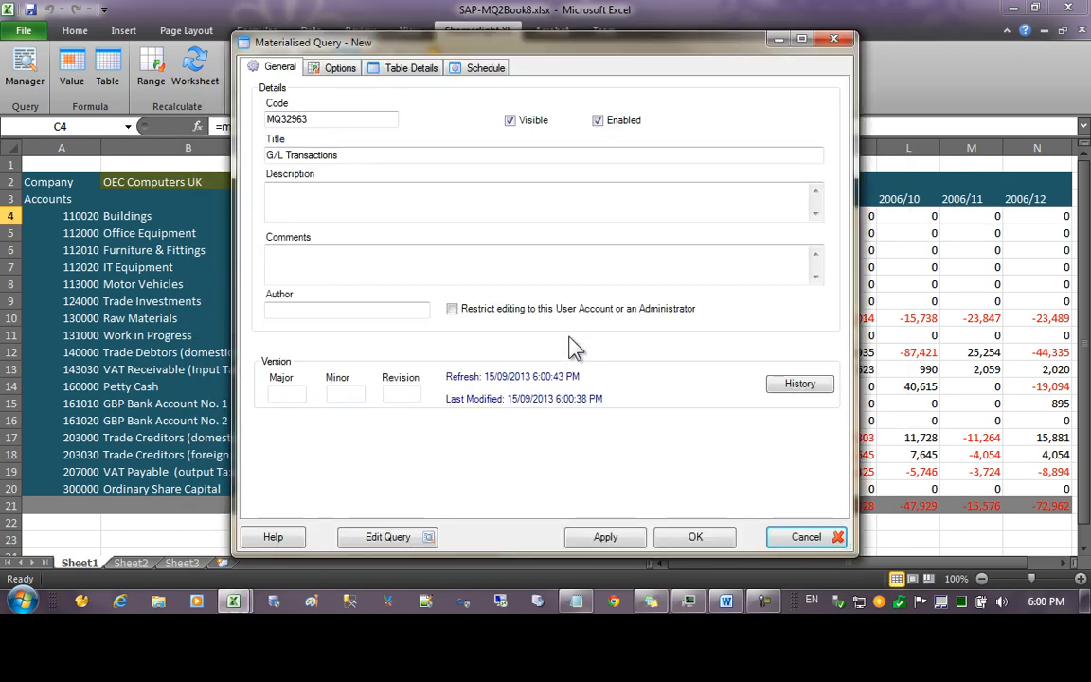
mouse_move(348, 188)
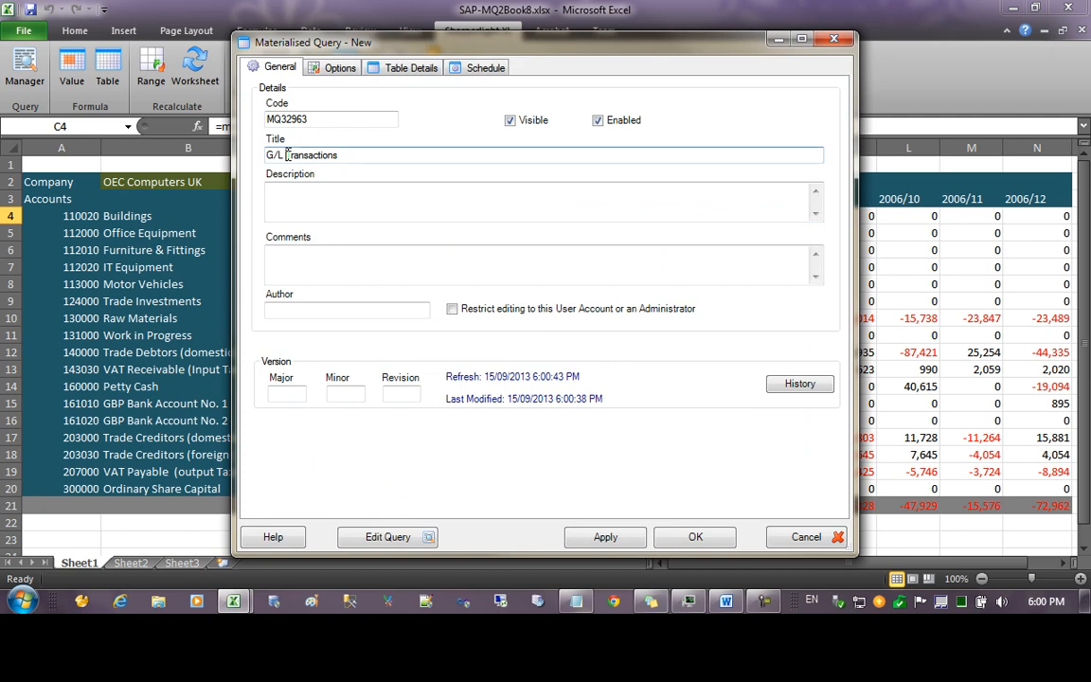
double_click(273, 154)
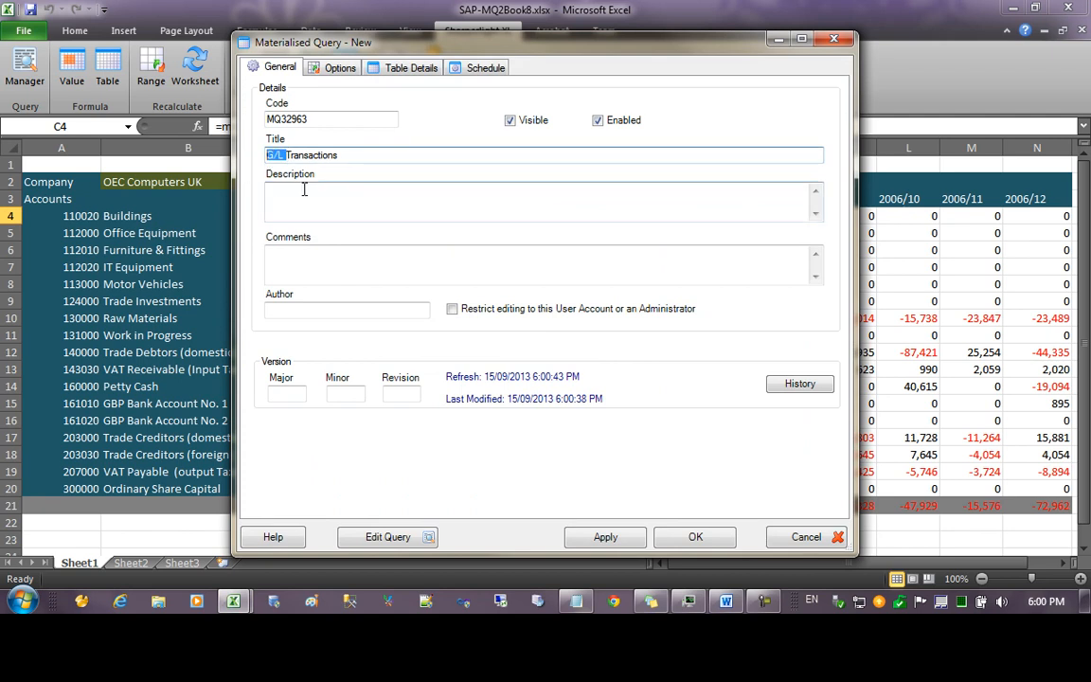
text(C)
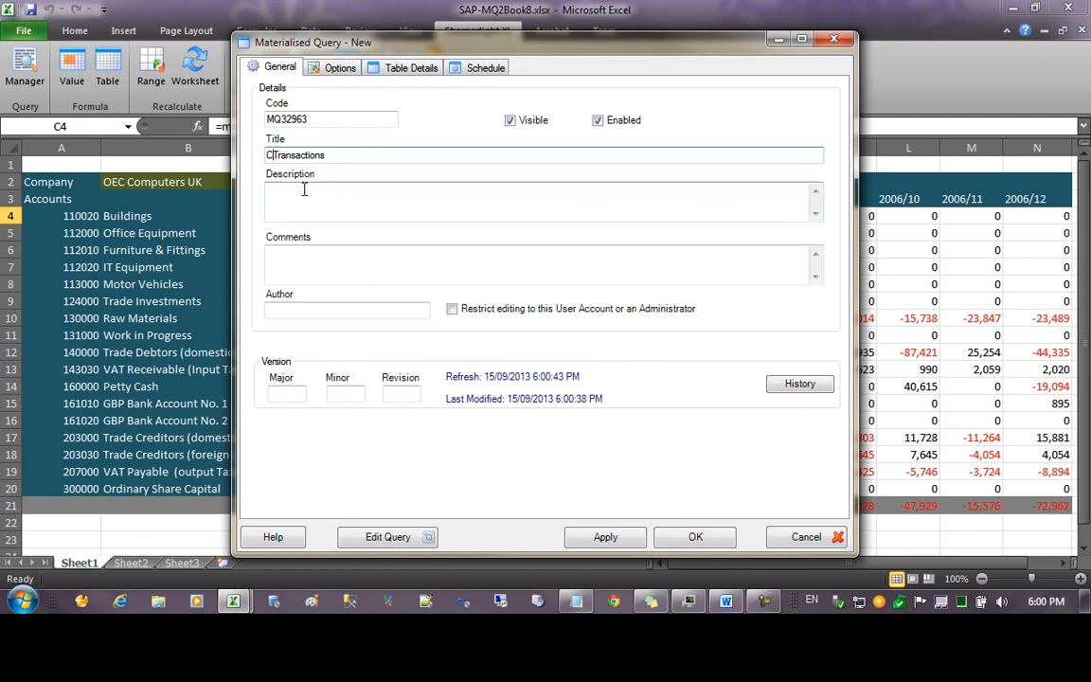
text(onsolidated)
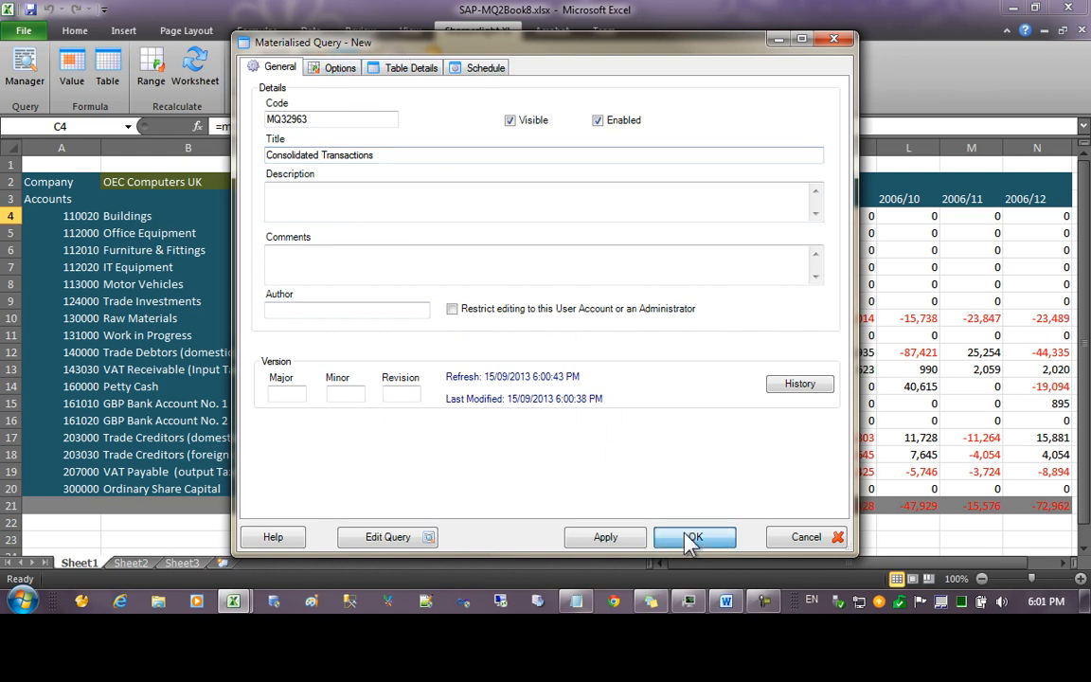
click(694, 537)
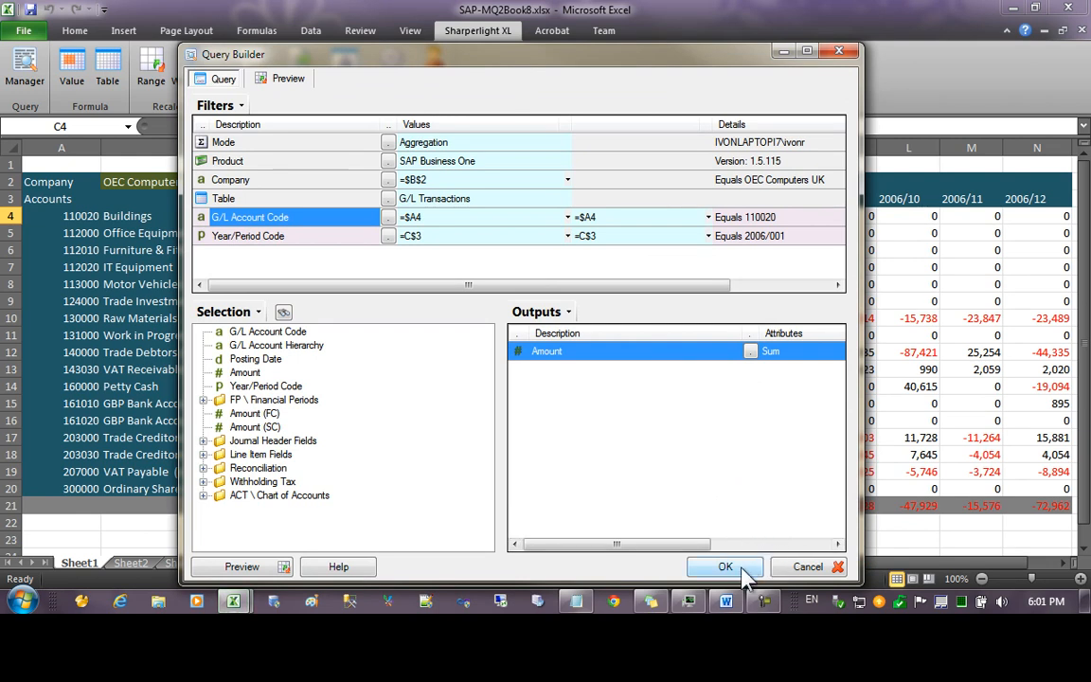
Step: Return to the report and clear the monthly value cells C4:N20
click(725, 566)
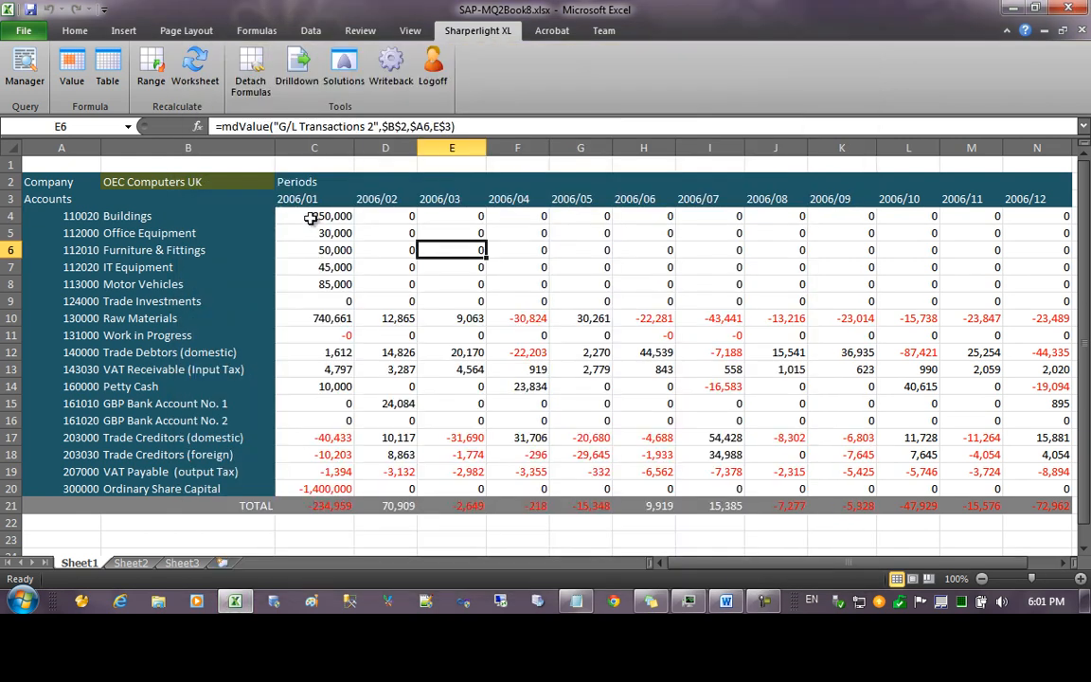
click(313, 216)
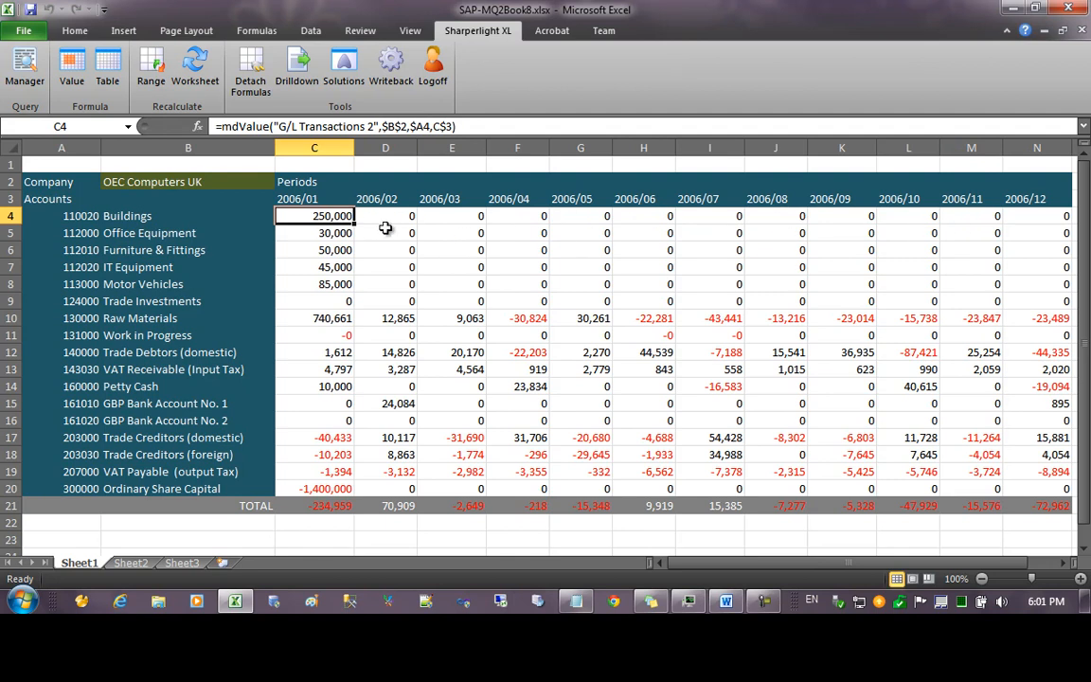
mouse_move(378, 229)
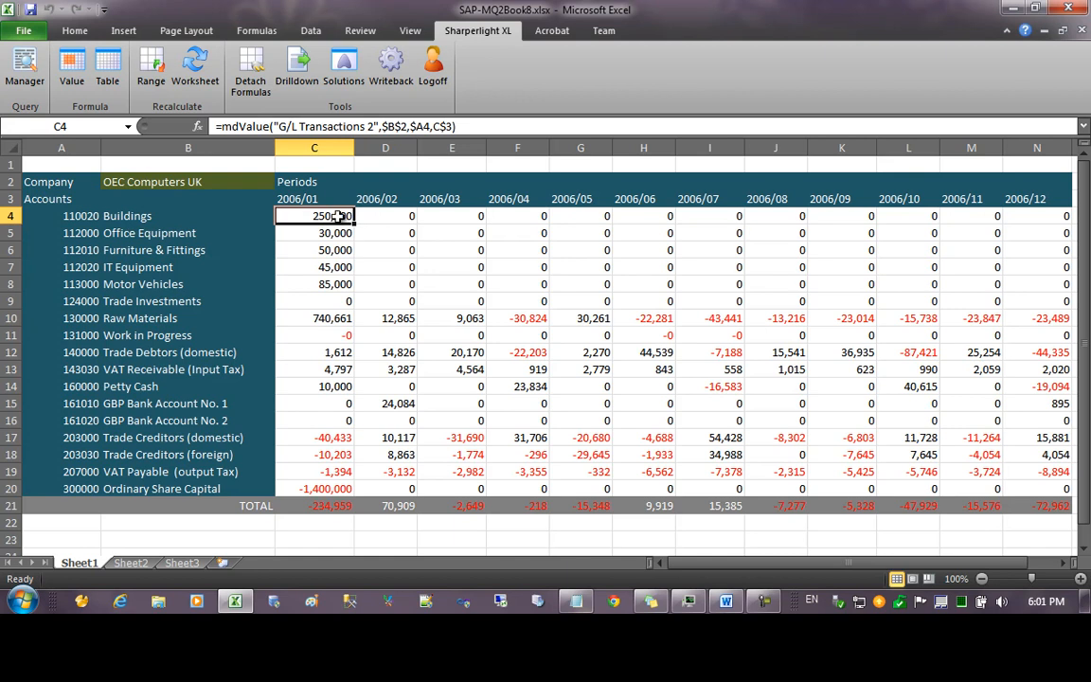
drag(313, 215, 1027, 488)
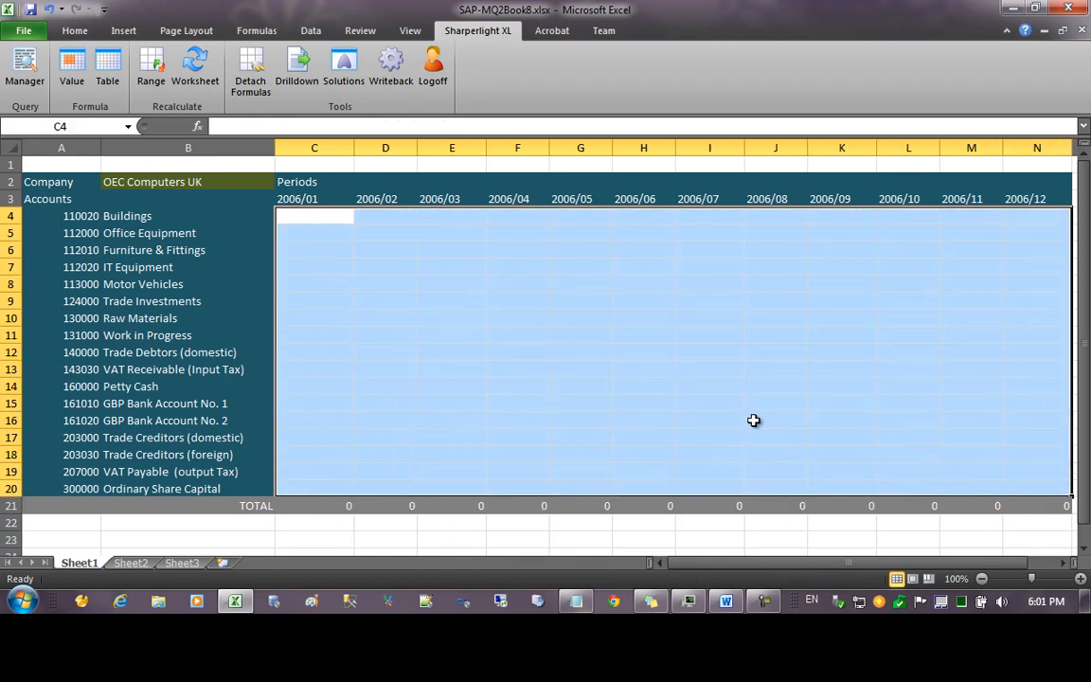
click(314, 216)
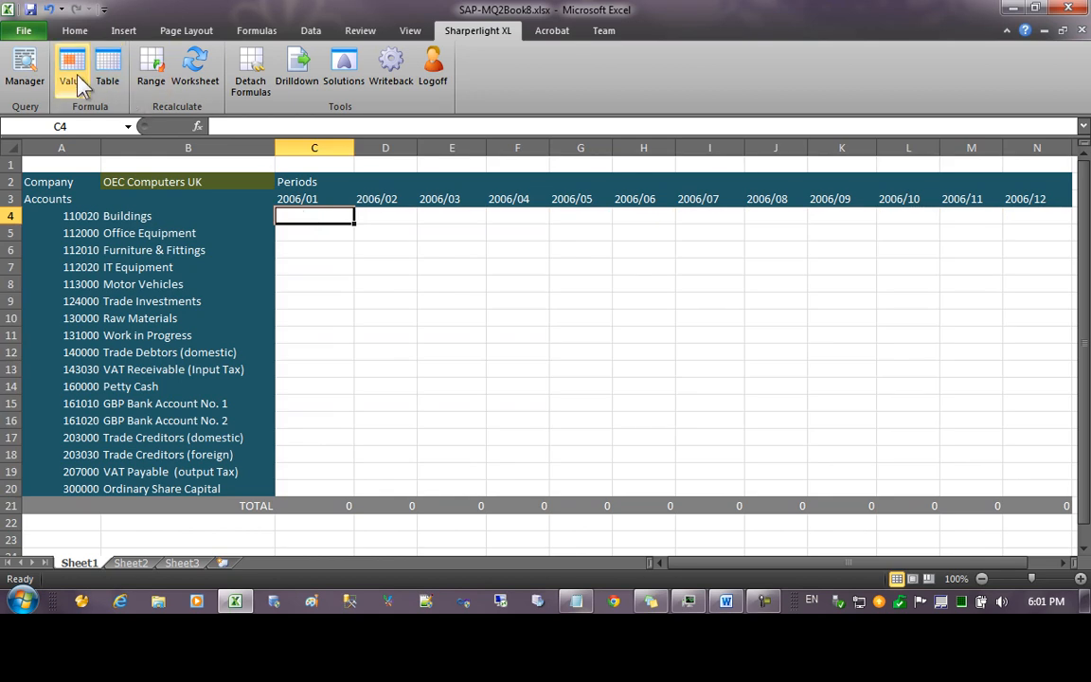
Step: Start a C4 value query on Materialised Query Demo's Consolidated Transactions table
click(72, 66)
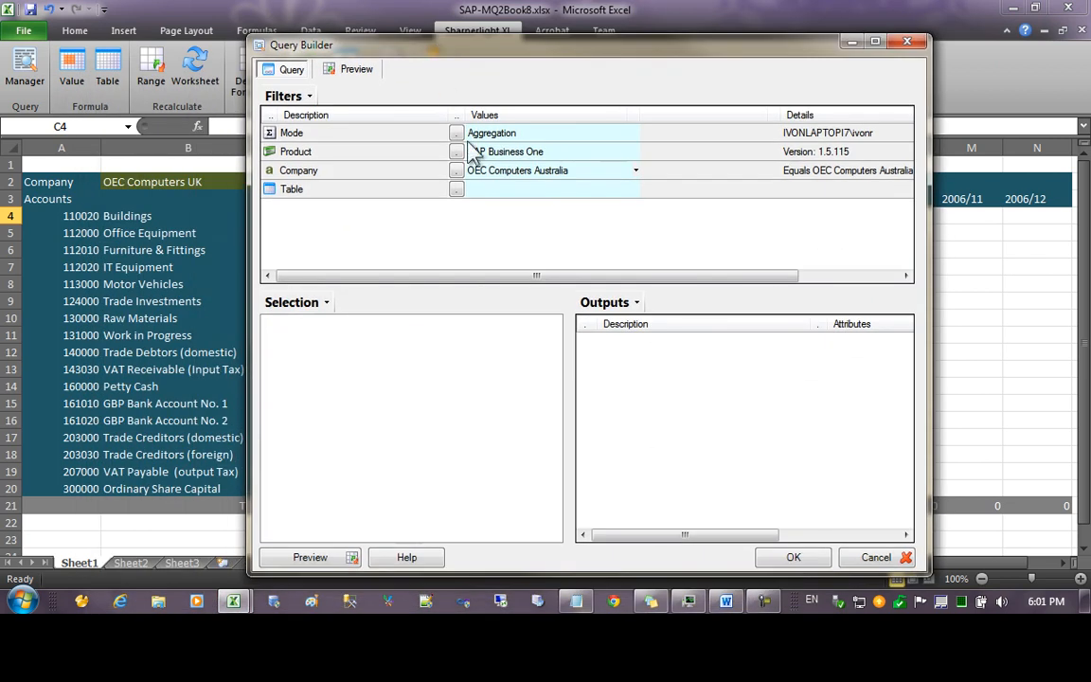
click(545, 132)
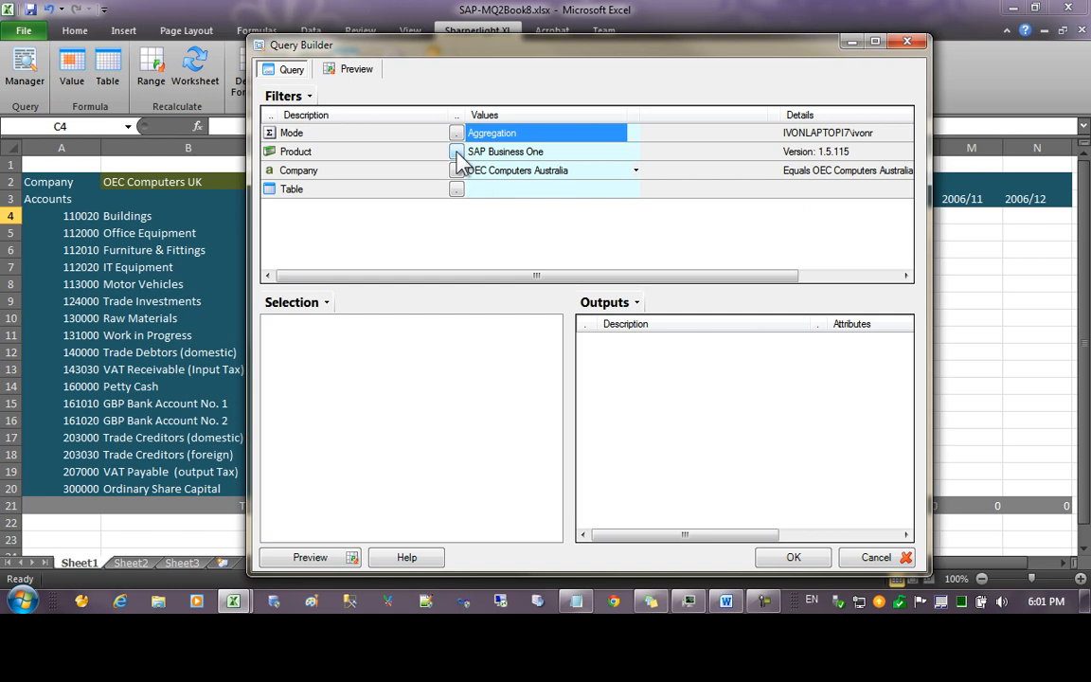
click(457, 152)
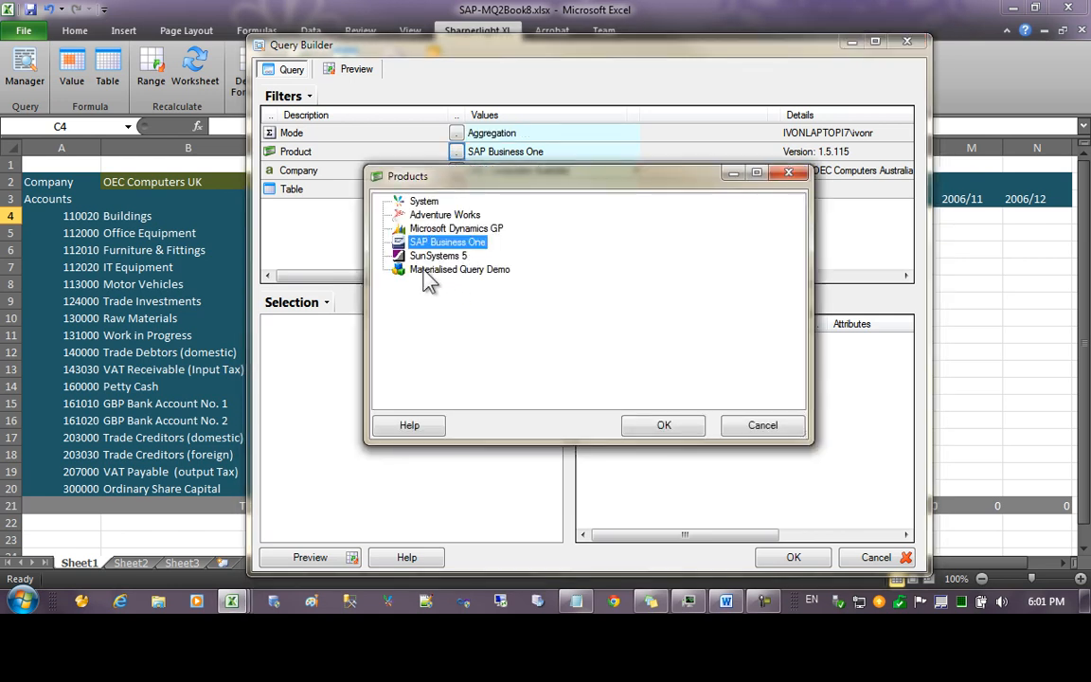
mouse_move(491, 284)
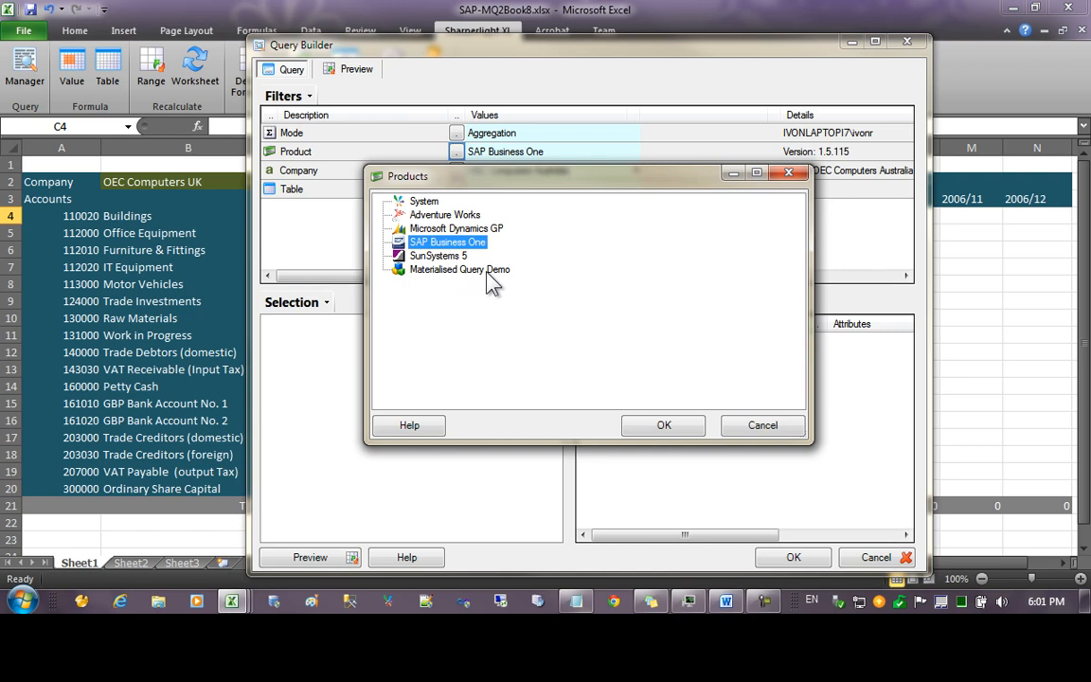
click(459, 269)
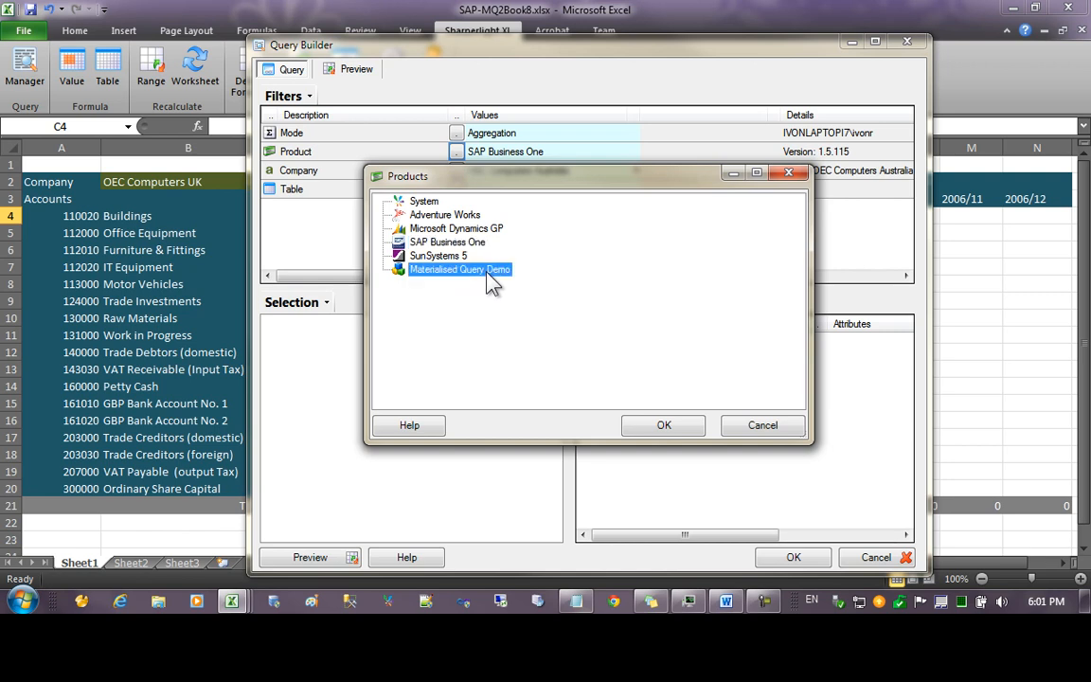
click(663, 424)
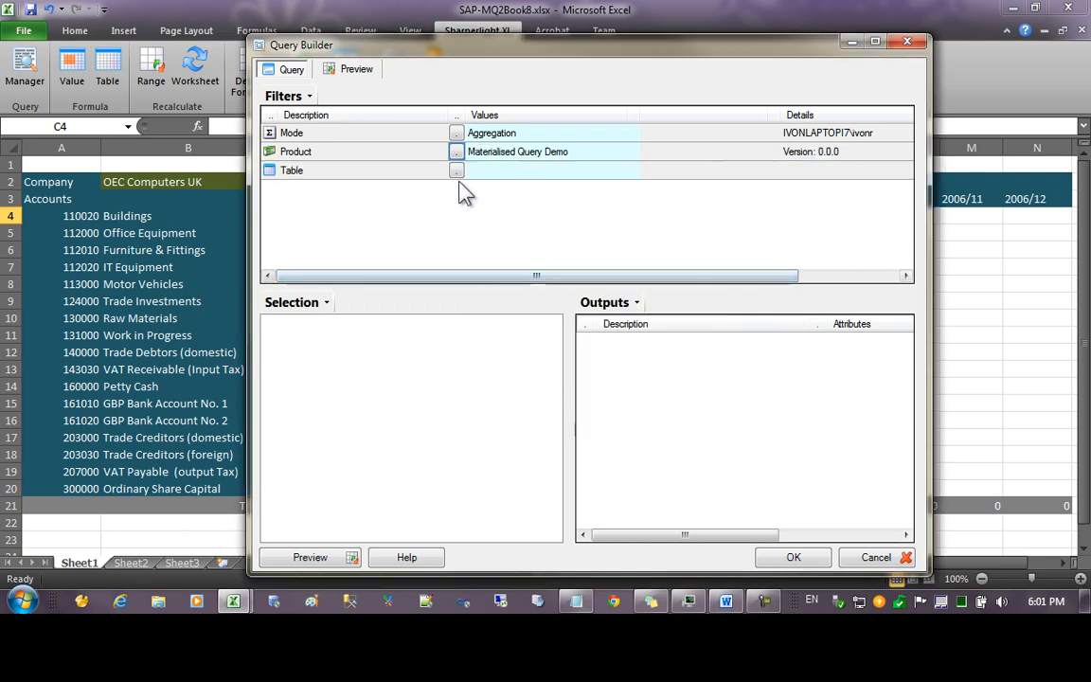
click(455, 170)
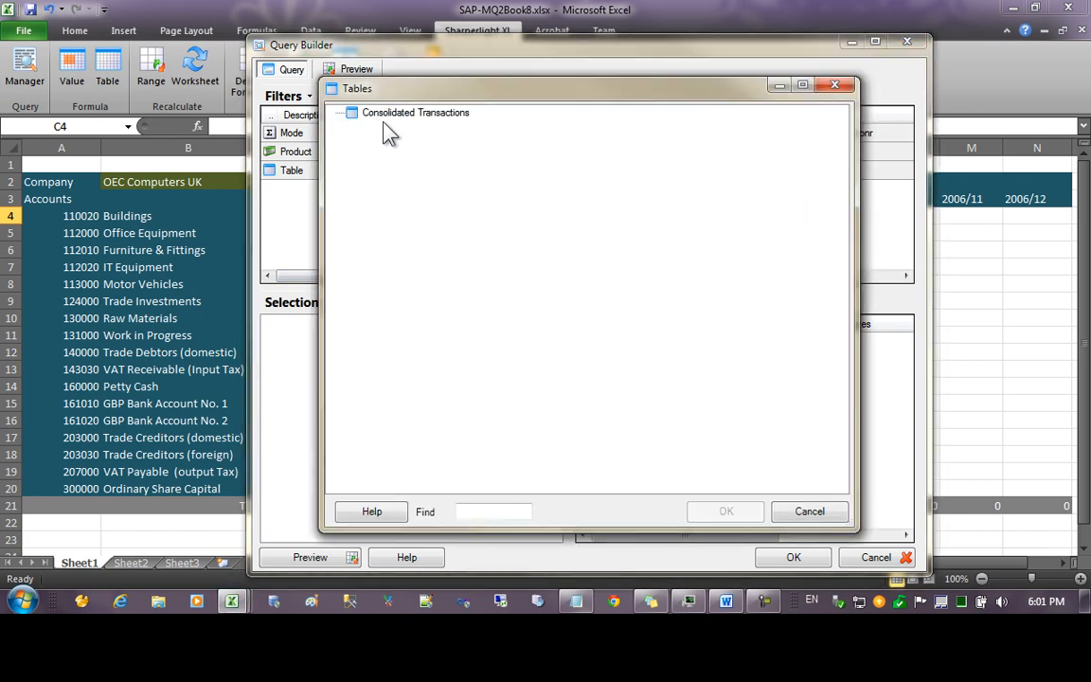
mouse_move(431, 129)
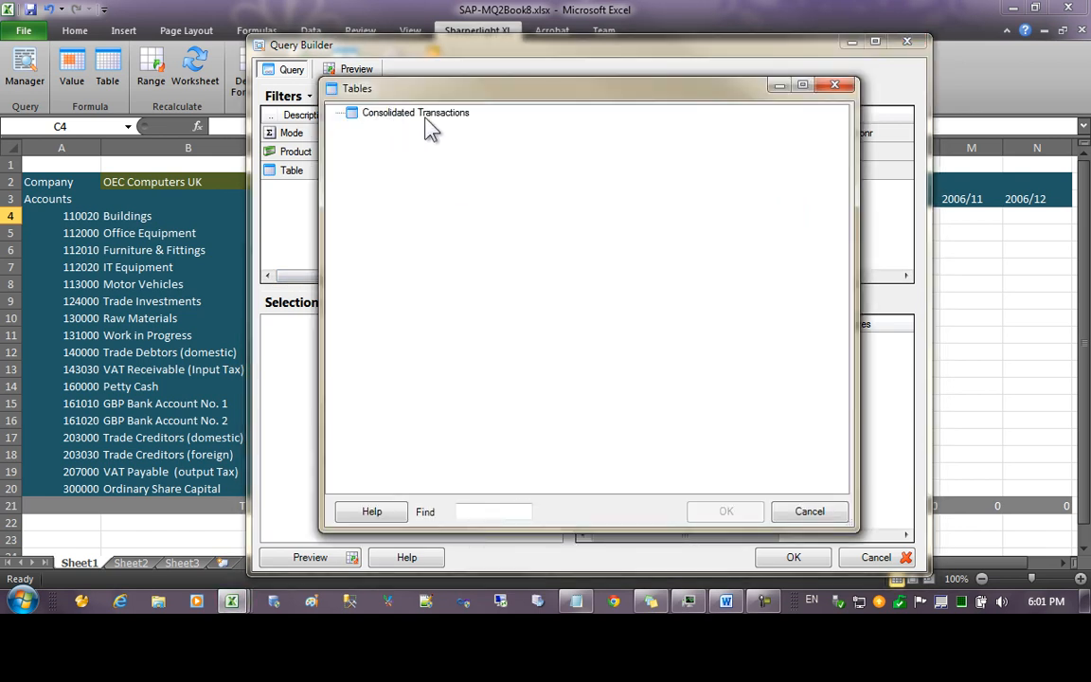
click(415, 111)
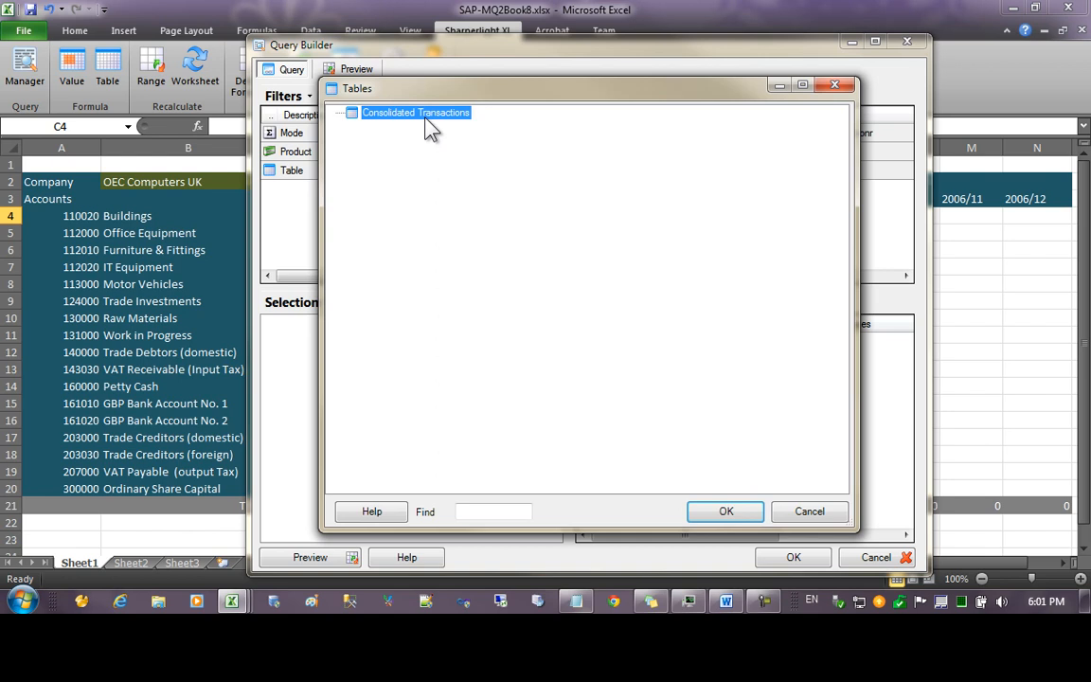
click(725, 511)
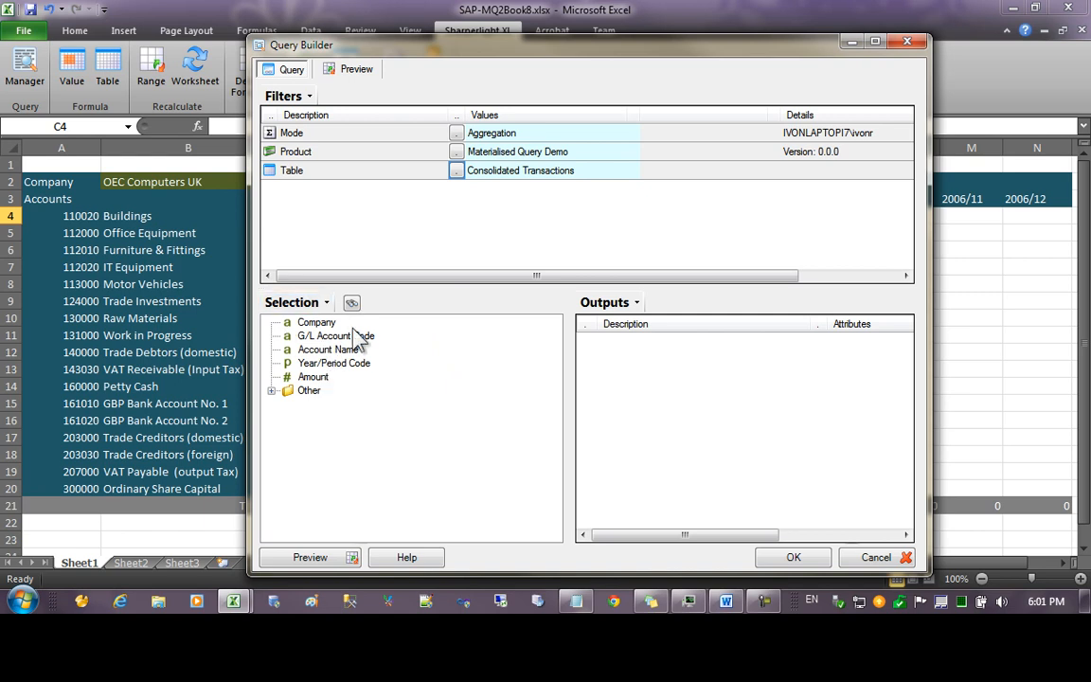
mouse_move(318, 355)
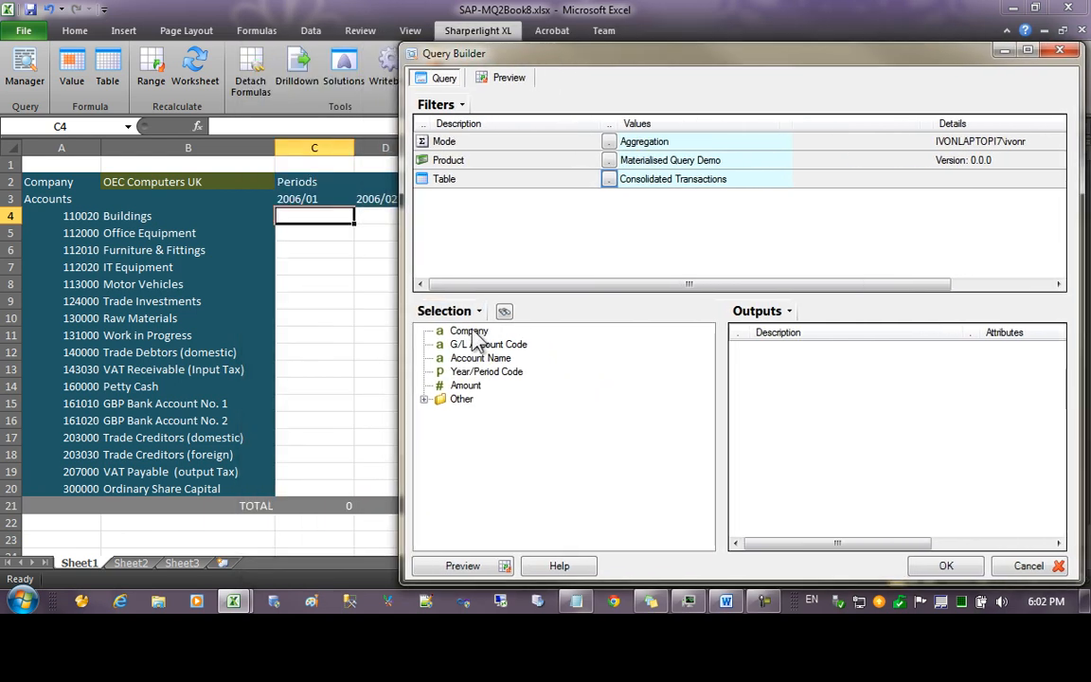
Step: Filter by Company (B2), G/L Account Code ($A4) and Year/Period Code (C$3)
click(468, 330)
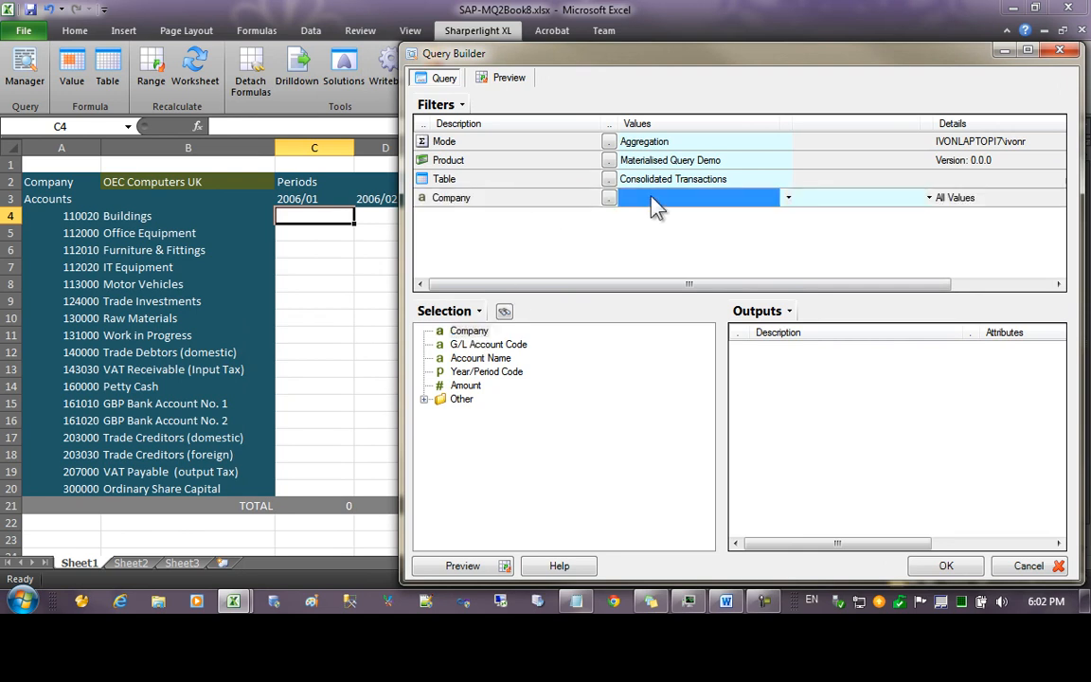
click(188, 181)
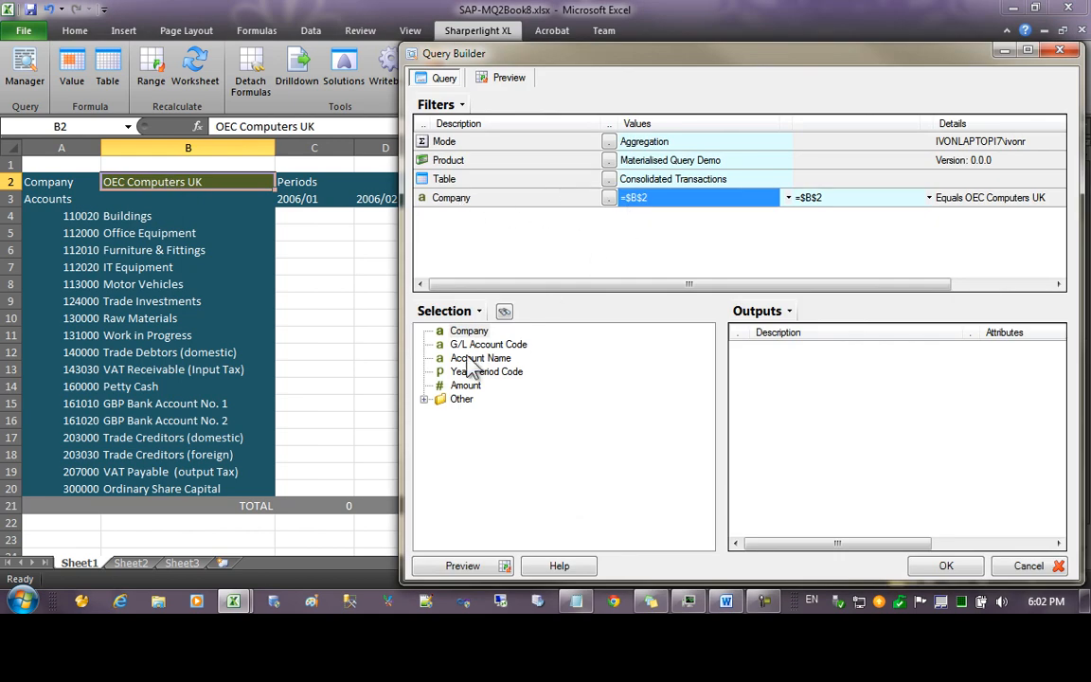
double_click(488, 344)
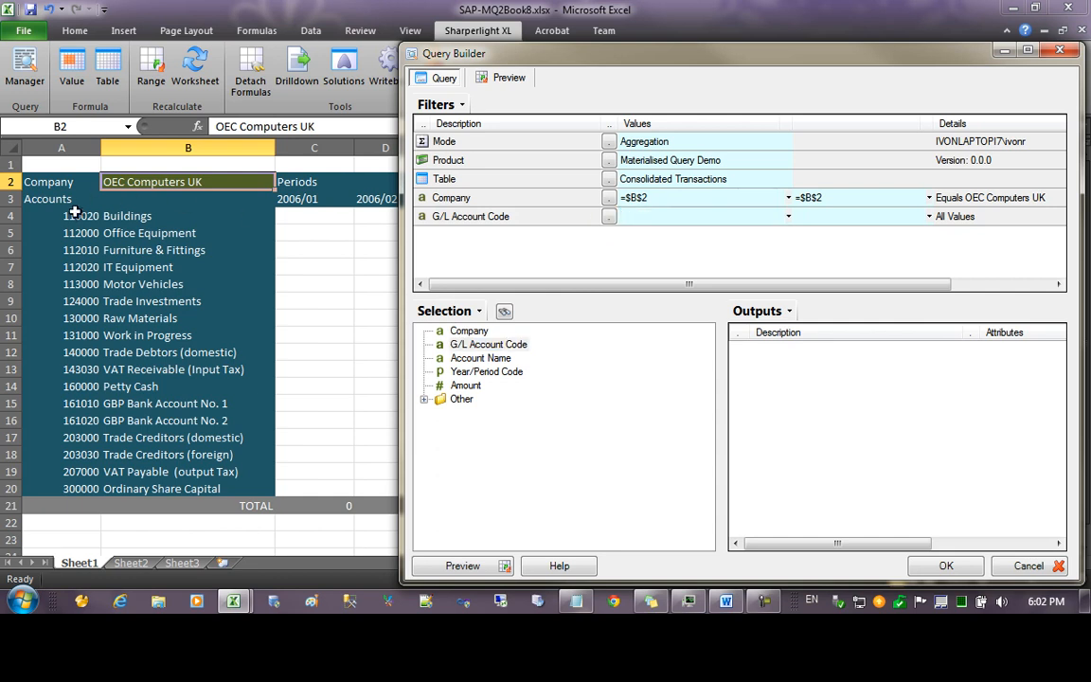
click(61, 215)
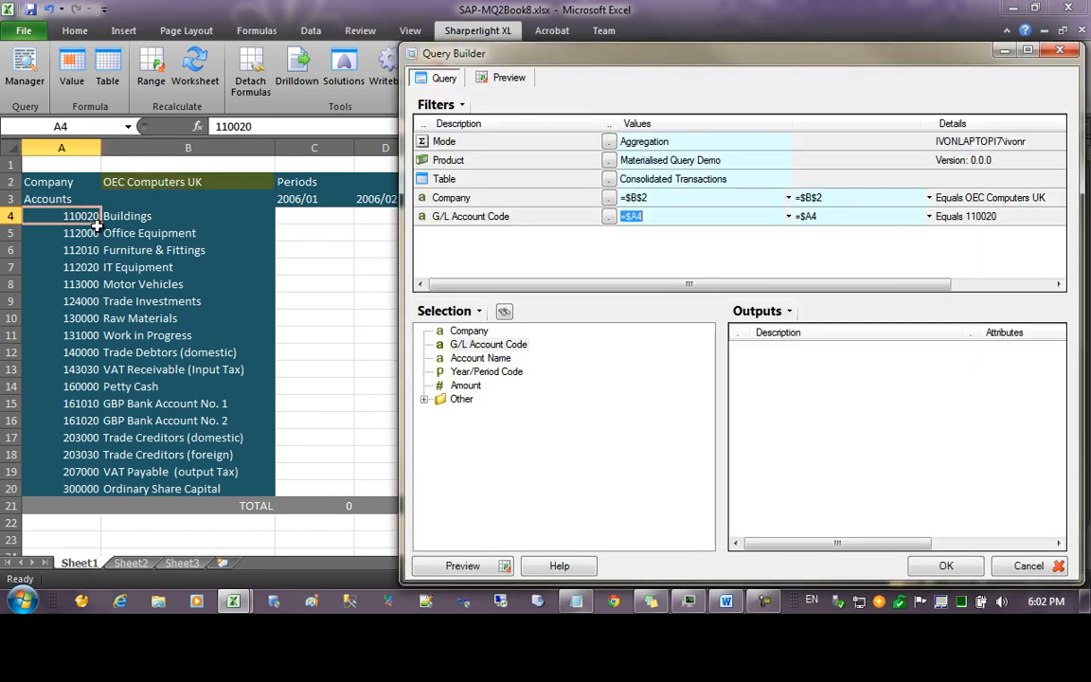
click(486, 371)
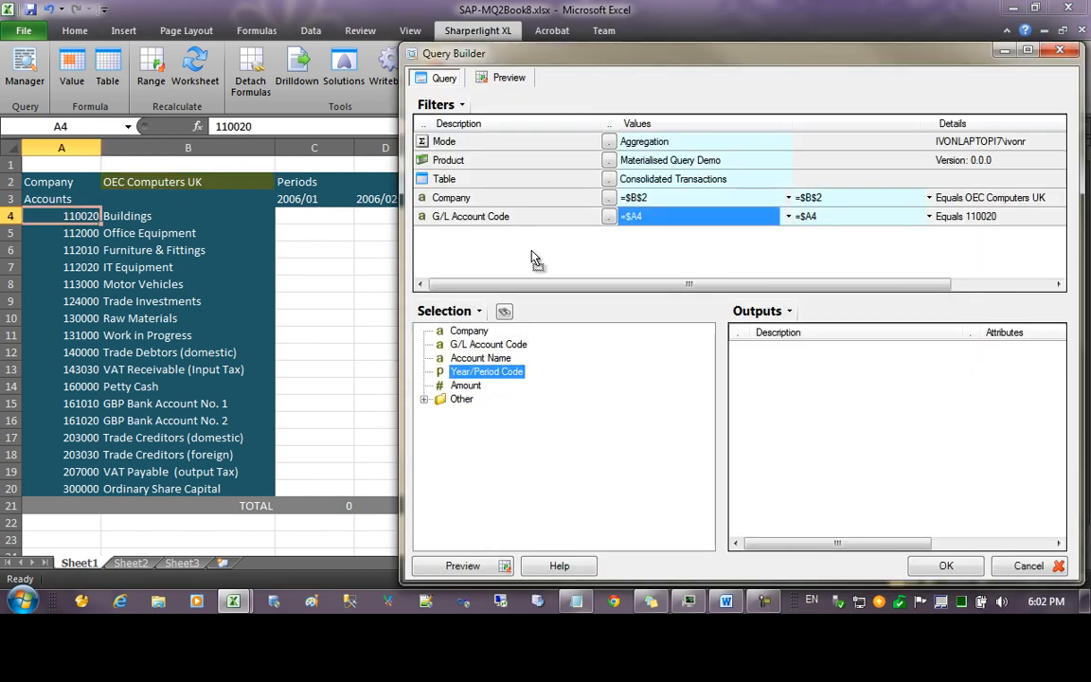
click(945, 565)
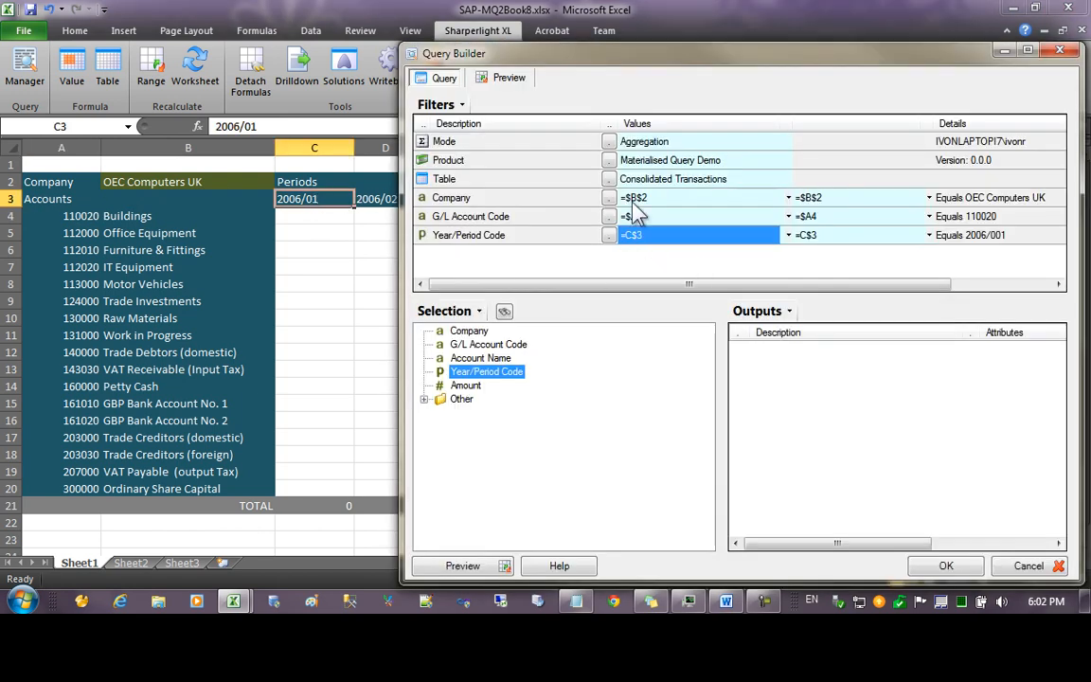
Step: Output Amount so C4 returns 250,000 for Buildings in 2006/01
click(465, 384)
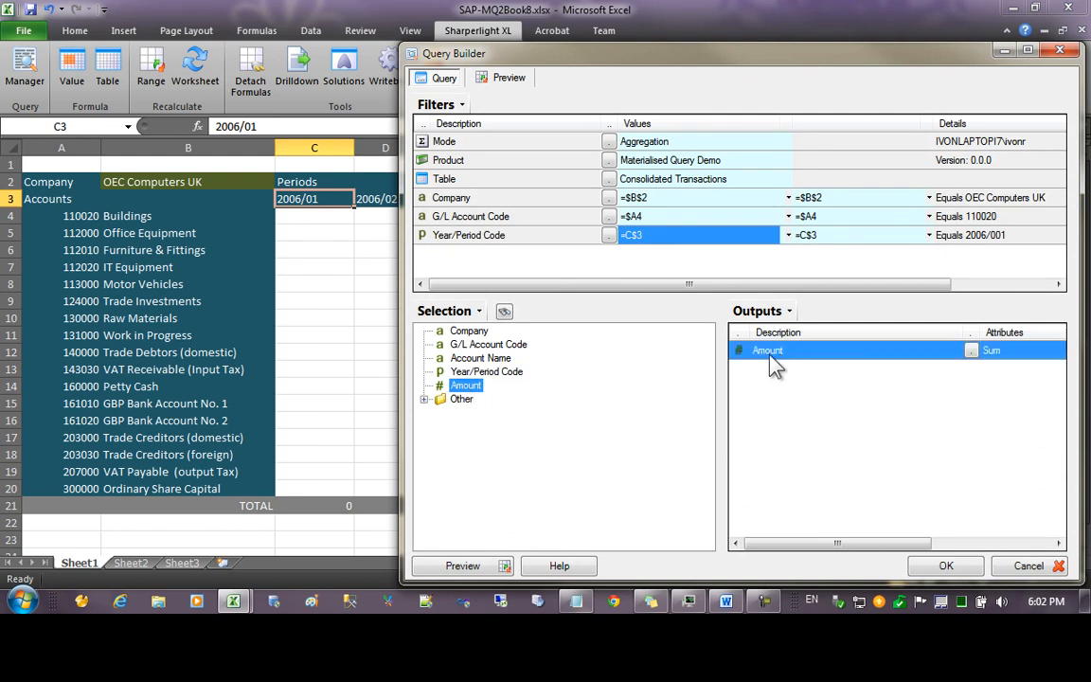
click(944, 565)
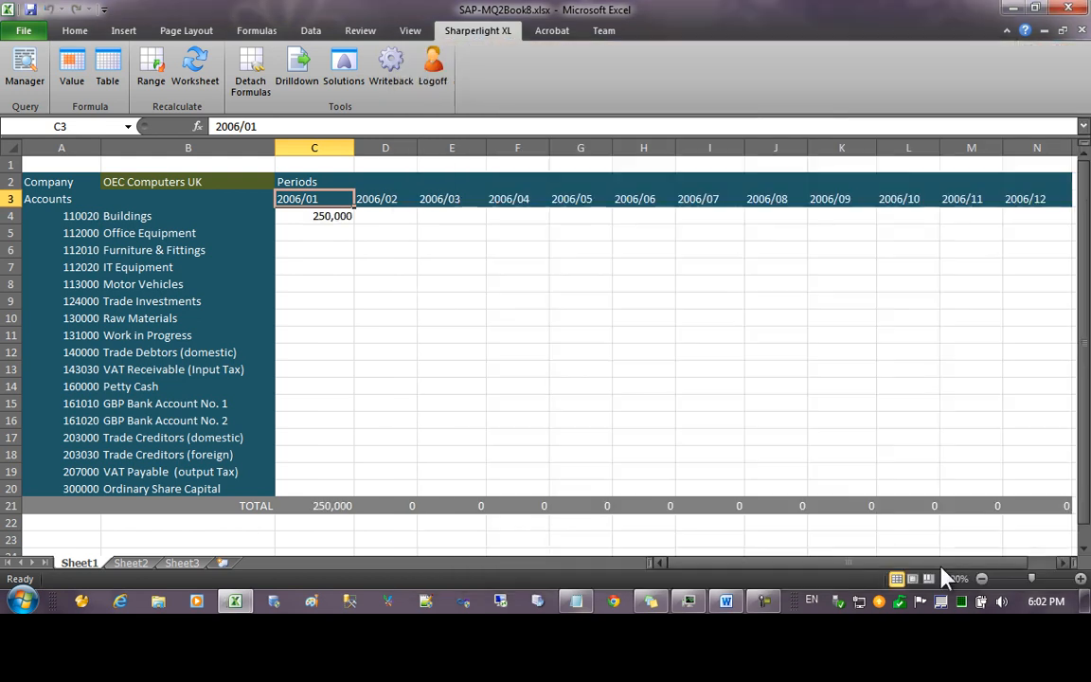
click(451, 283)
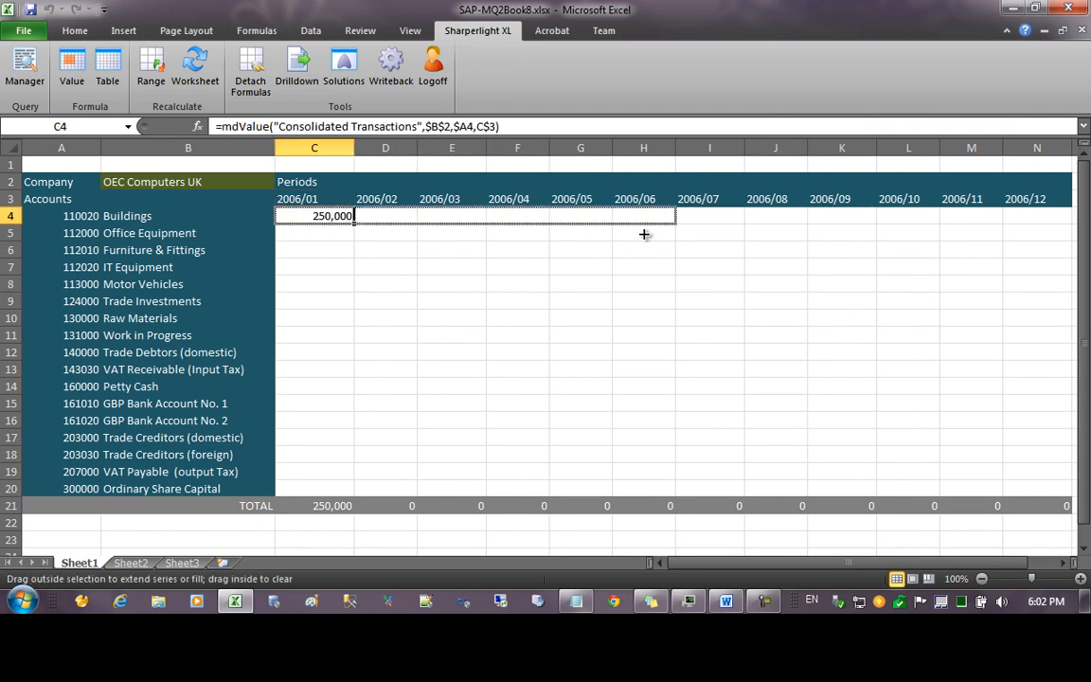
Step: Fill C4's formula across C4:N20, check F7, and select cell C6
drag(354, 215, 1068, 215)
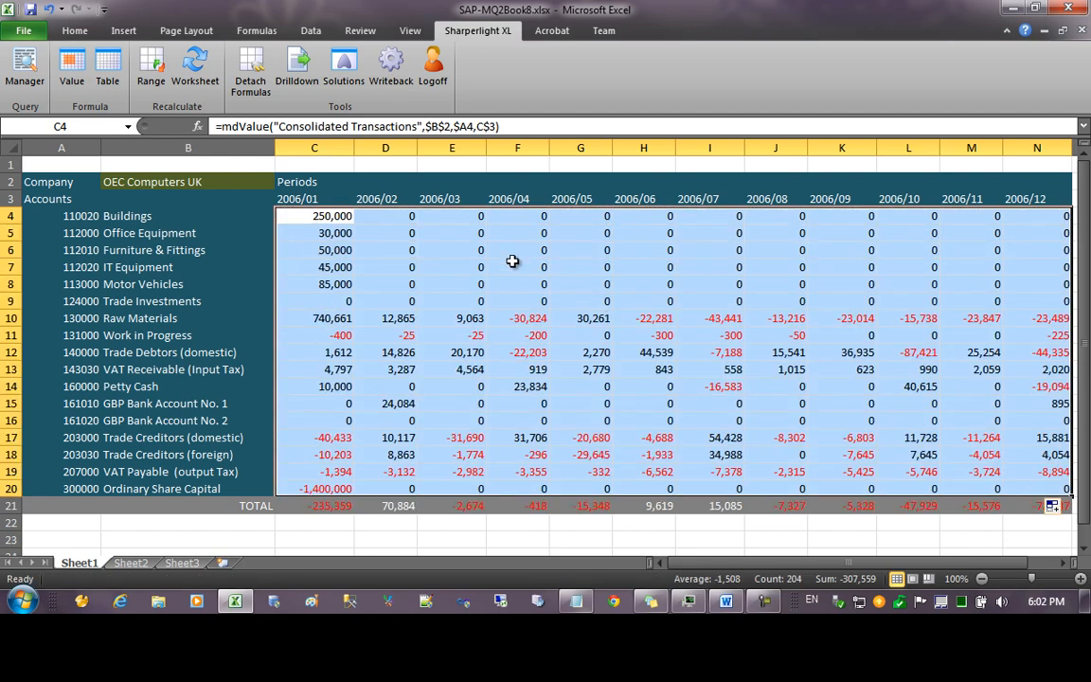
click(516, 266)
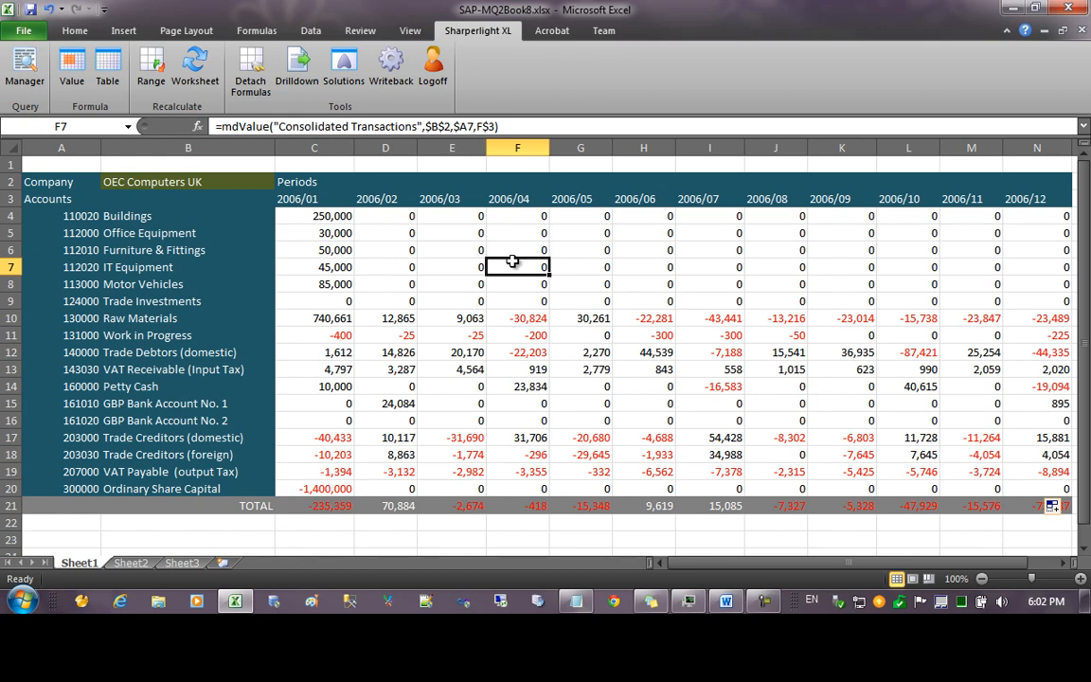
mouse_move(383, 265)
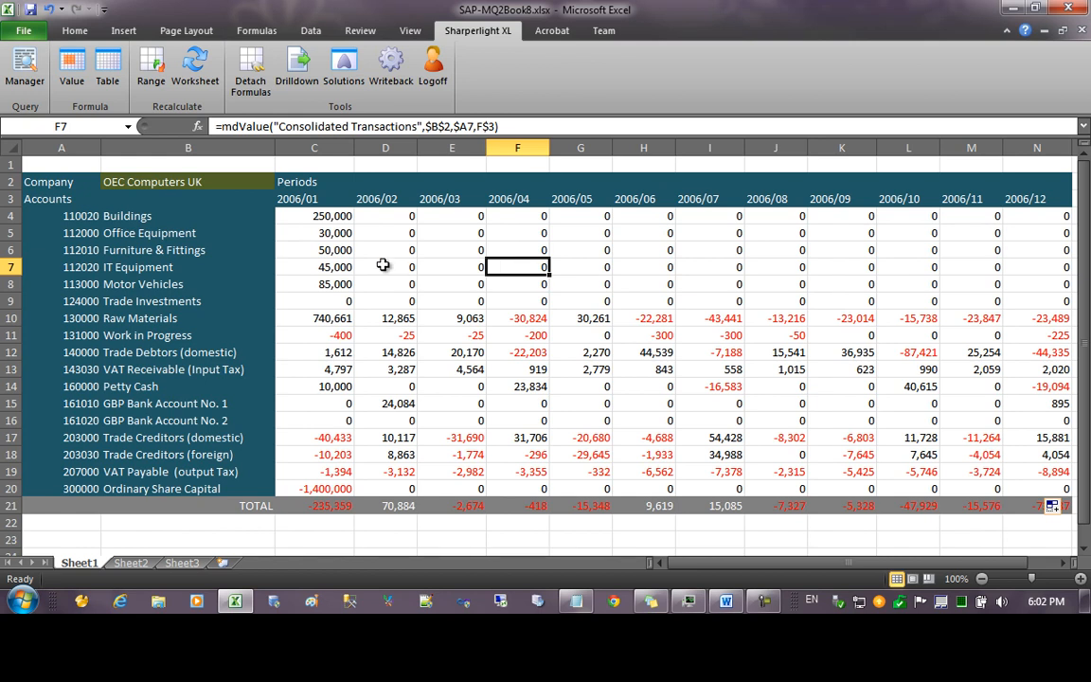
click(313, 249)
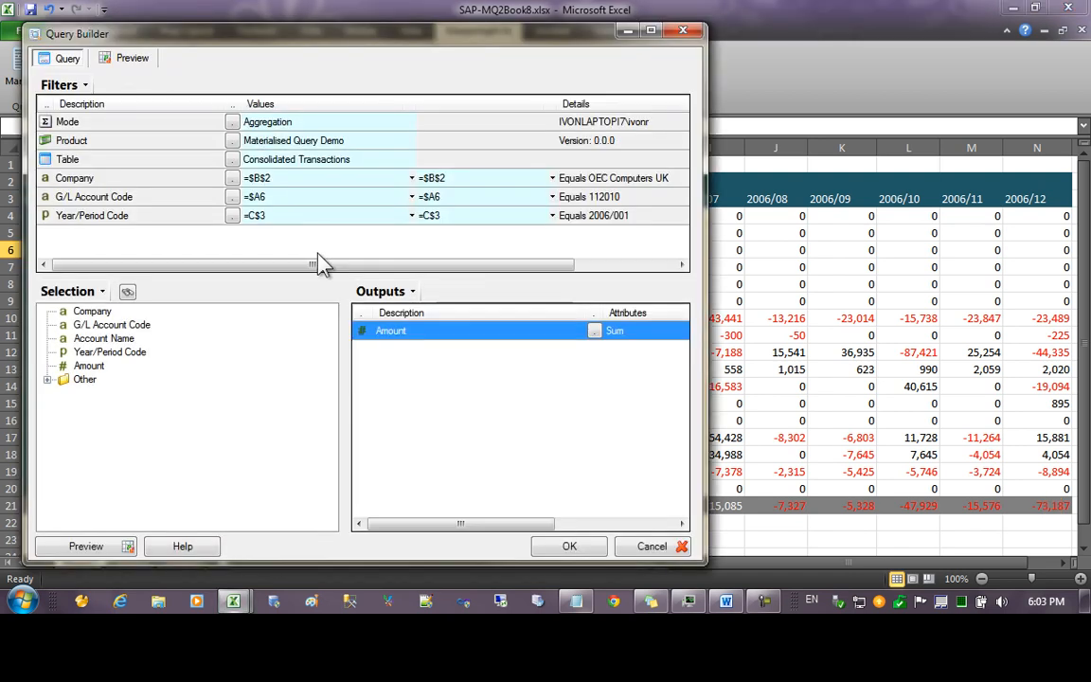
Step: Open materialised table MQ32963 'Consolidated Transactions' and view its refresh options
right_click(92, 215)
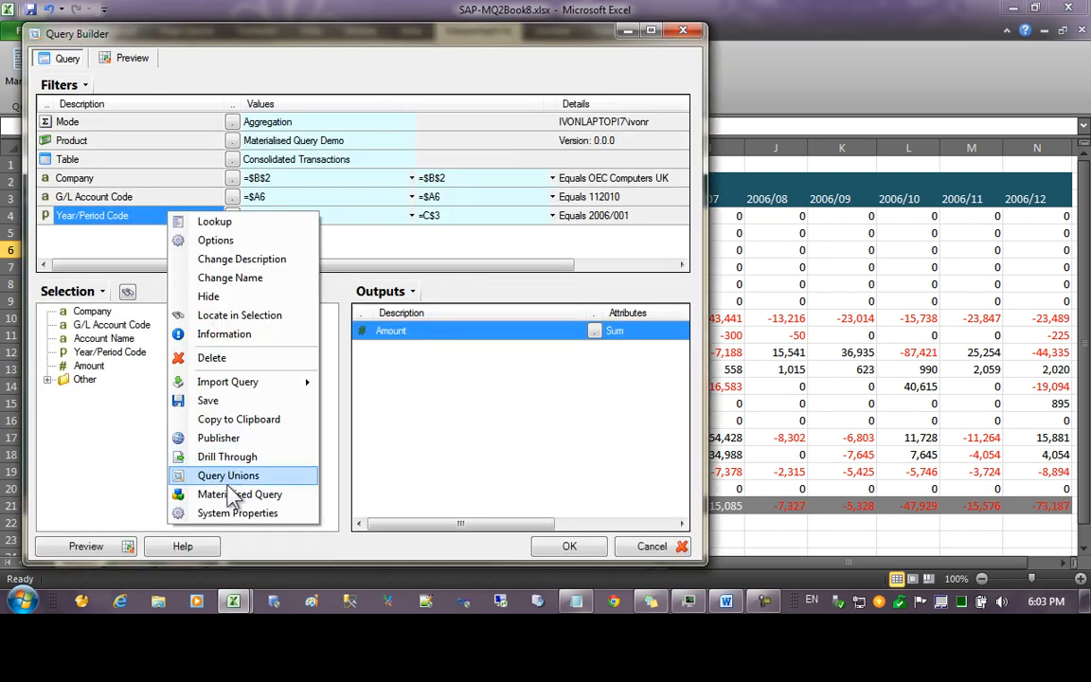
click(212, 494)
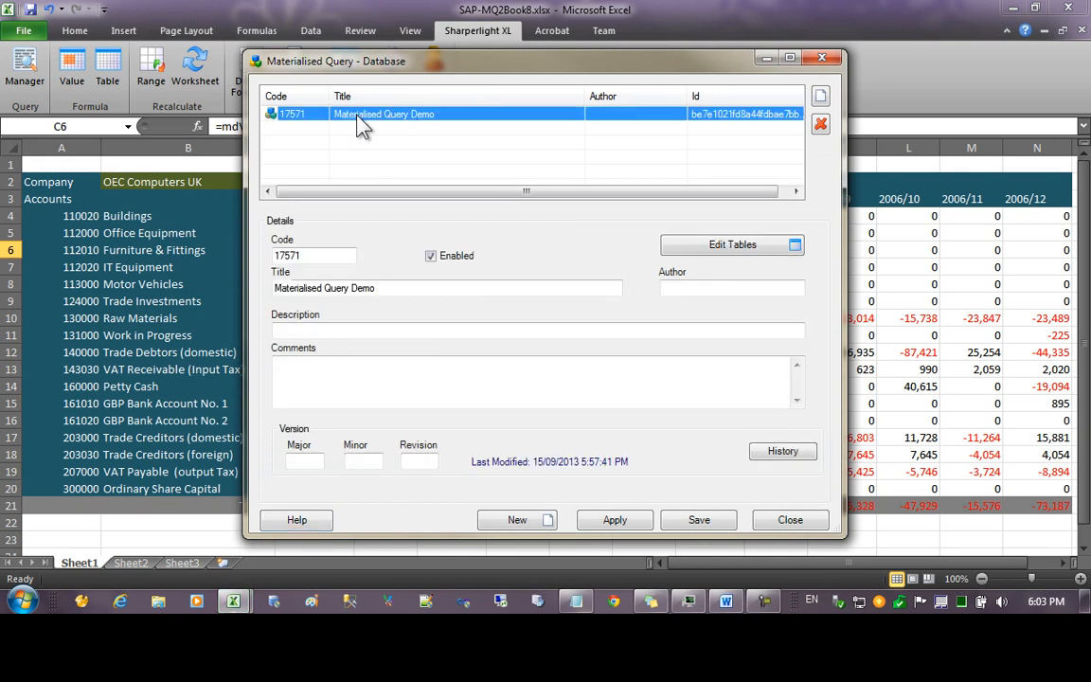
click(731, 245)
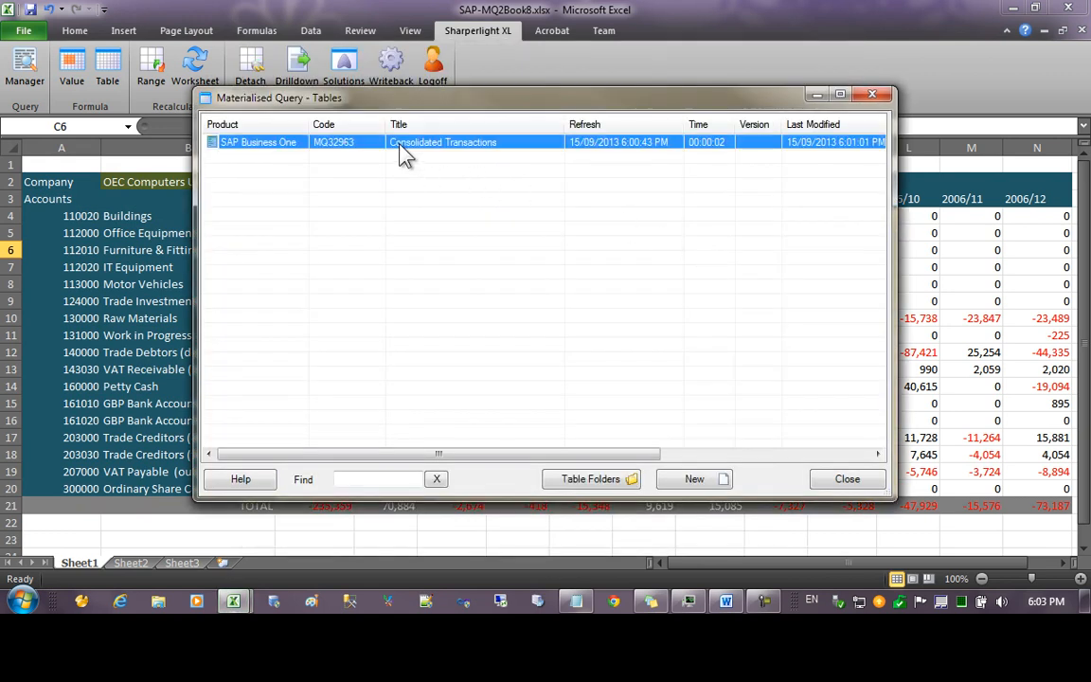
double_click(442, 142)
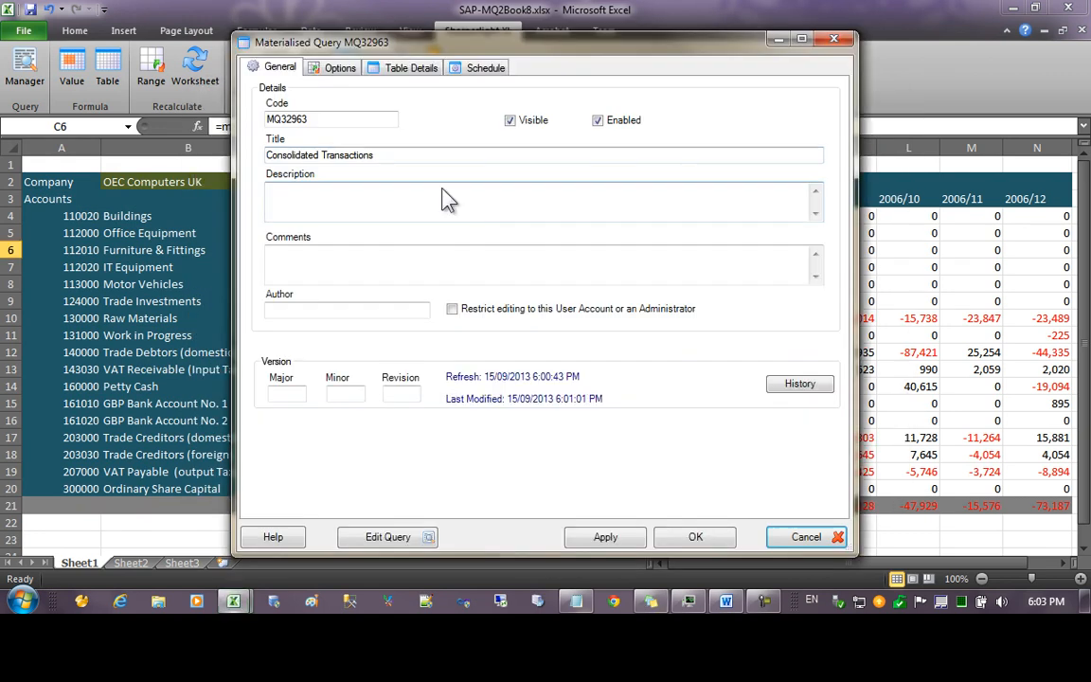
click(339, 68)
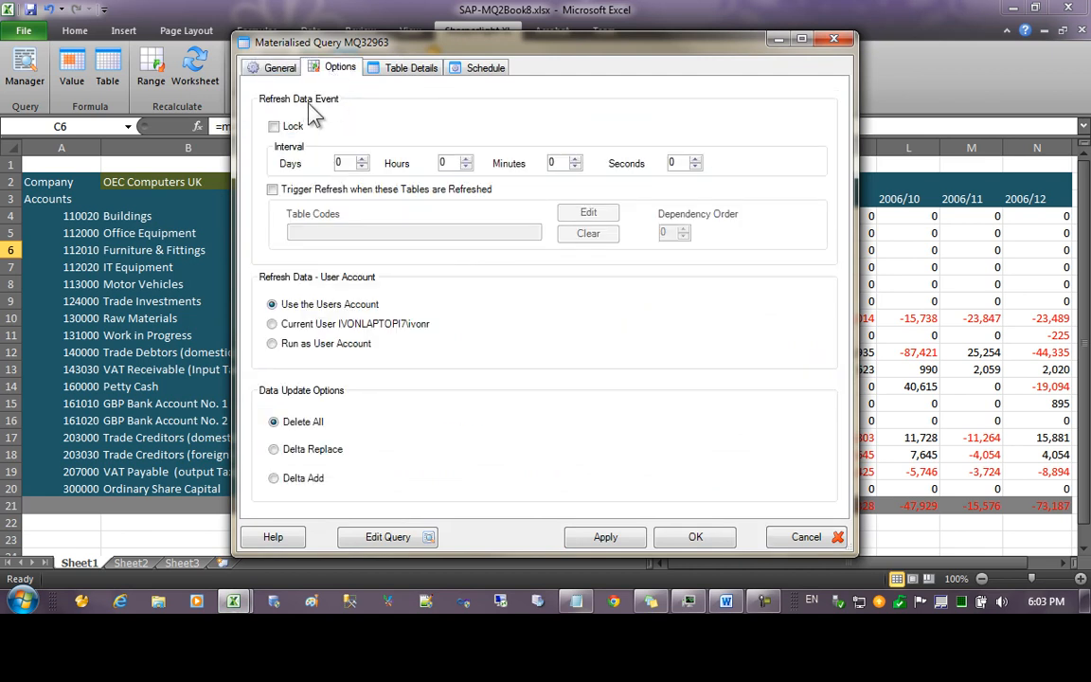
Step: Set the refresh interval to 1 day, then view the Task Scheduler options
click(273, 126)
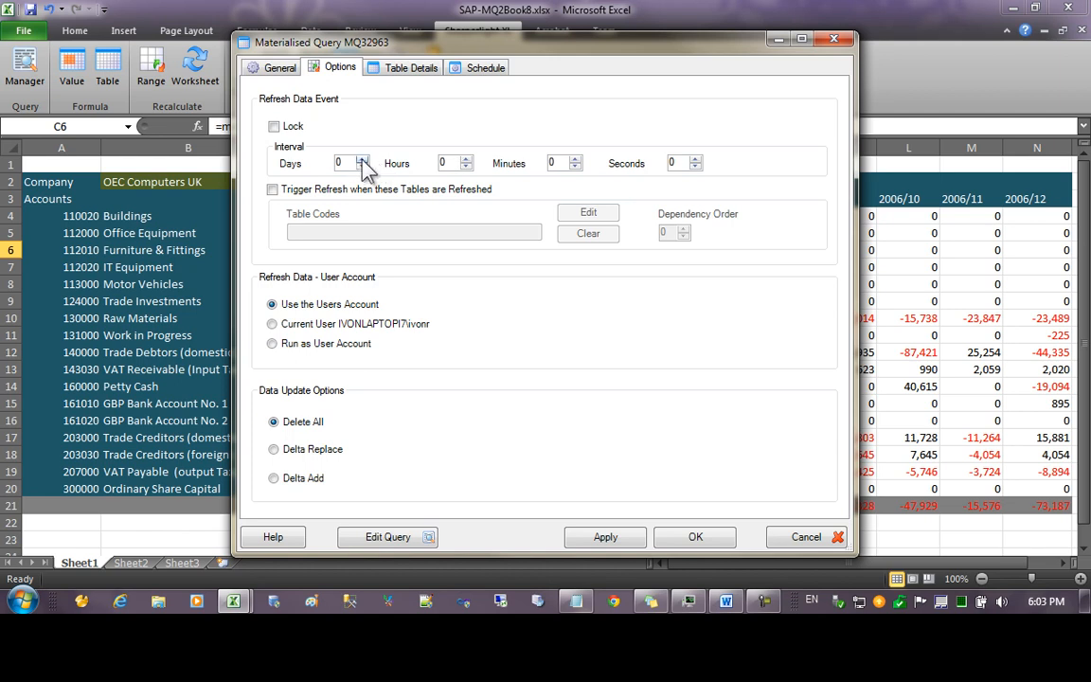
click(363, 159)
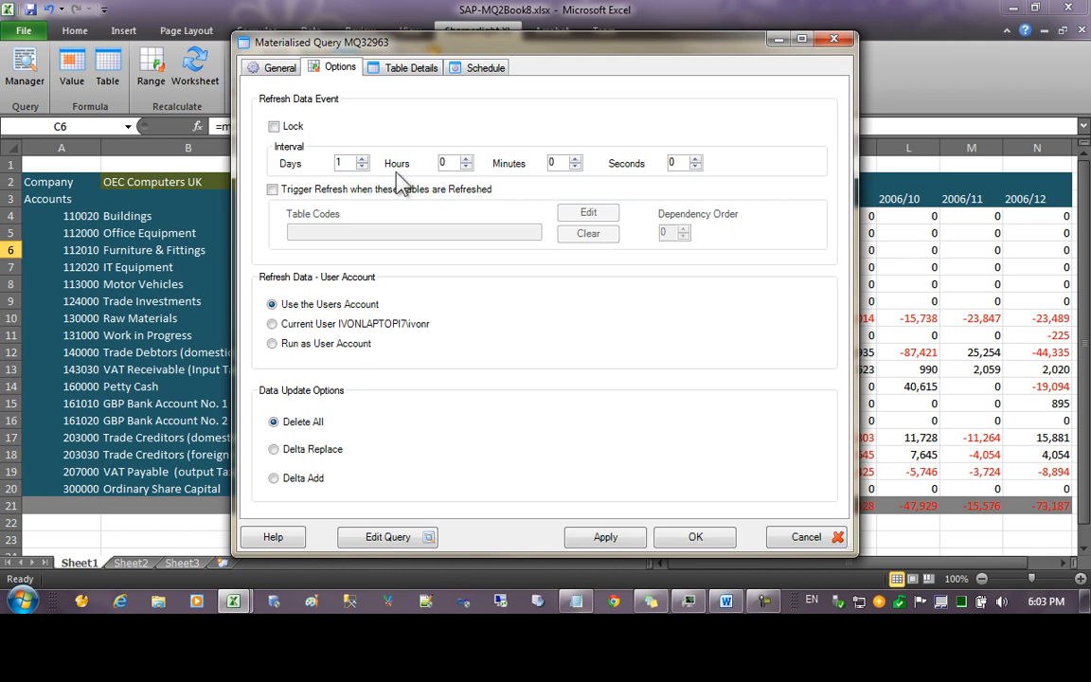
click(348, 162)
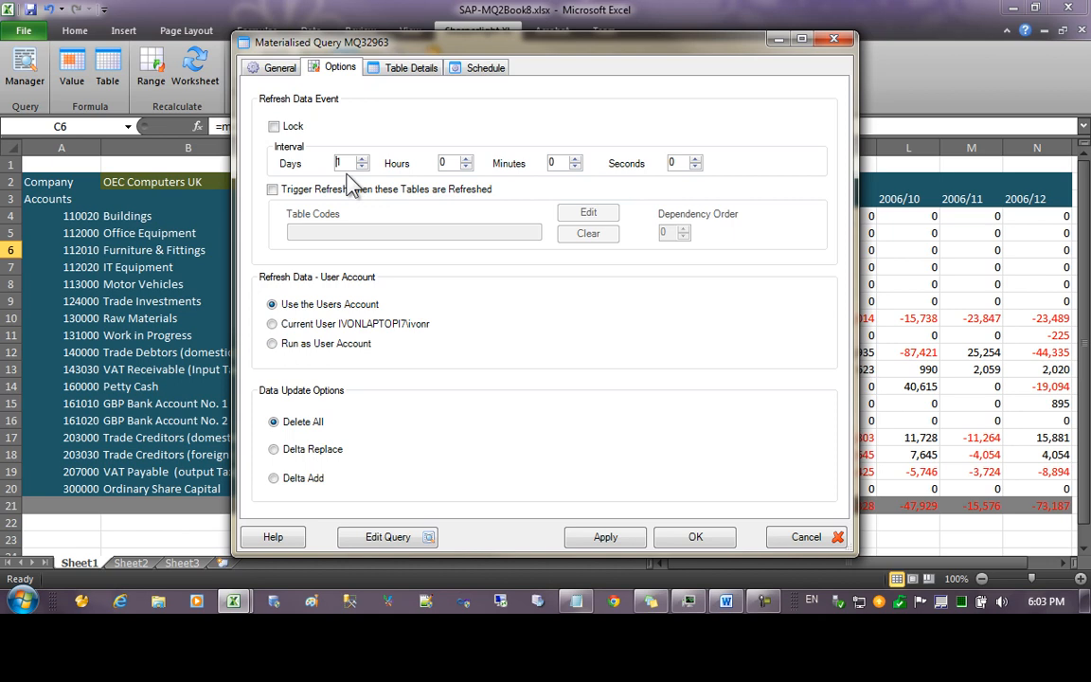
mouse_move(426, 140)
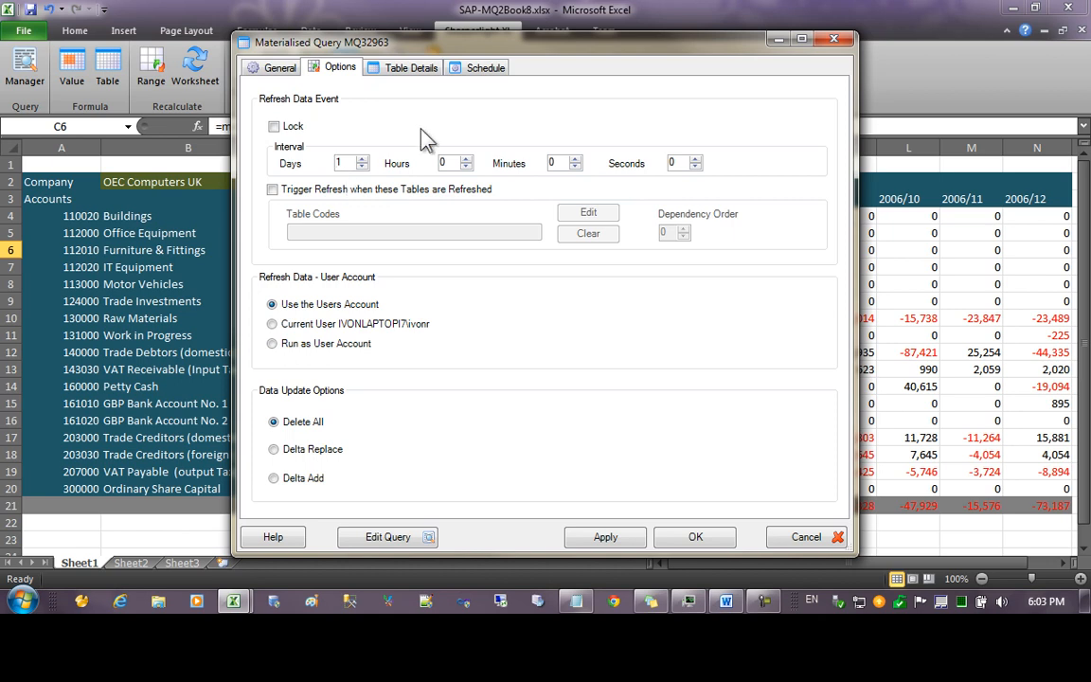
click(485, 67)
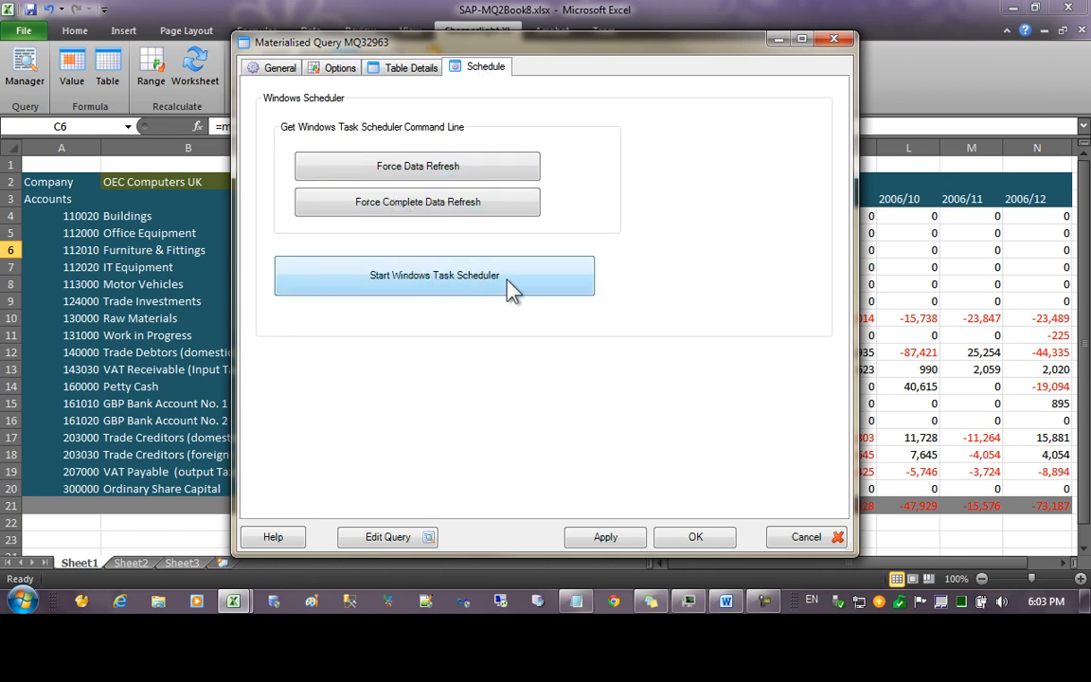
Step: Return to the Consolidated Transactions refresh options: one-day interval, Delete All update
click(339, 67)
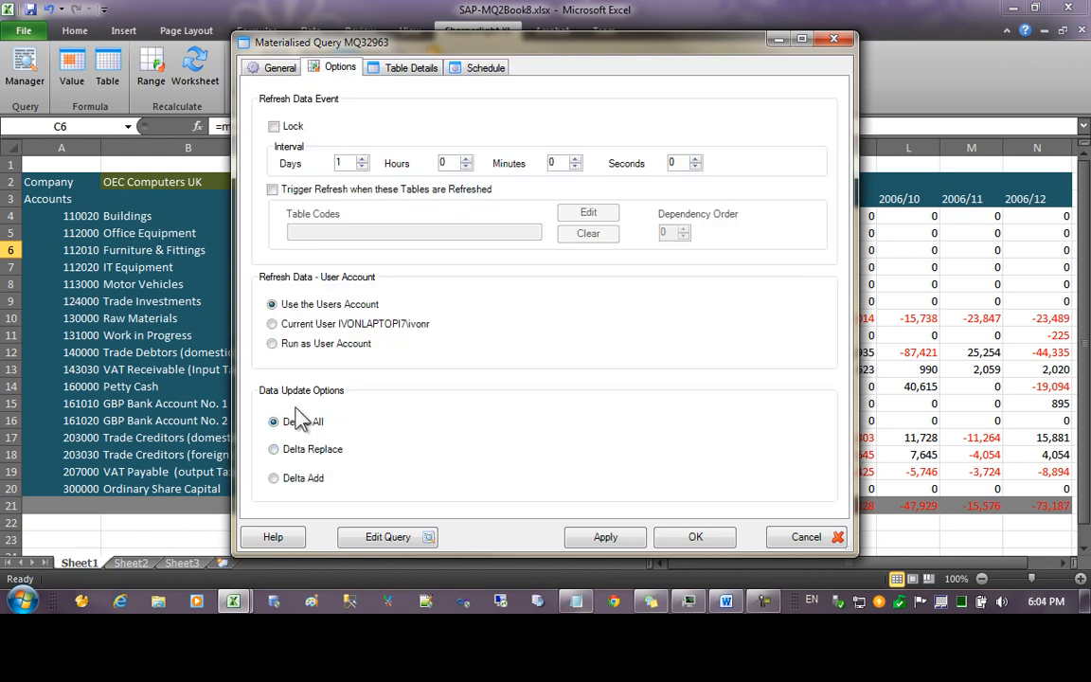
mouse_move(332, 455)
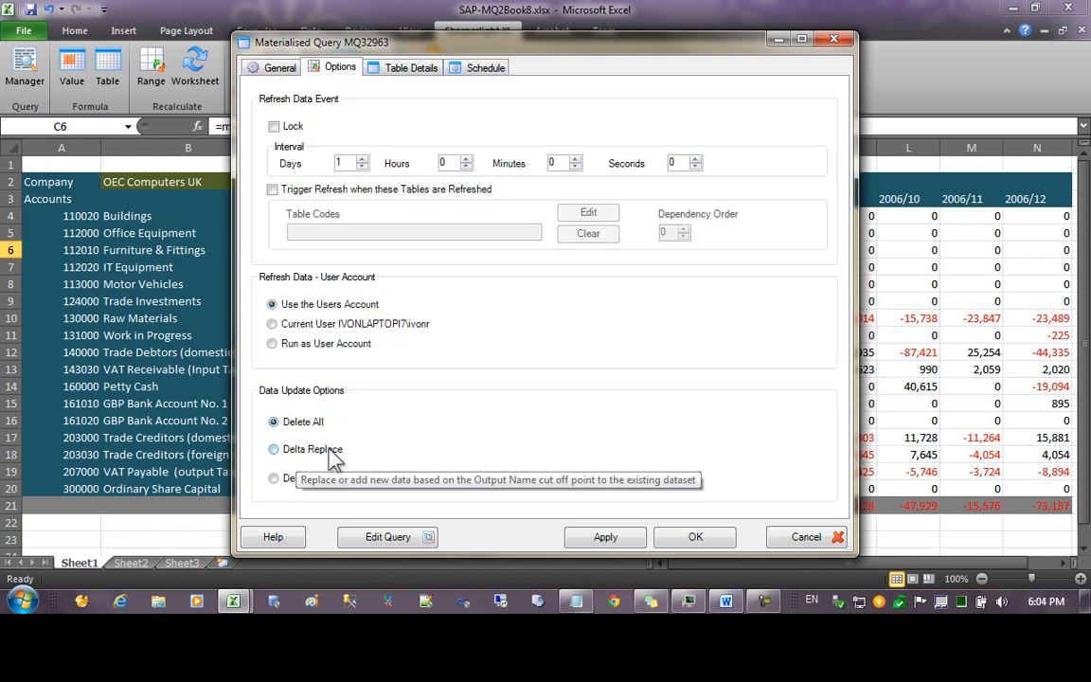
mouse_move(343, 462)
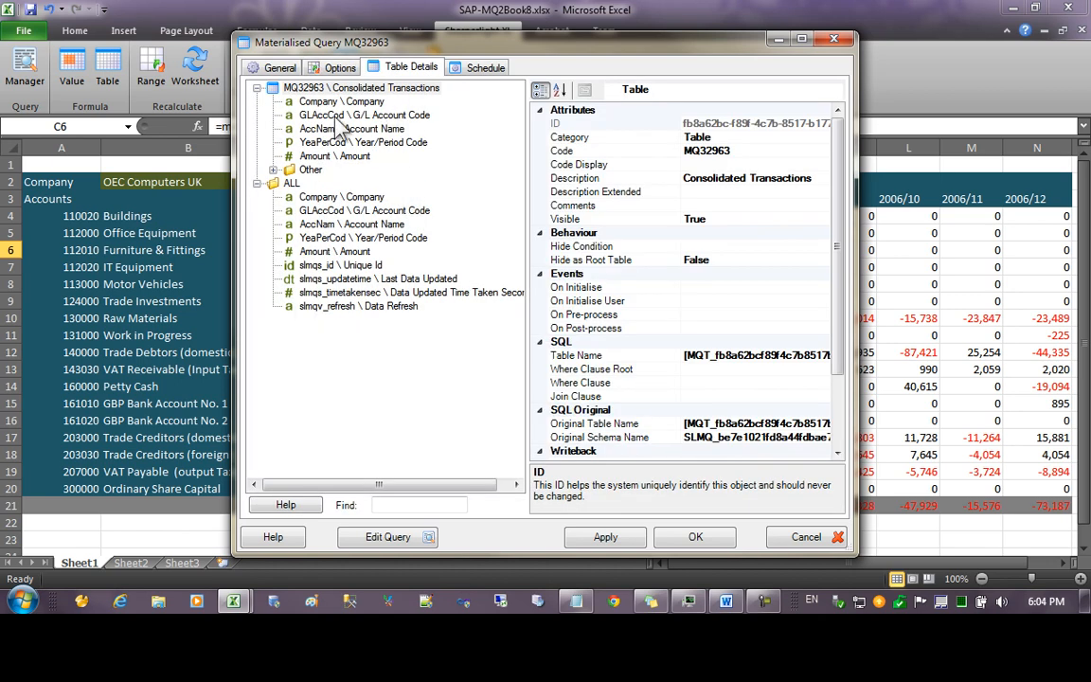
Step: Select GLAccCod in Table Details to view its string, 15-character definition
click(363, 114)
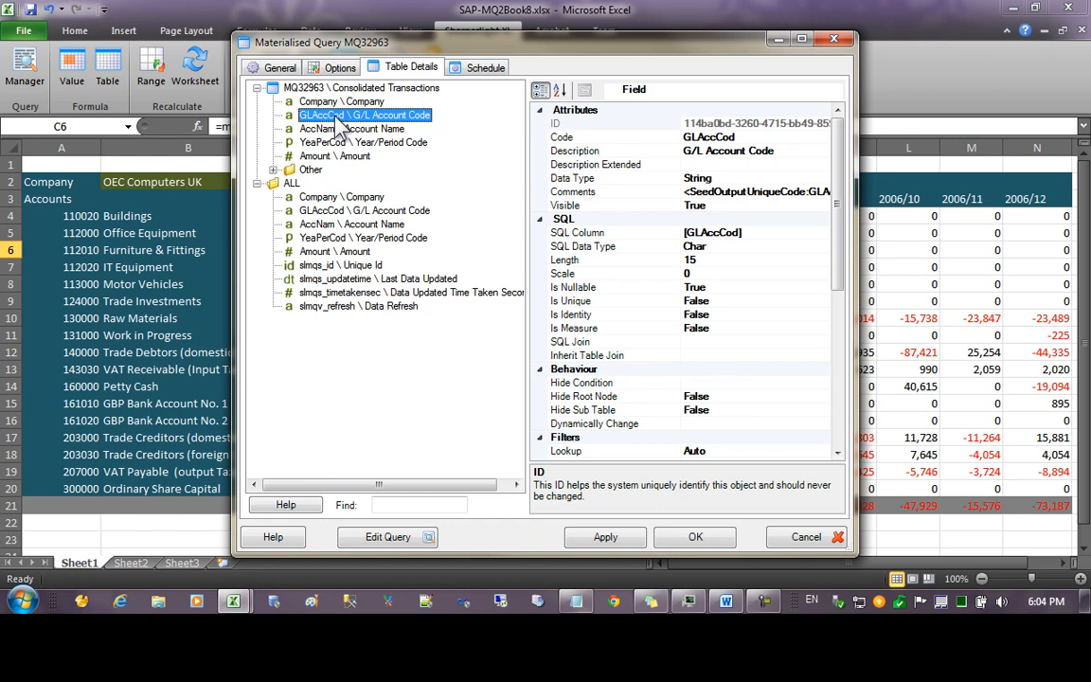
mouse_move(348, 116)
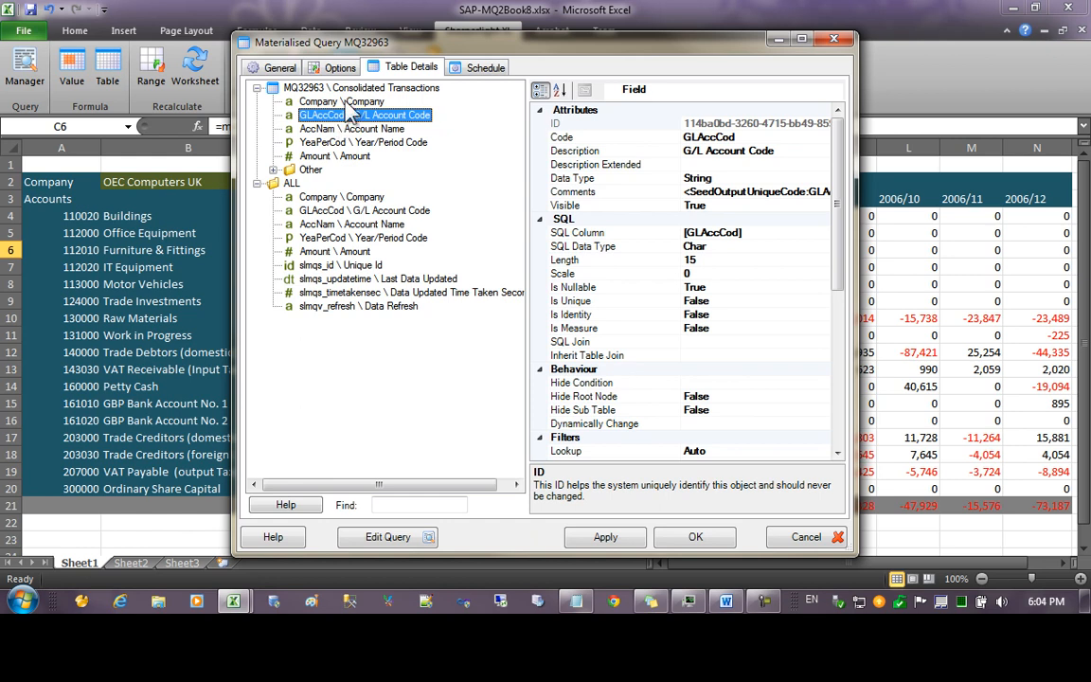